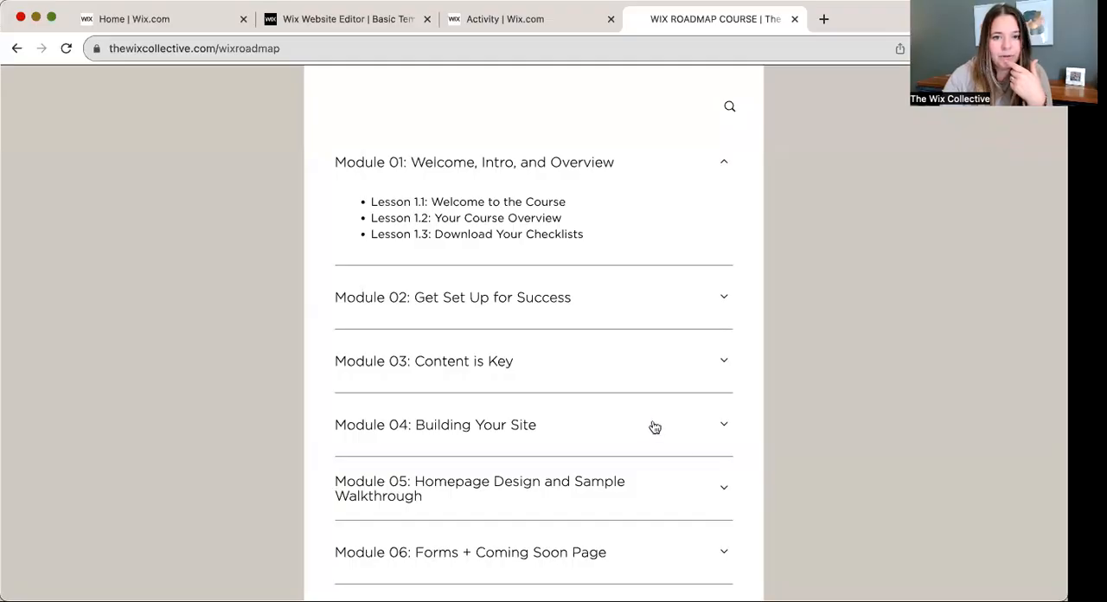
# Step: Search the course modules for 'SEO', then clear the search to show every module
pyautogui.scroll(3)
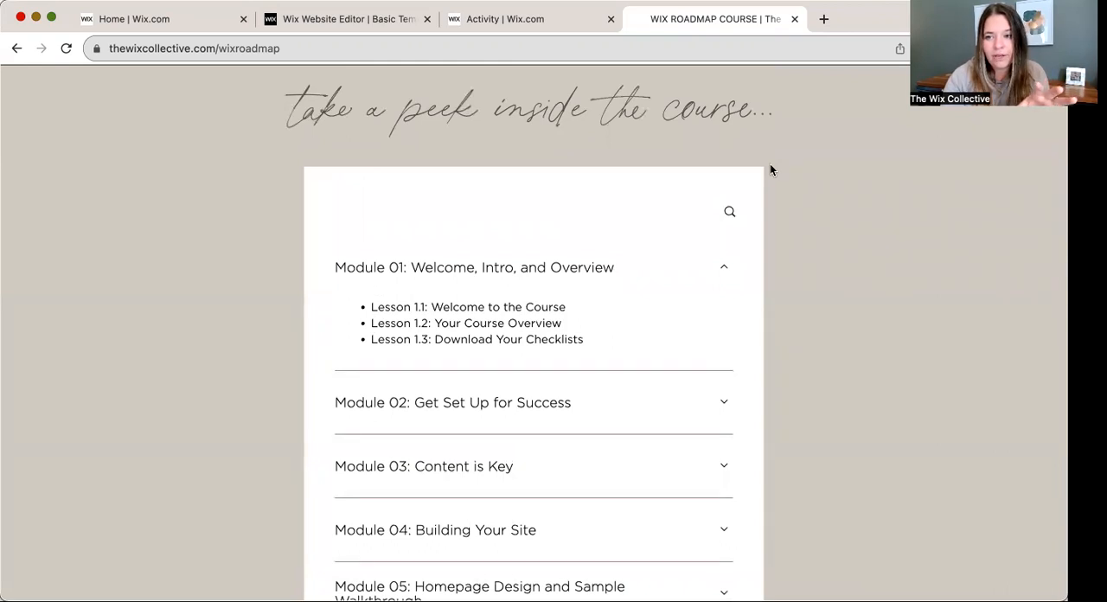
pyautogui.moveTo(768, 176)
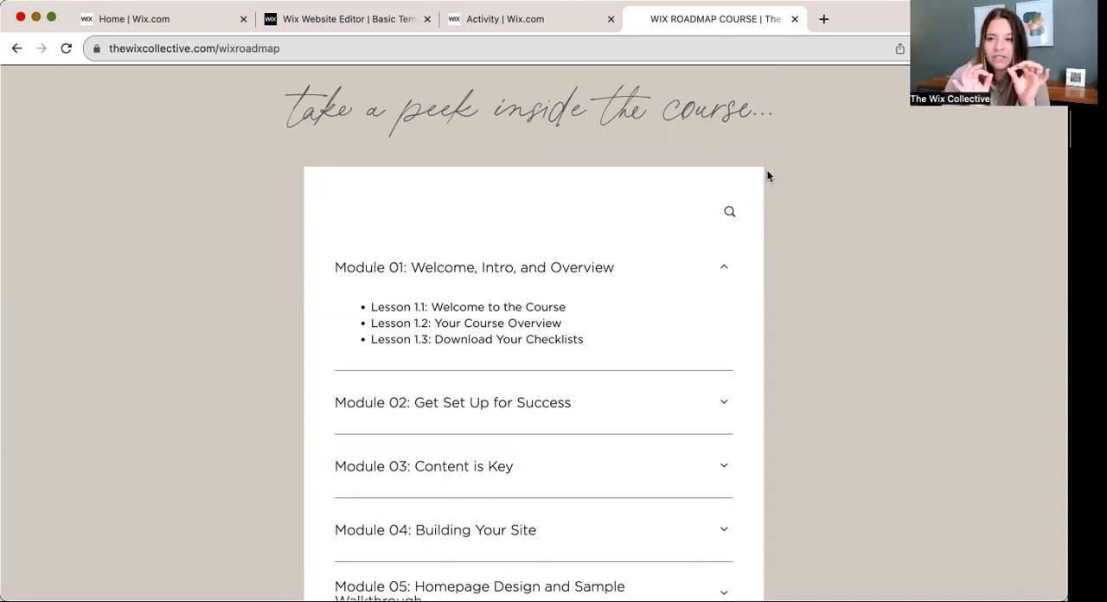
pyautogui.moveTo(752, 212)
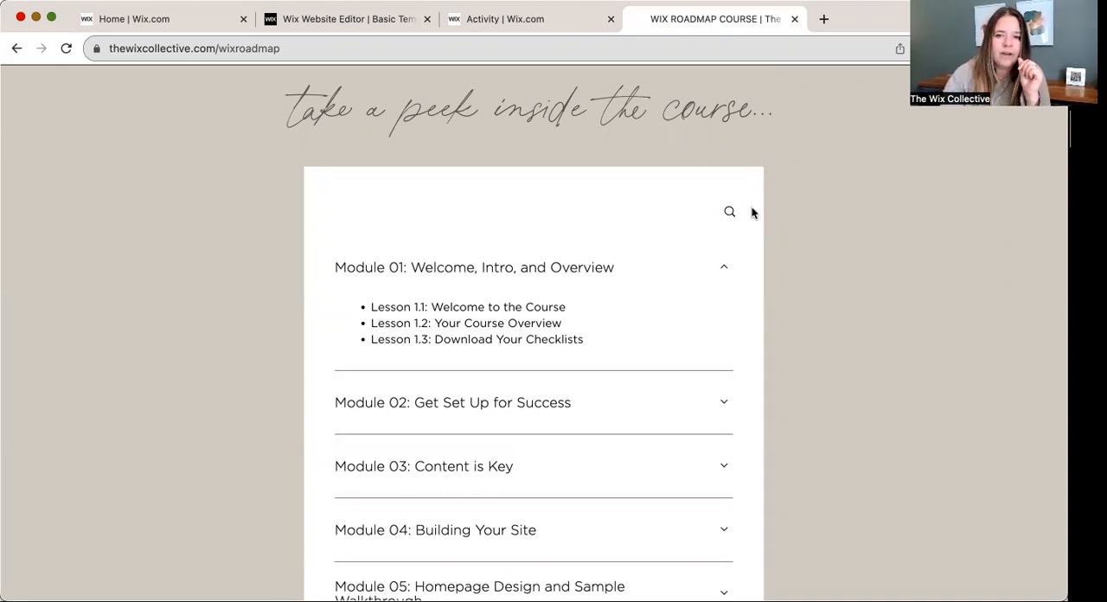
pyautogui.click(729, 211)
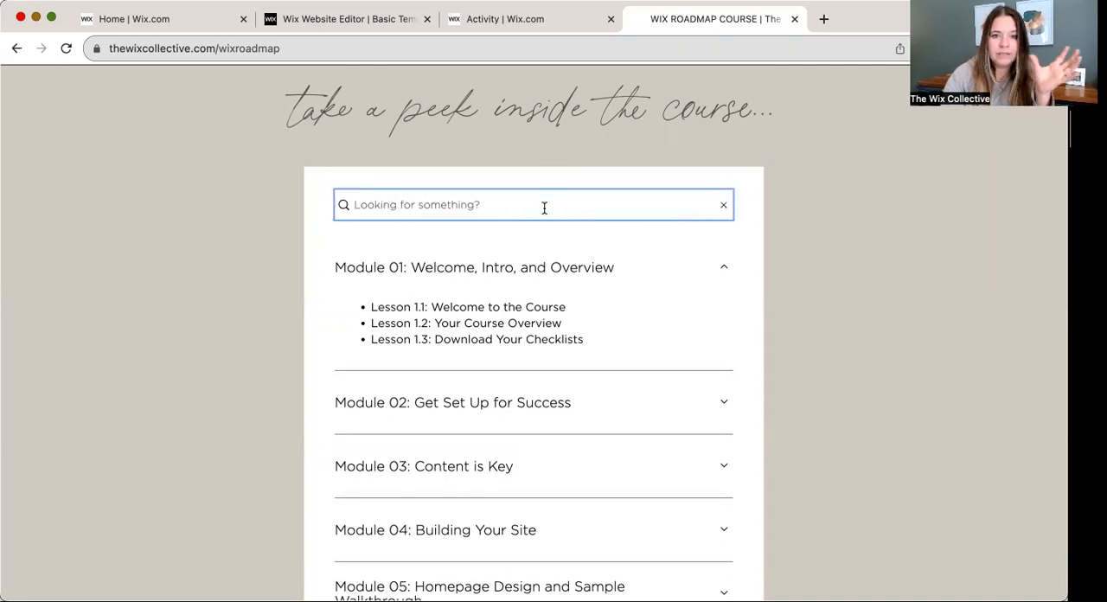
pyautogui.write('SEO')
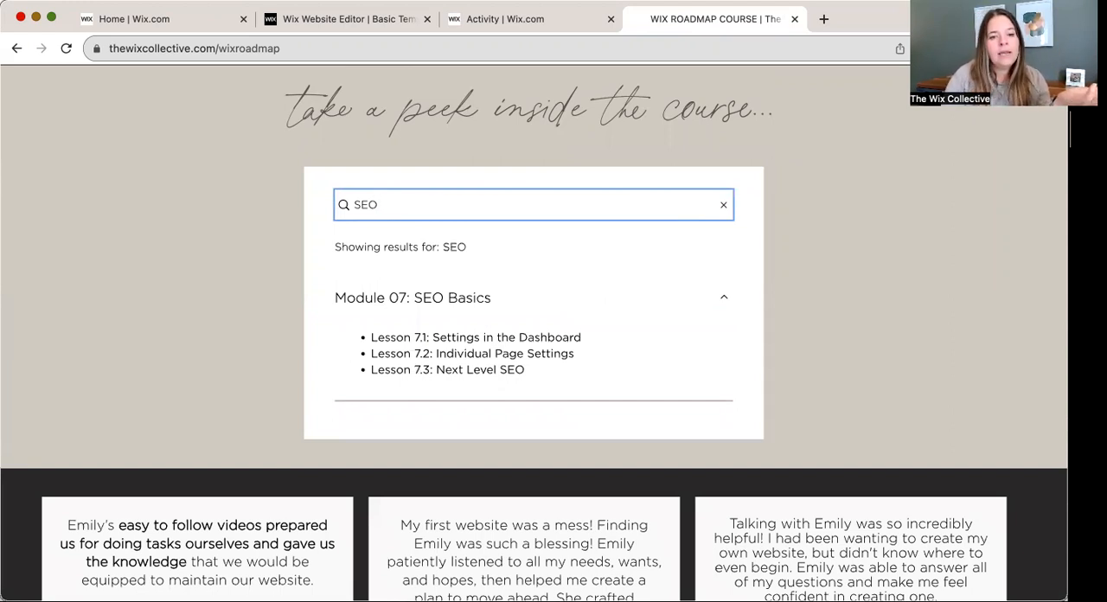
pyautogui.doubleClick(365, 204)
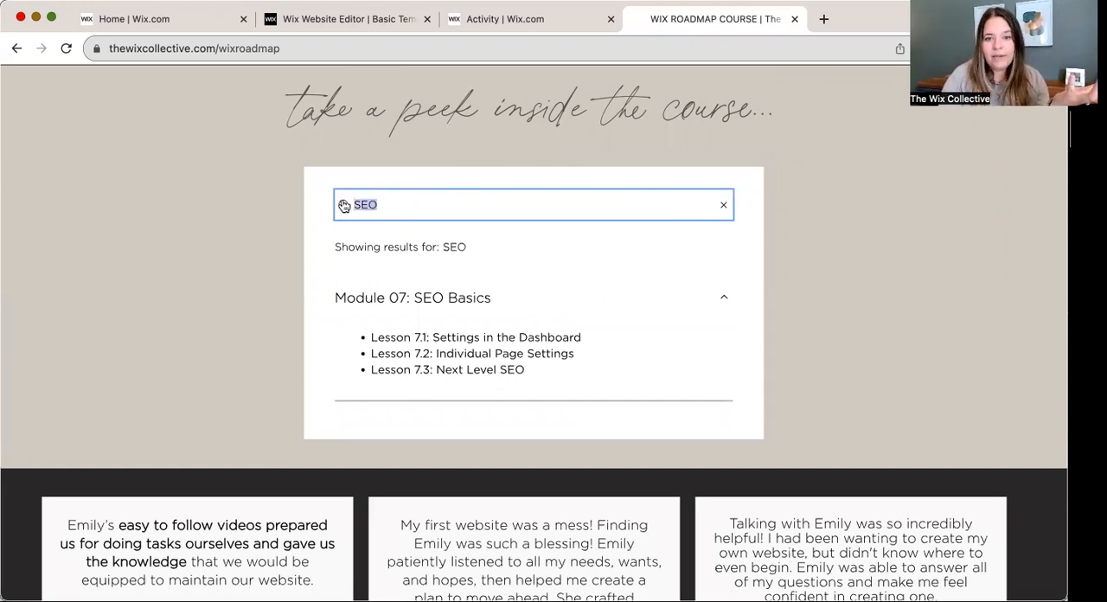
pyautogui.click(723, 204)
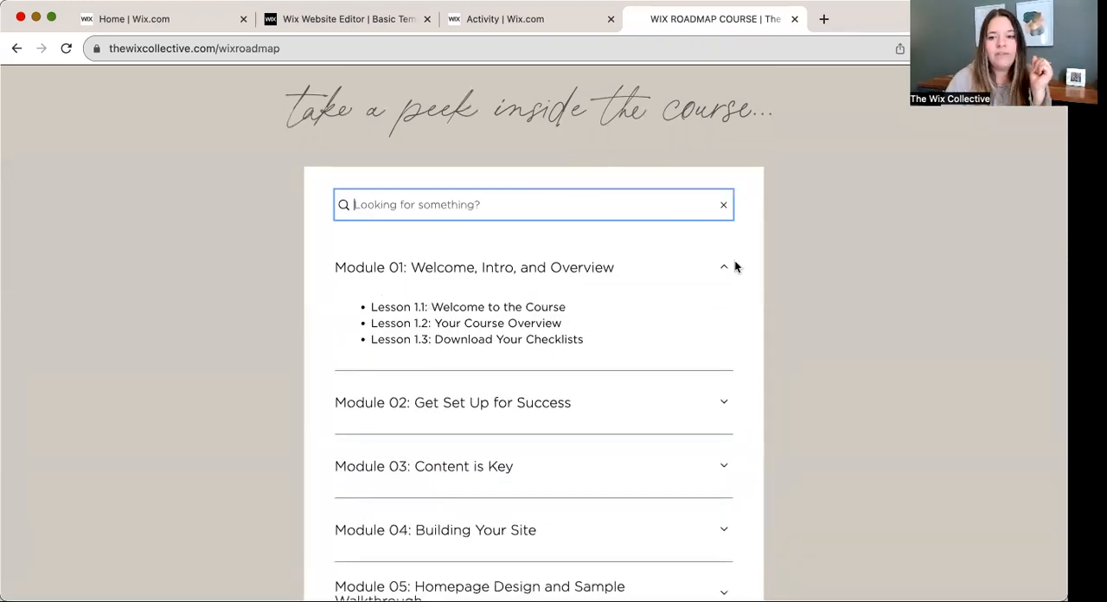
pyautogui.scroll(-3)
pyautogui.write('ds')
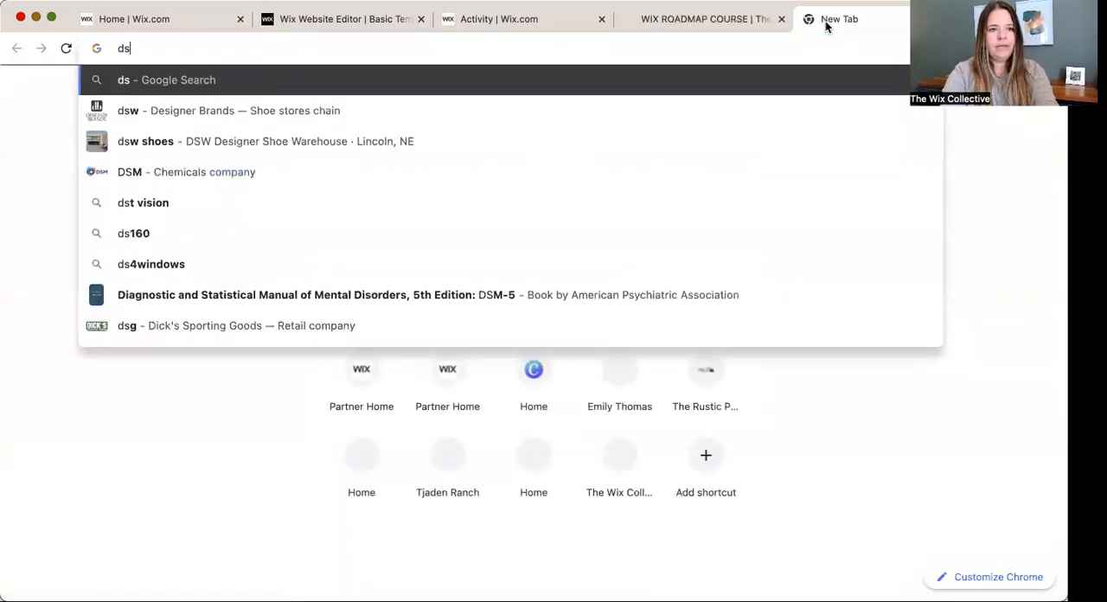
# Step: Open the desipayne.com online course page and scroll down to its FAQ section
pyautogui.write('esipayne.cp,')
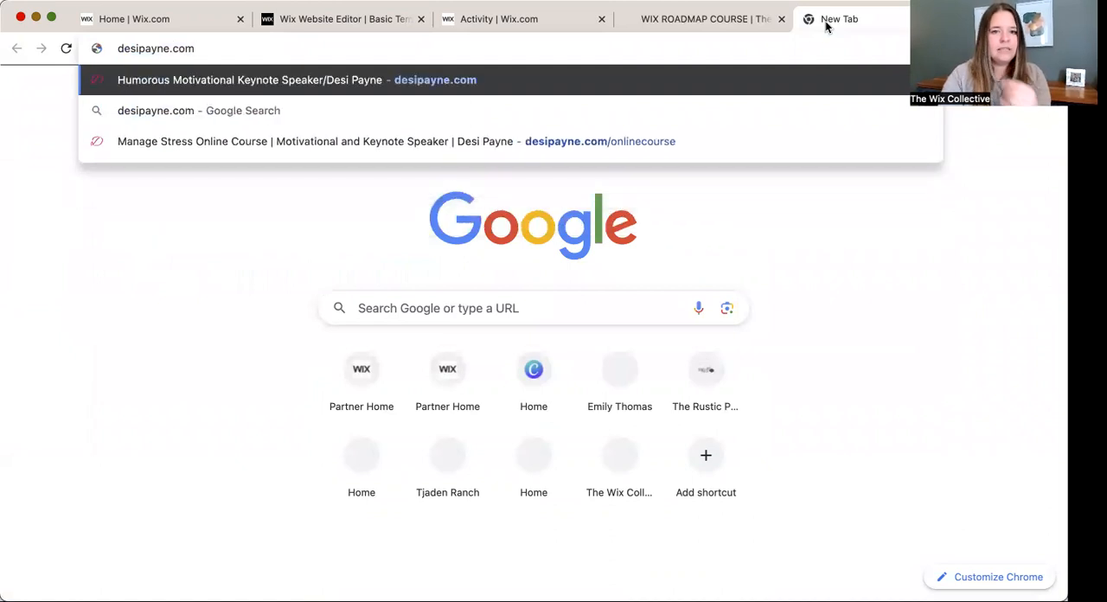
pyautogui.click(398, 141)
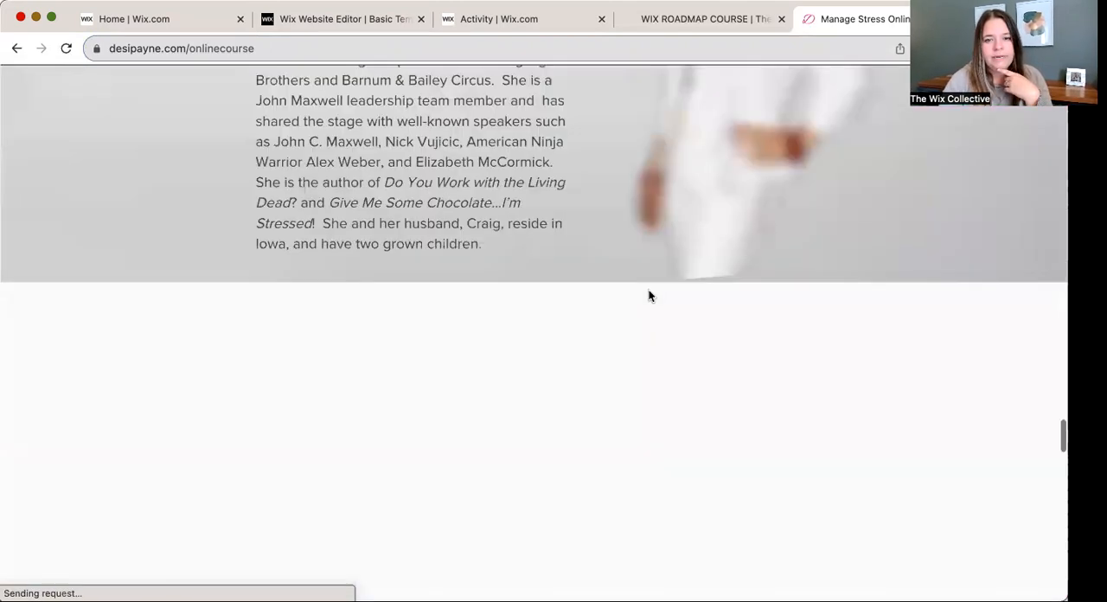
pyautogui.scroll(-3)
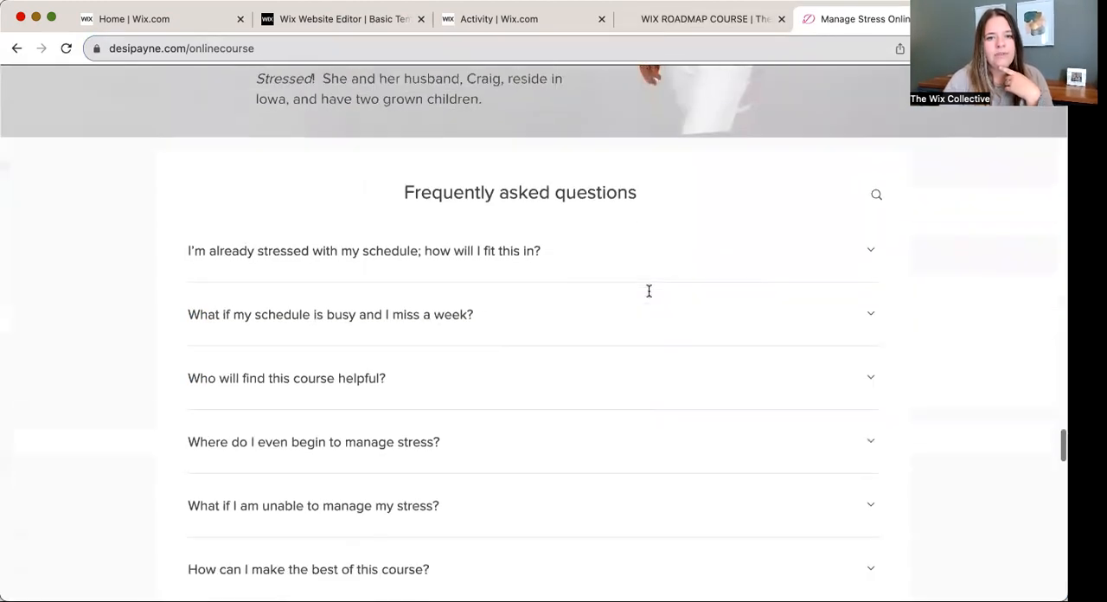
pyautogui.scroll(-3)
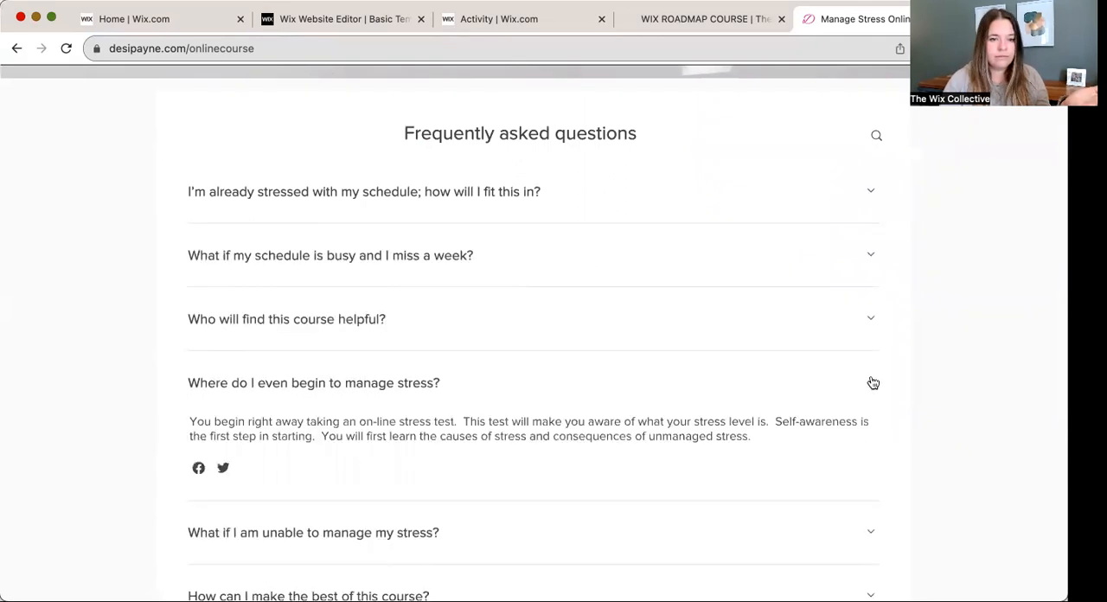
pyautogui.scroll(-3)
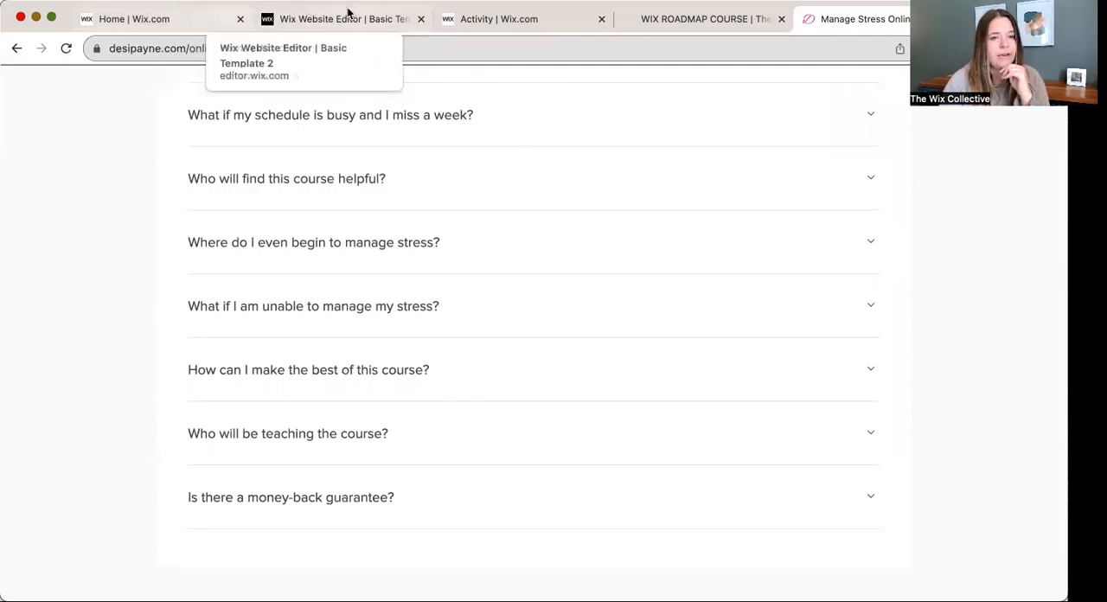
pyautogui.click(341, 18)
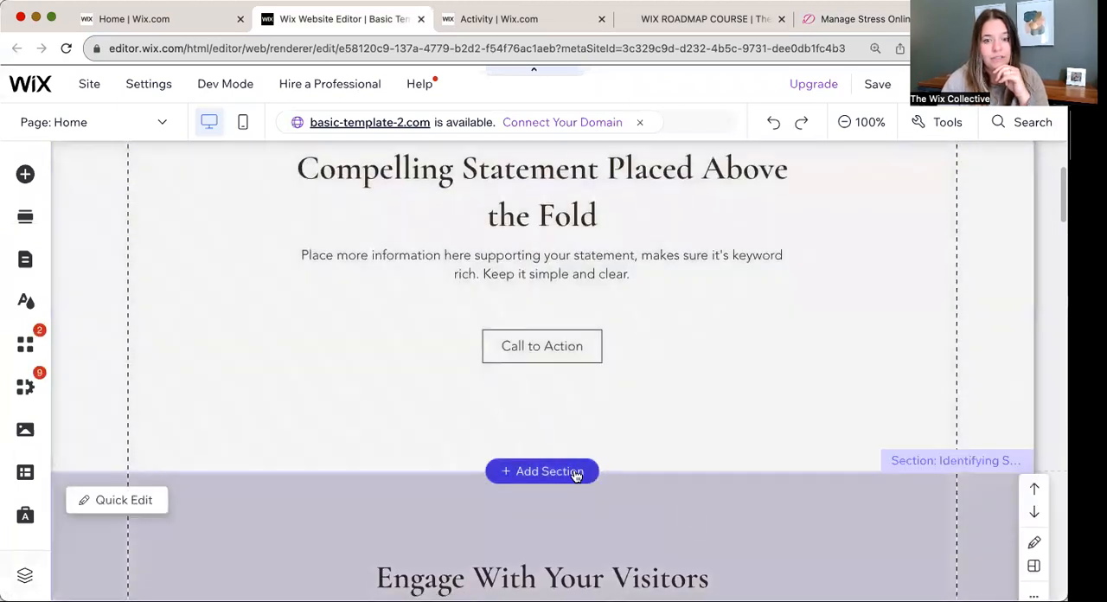
# Step: Add a Blank Section below the Home page's top section, then bring up Add Apps
pyautogui.click(541, 470)
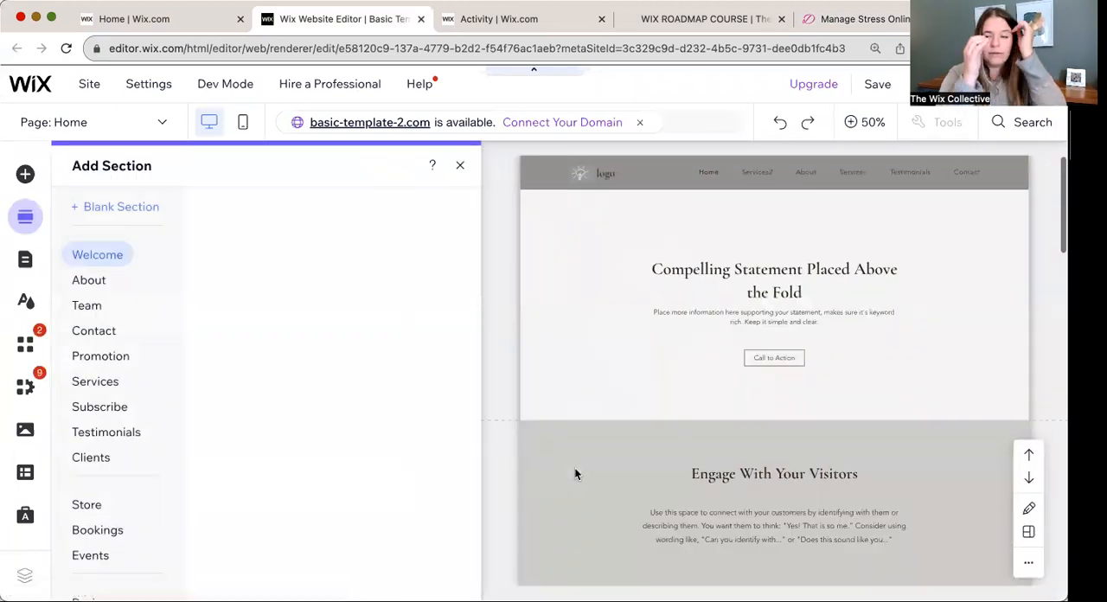
pyautogui.click(97, 254)
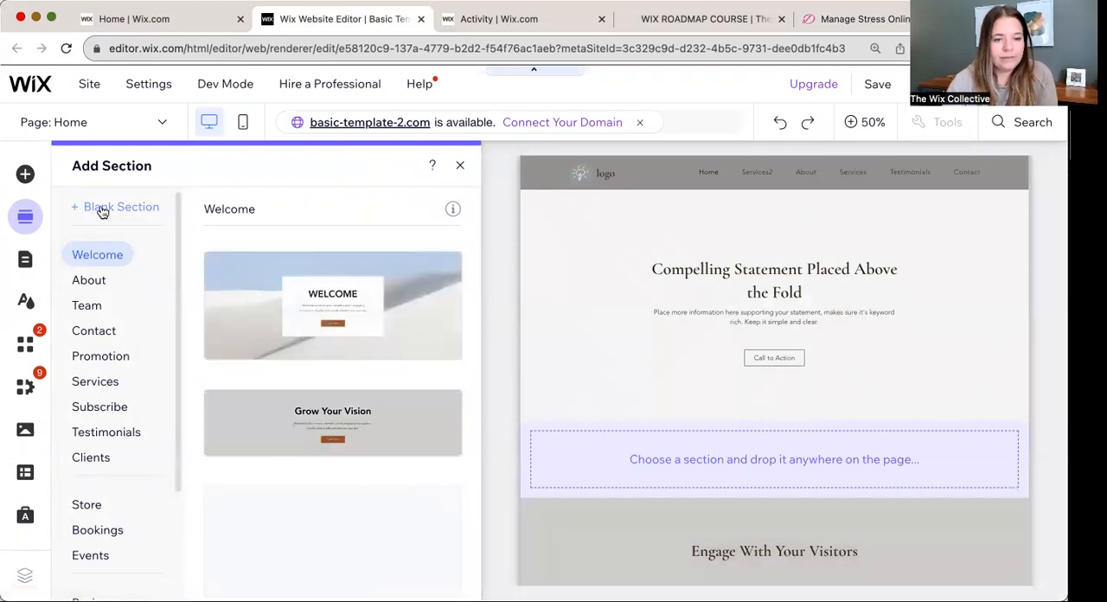
pyautogui.click(460, 165)
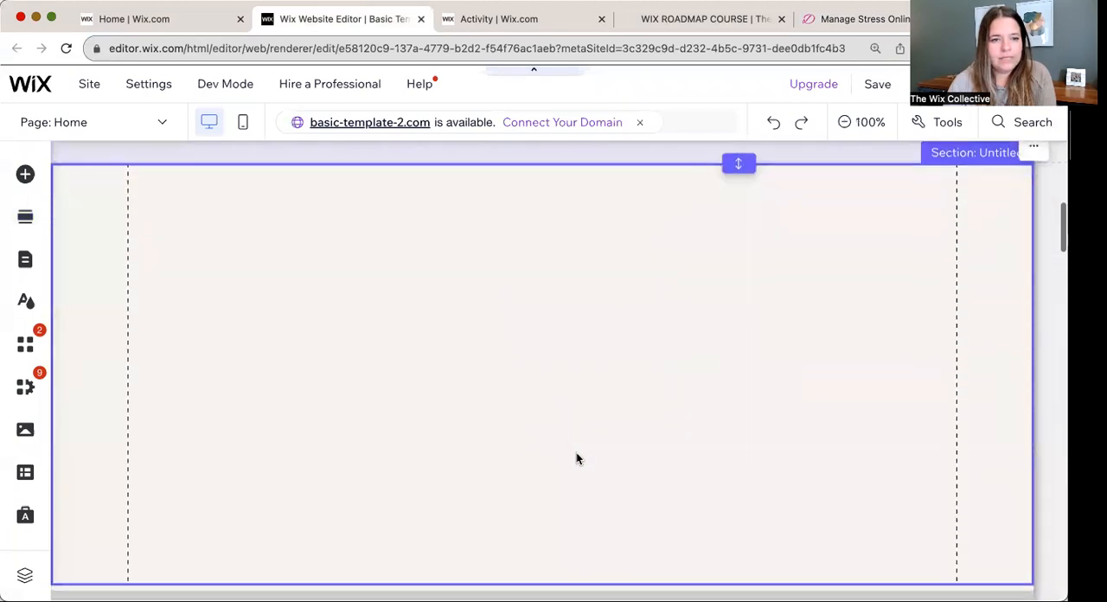
pyautogui.moveTo(25, 343)
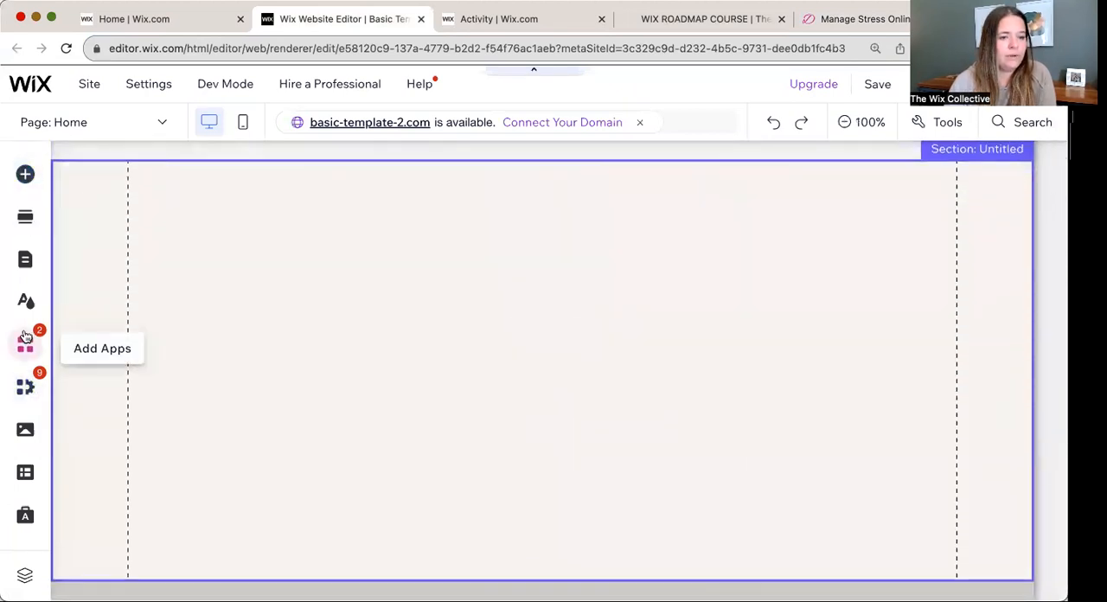
pyautogui.click(25, 343)
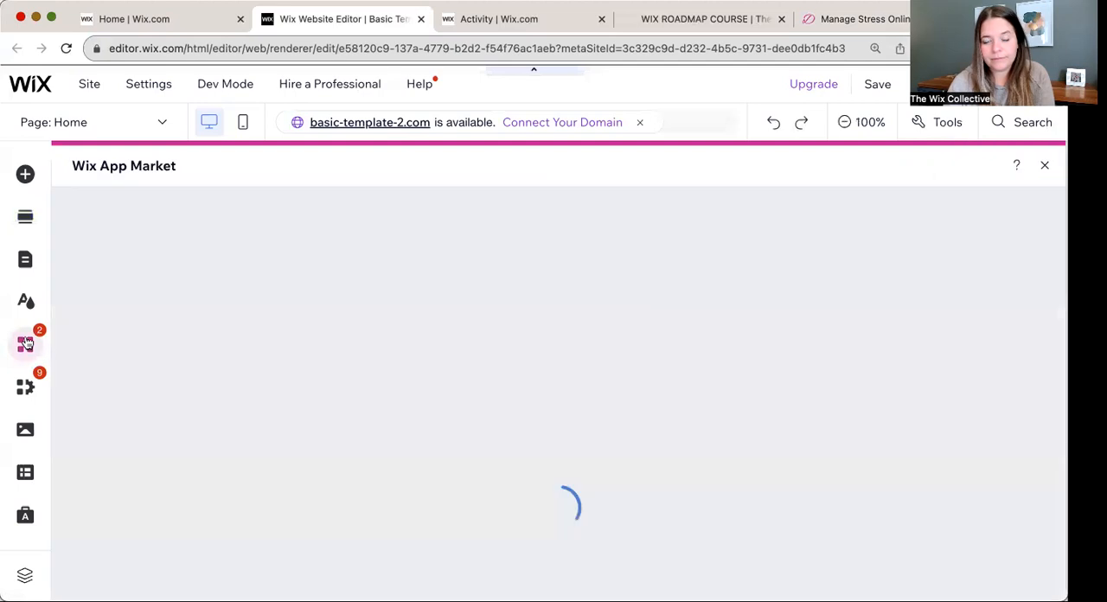
# Step: Search the App Market for 'wix f' and add the Wix FAQ app to the site
pyautogui.click(25, 343)
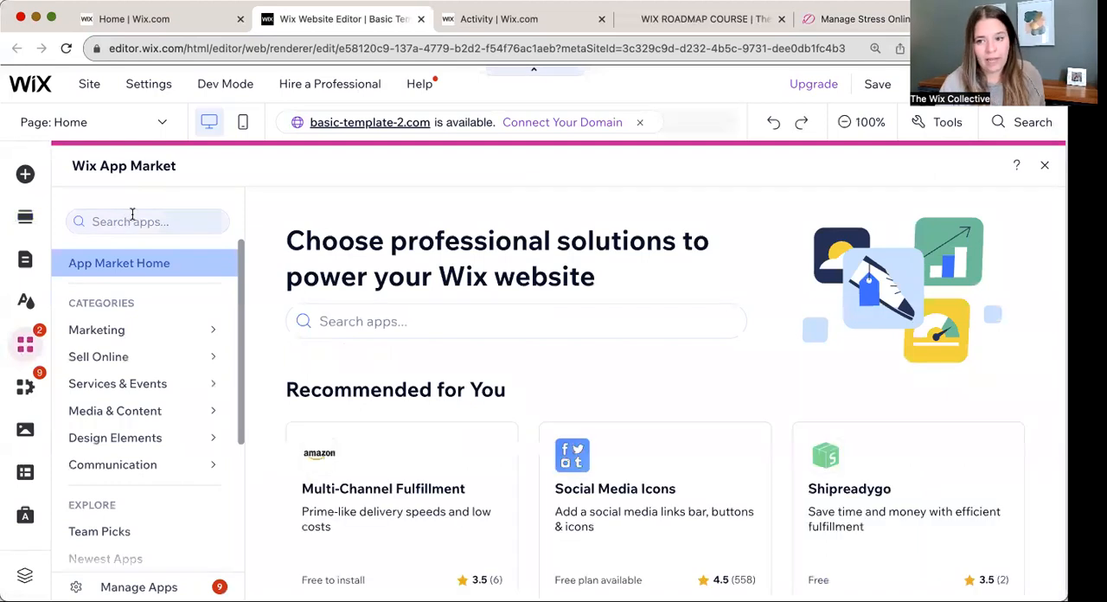
pyautogui.click(147, 222)
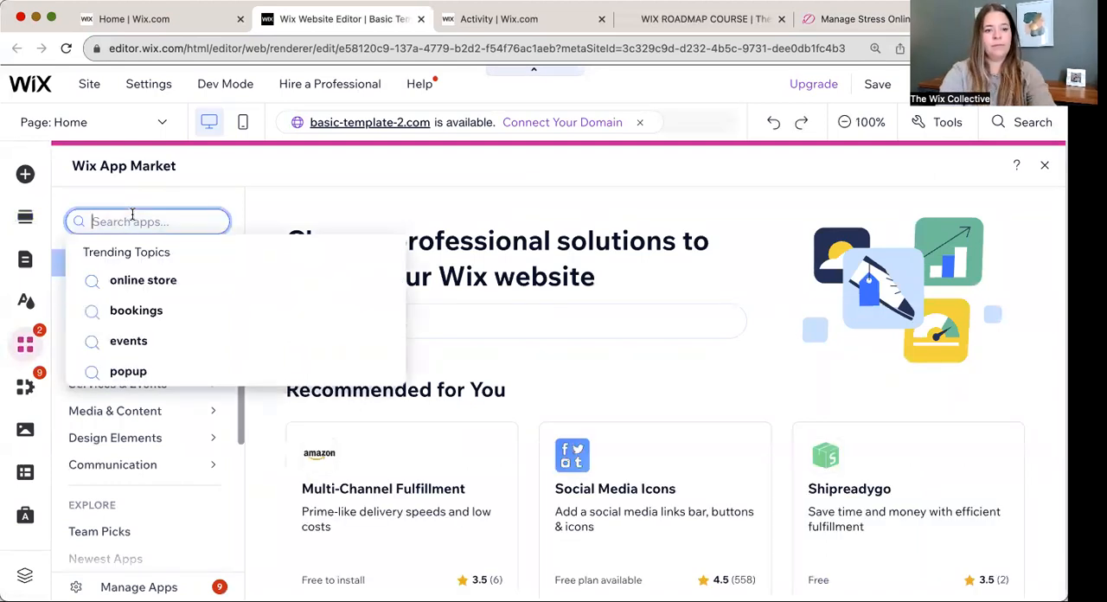
pyautogui.write('wix faq')
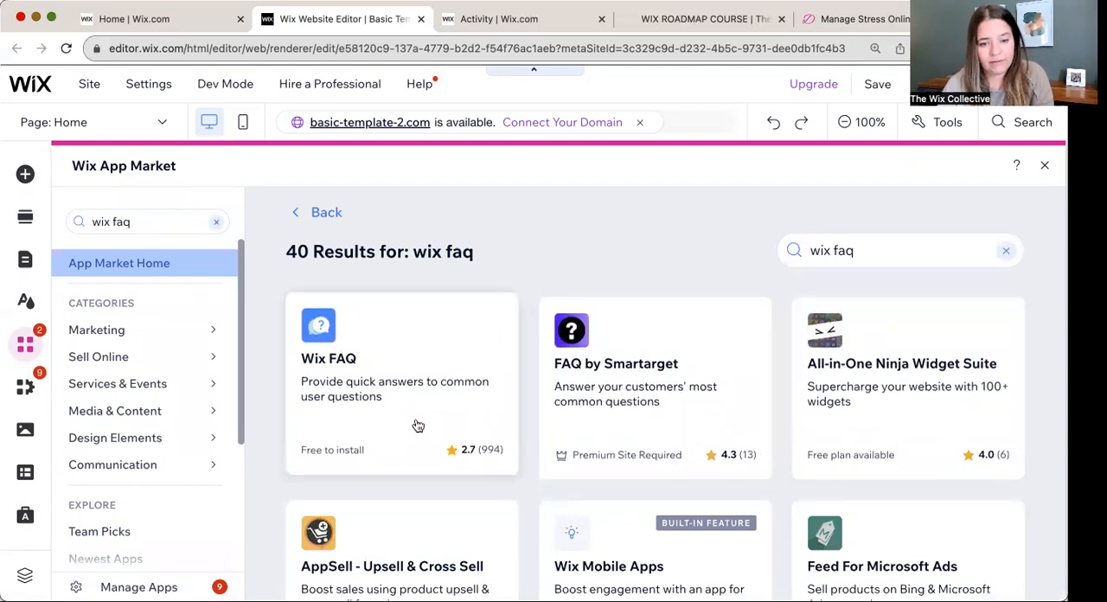
pyautogui.moveTo(472, 449)
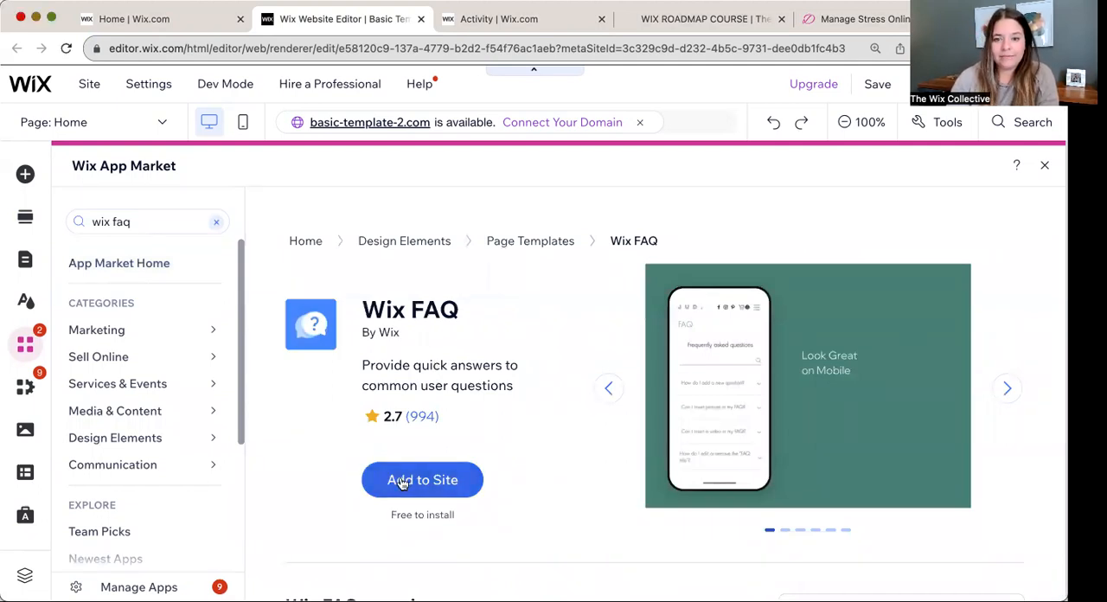
pyautogui.click(422, 479)
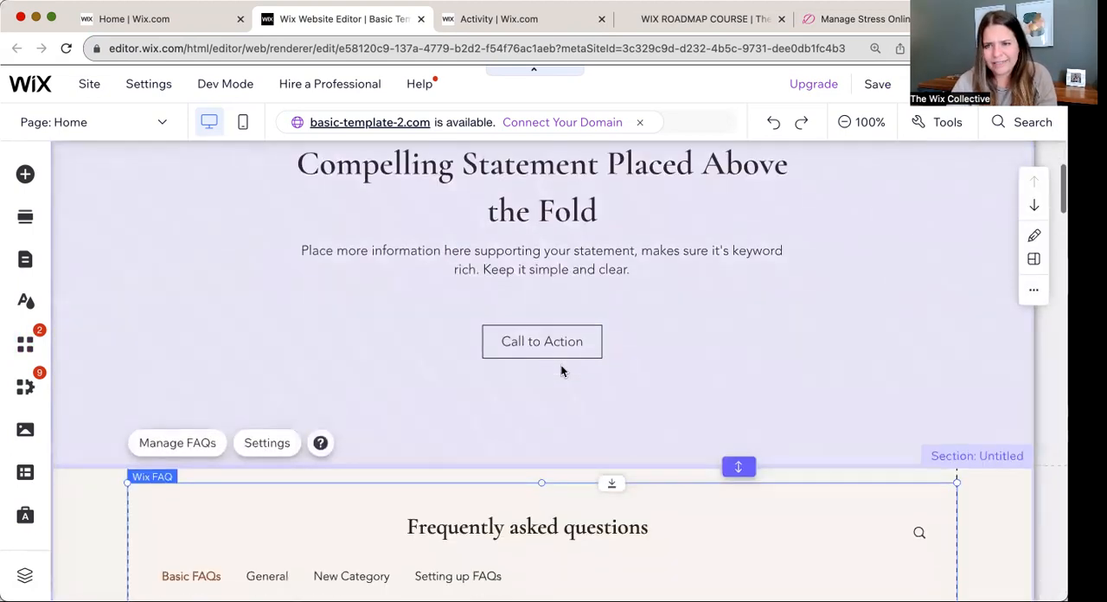
# Step: Scroll through the newly placed Wix FAQ widget's sample categories and questions
pyautogui.scroll(-3)
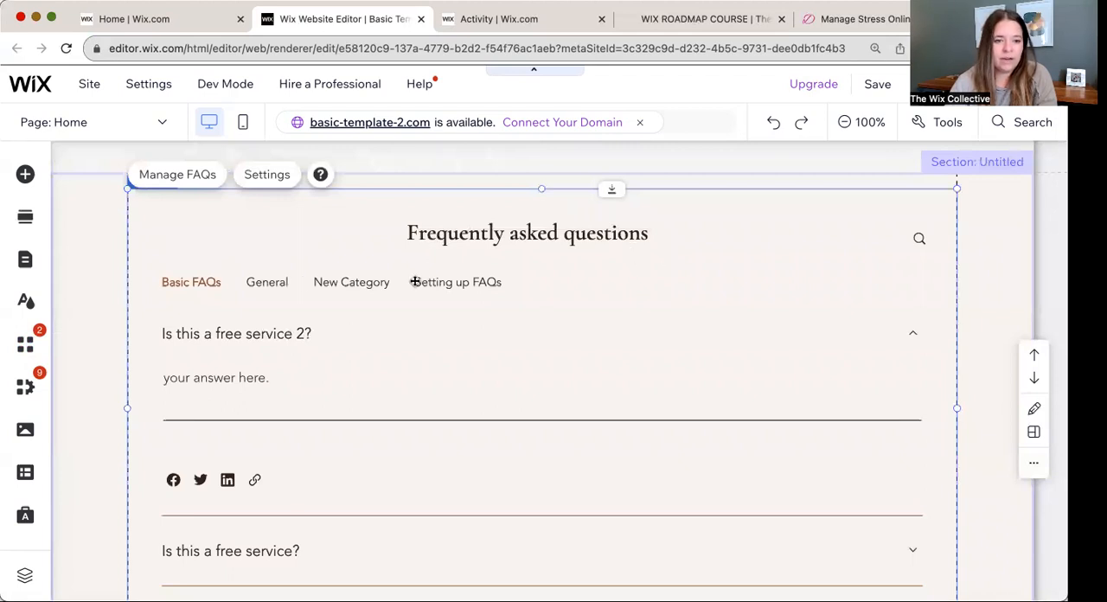
pyautogui.moveTo(449, 288)
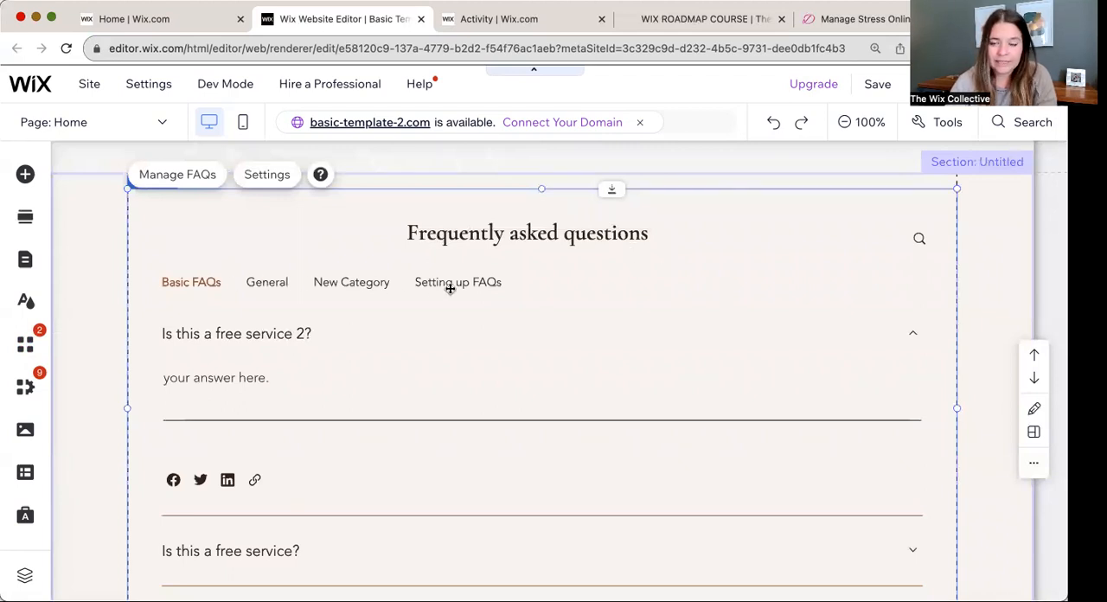
pyautogui.scroll(-3)
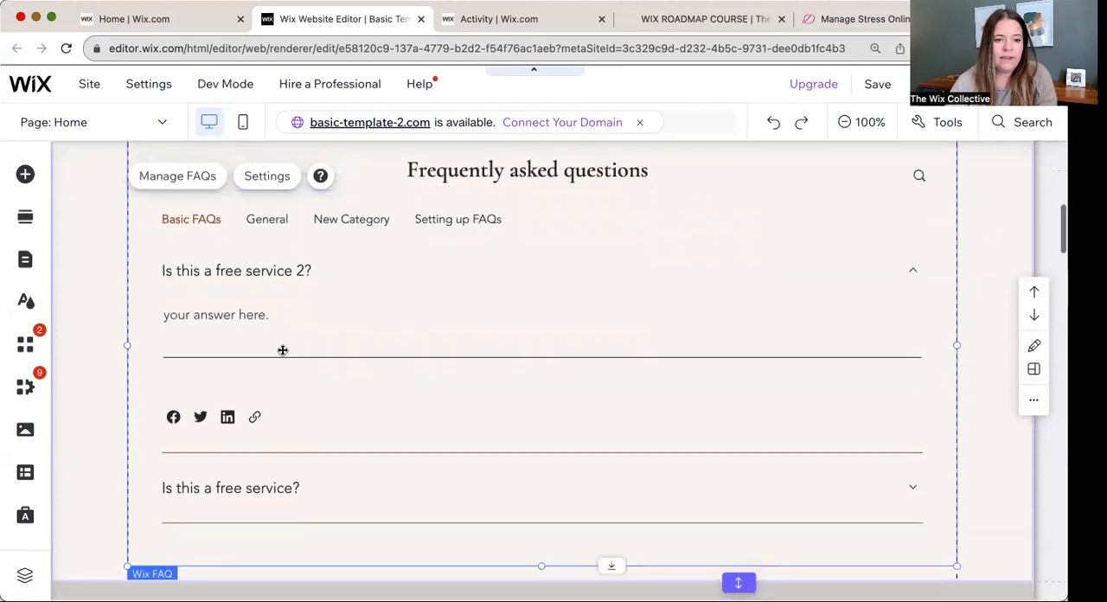
pyautogui.scroll(-3)
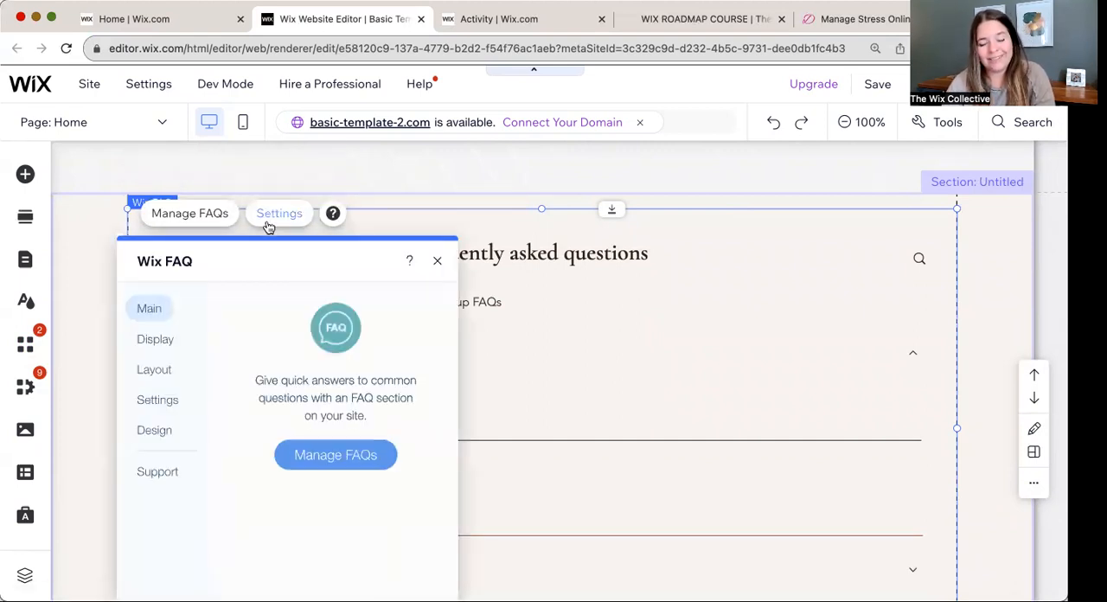
pyautogui.moveTo(118, 348)
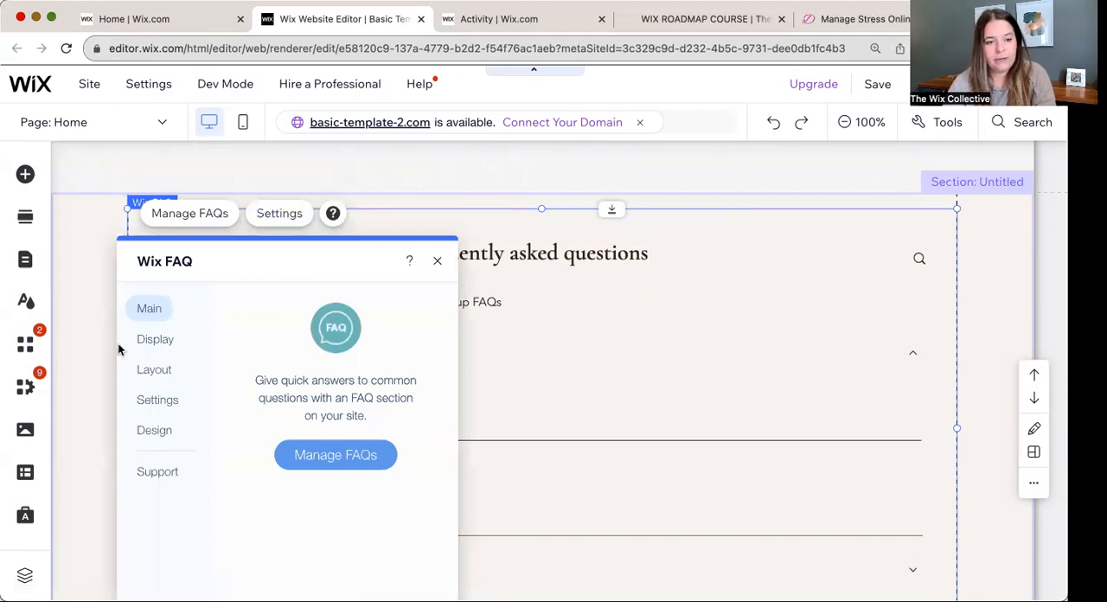
# Step: In the FAQ Display settings, turn on Show title and Show search bar
pyautogui.click(155, 339)
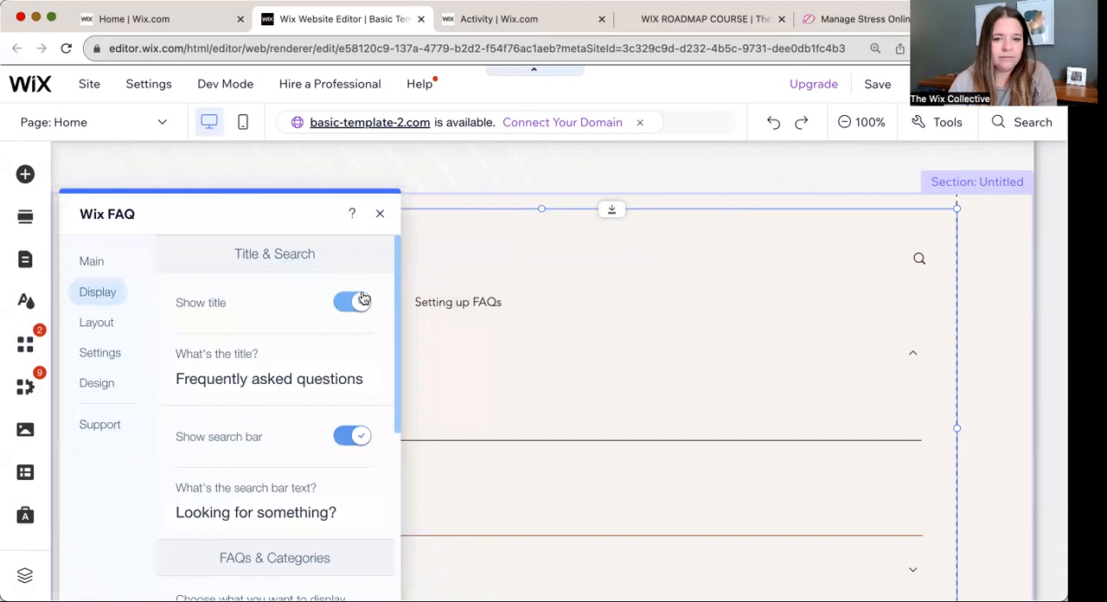
pyautogui.click(352, 302)
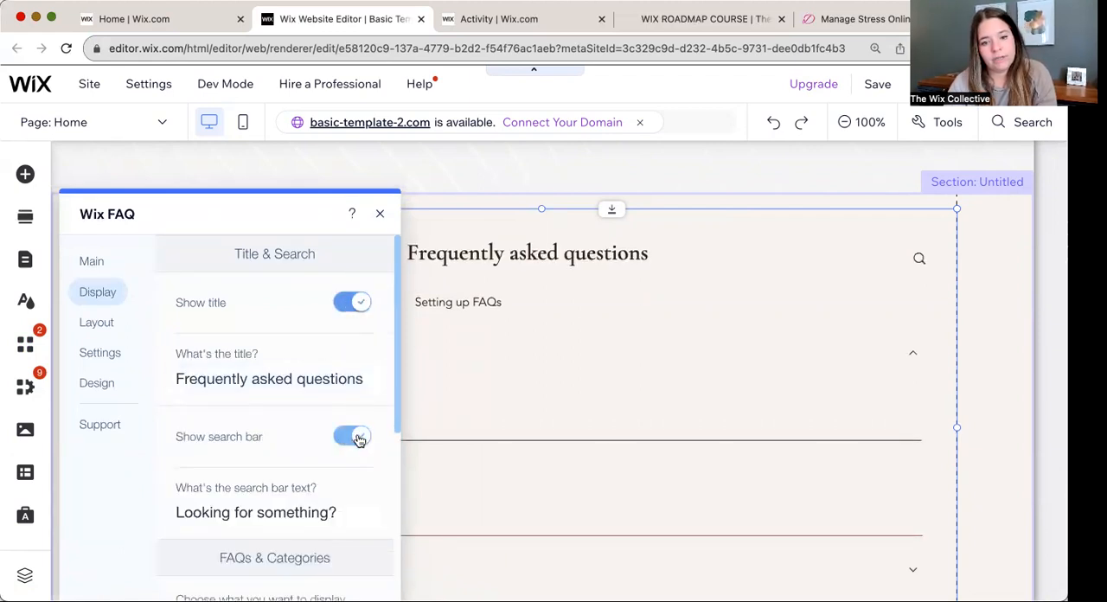
pyautogui.click(269, 378)
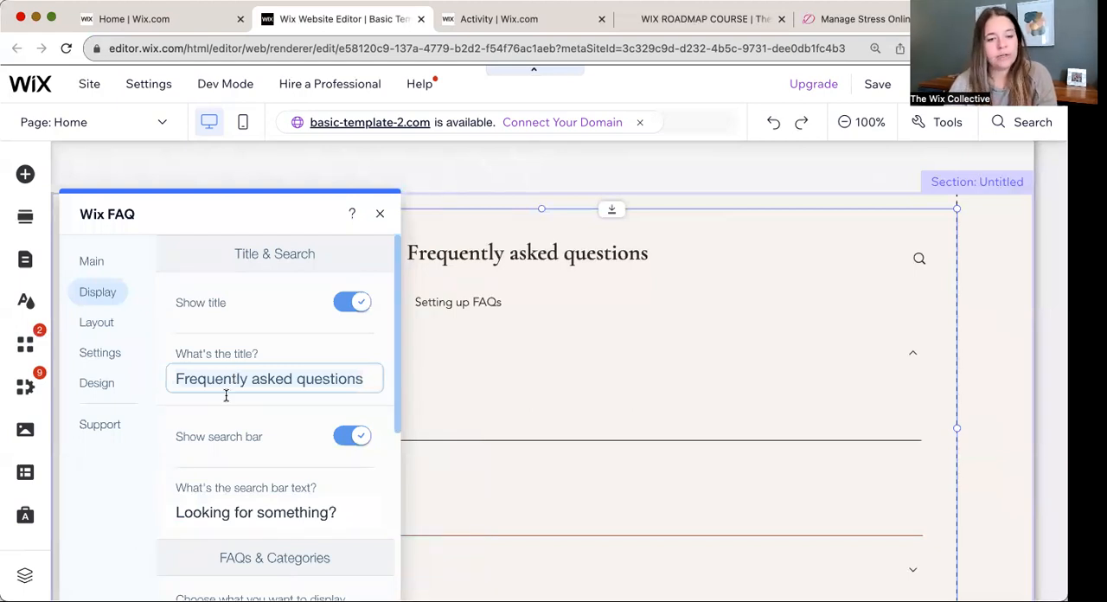
pyautogui.scroll(-3)
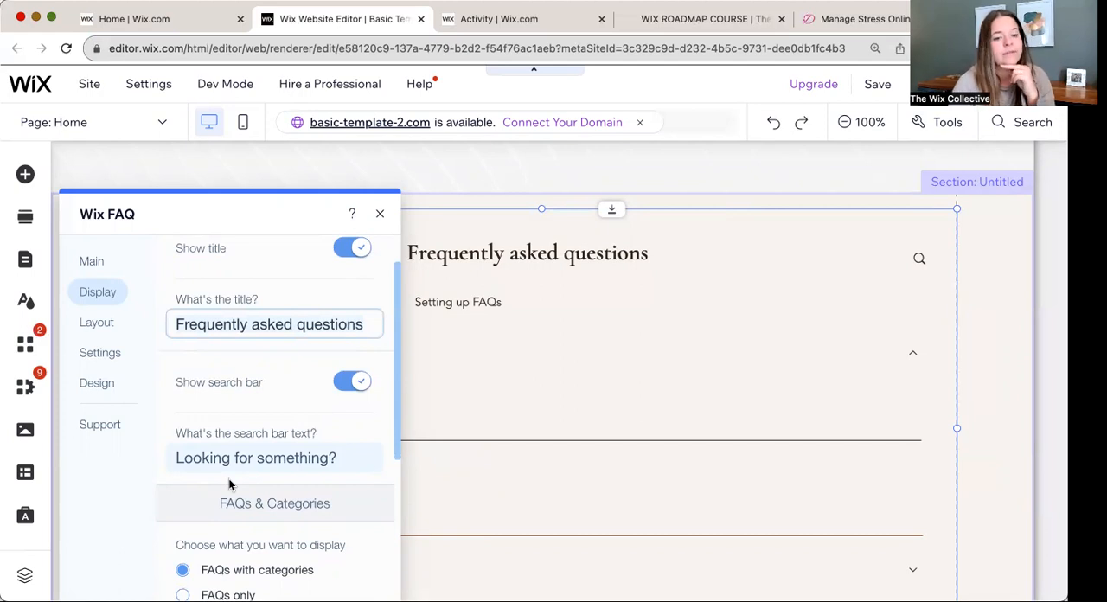
pyautogui.scroll(-3)
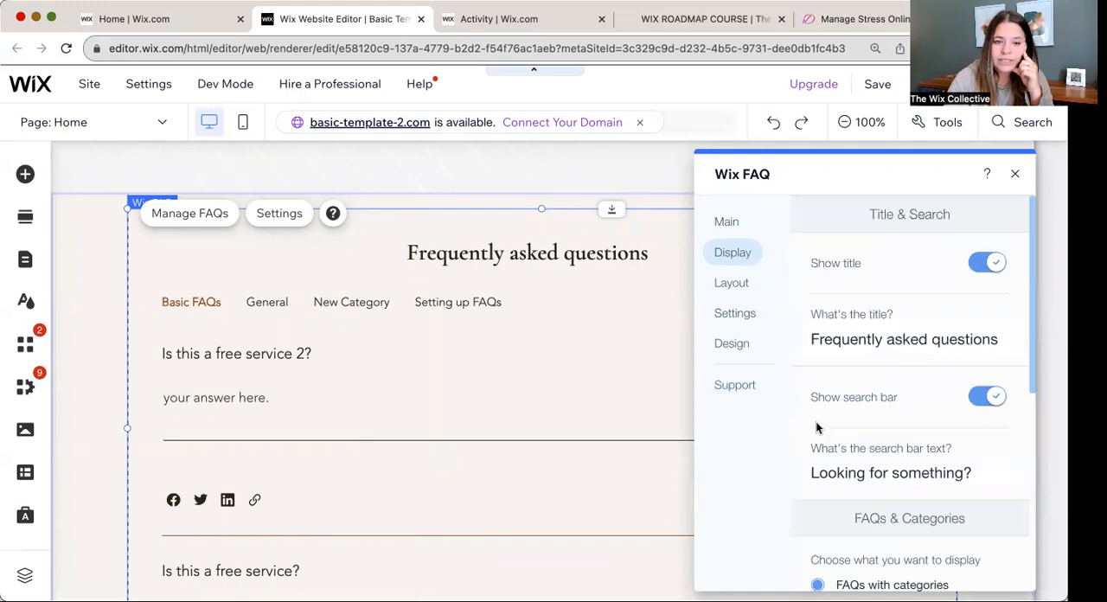
pyautogui.moveTo(854, 420)
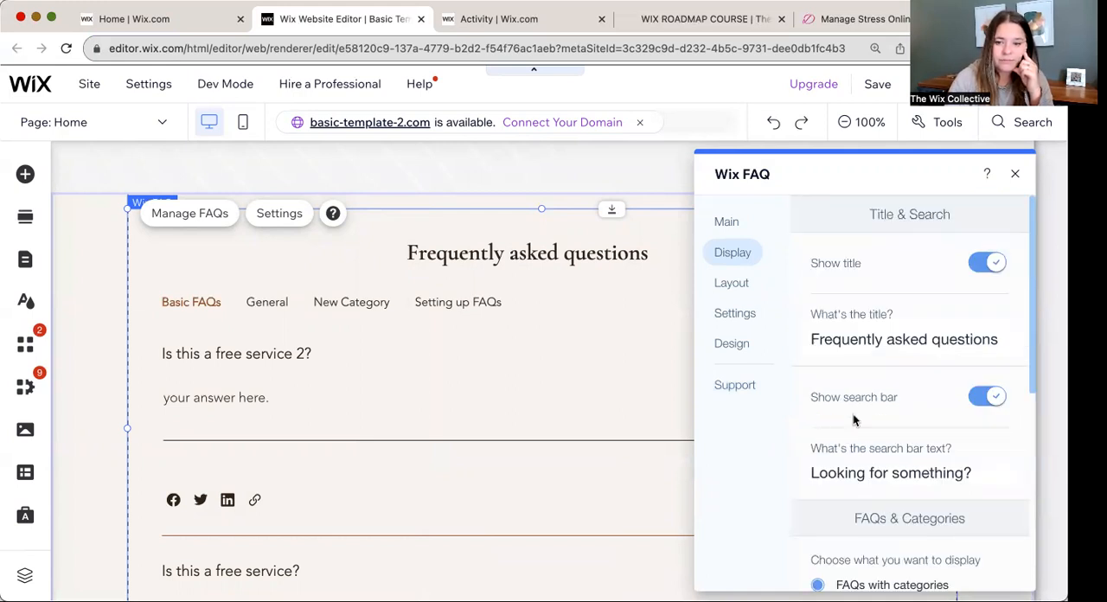
# Step: Show 'FAQs only' without category tabs, keeping All FAQs checked
pyautogui.scroll(-3)
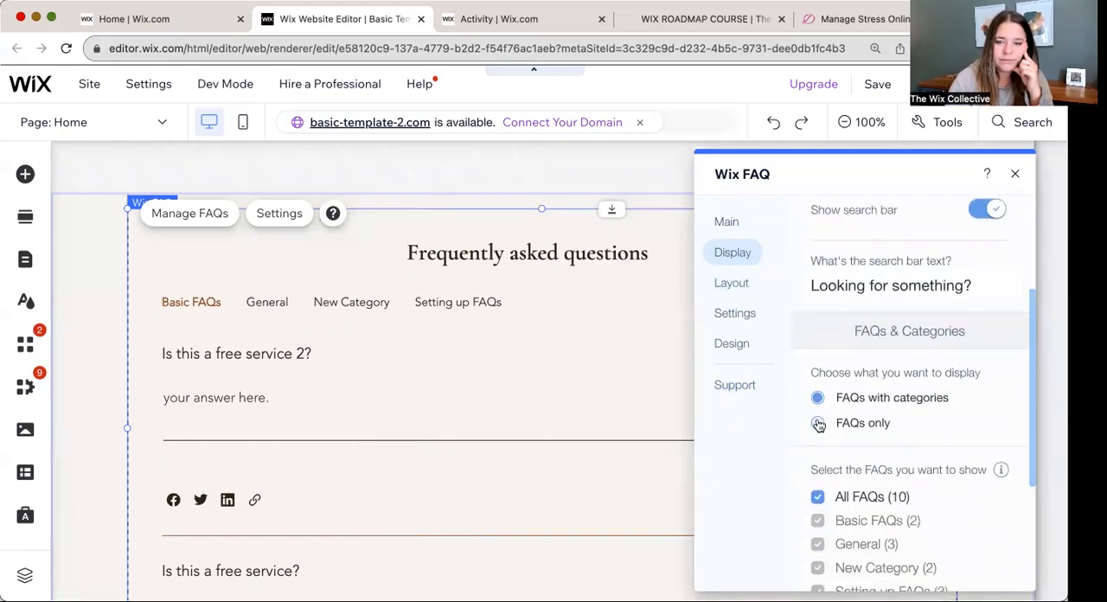
pyautogui.click(817, 423)
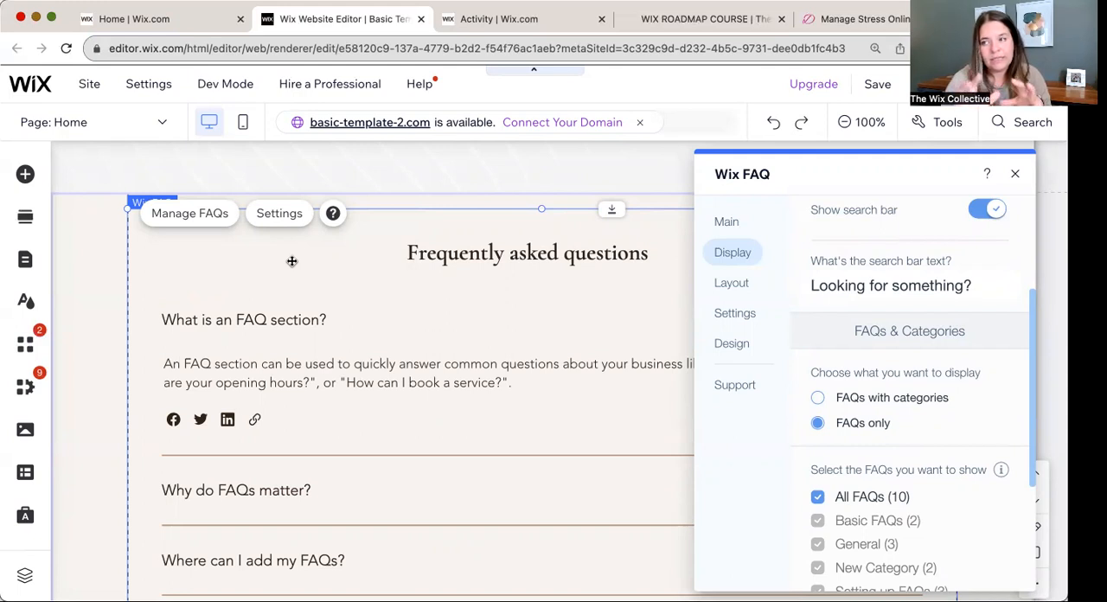
pyautogui.moveTo(677, 390)
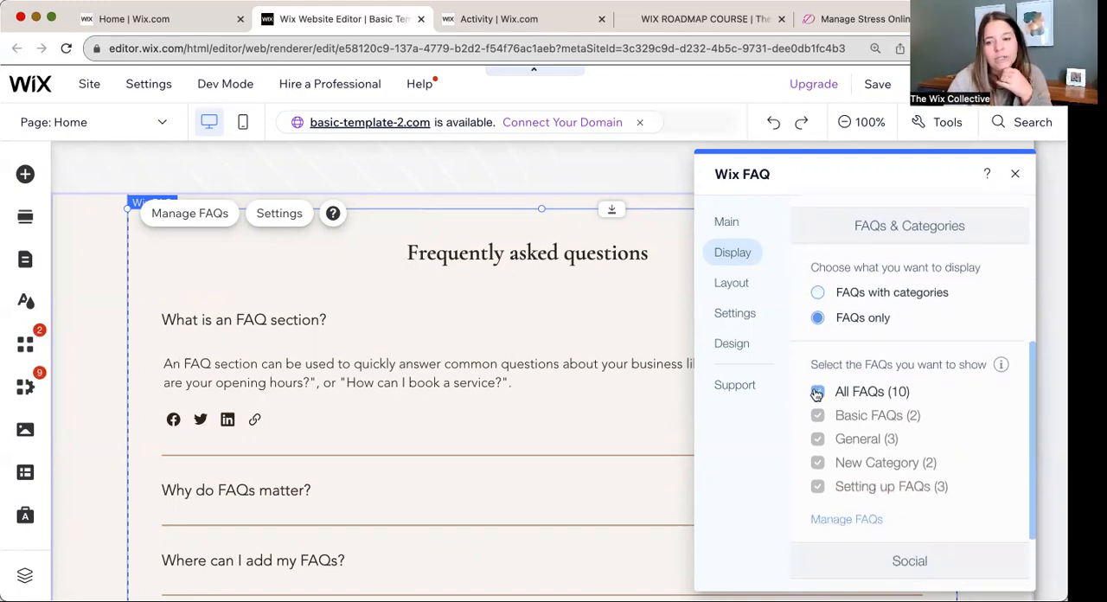
pyautogui.click(816, 392)
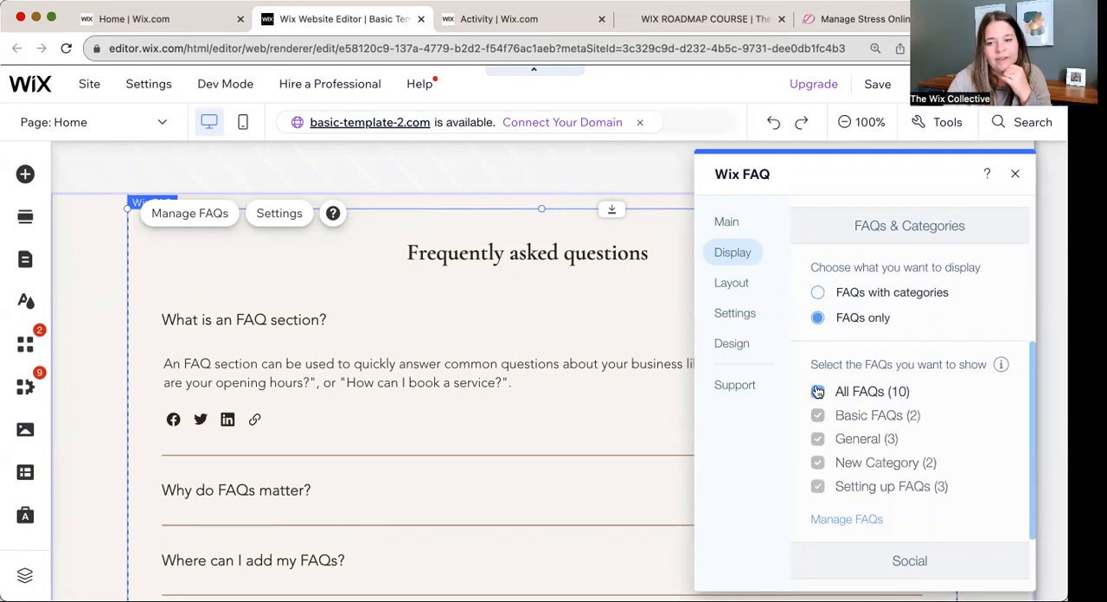
pyautogui.click(817, 391)
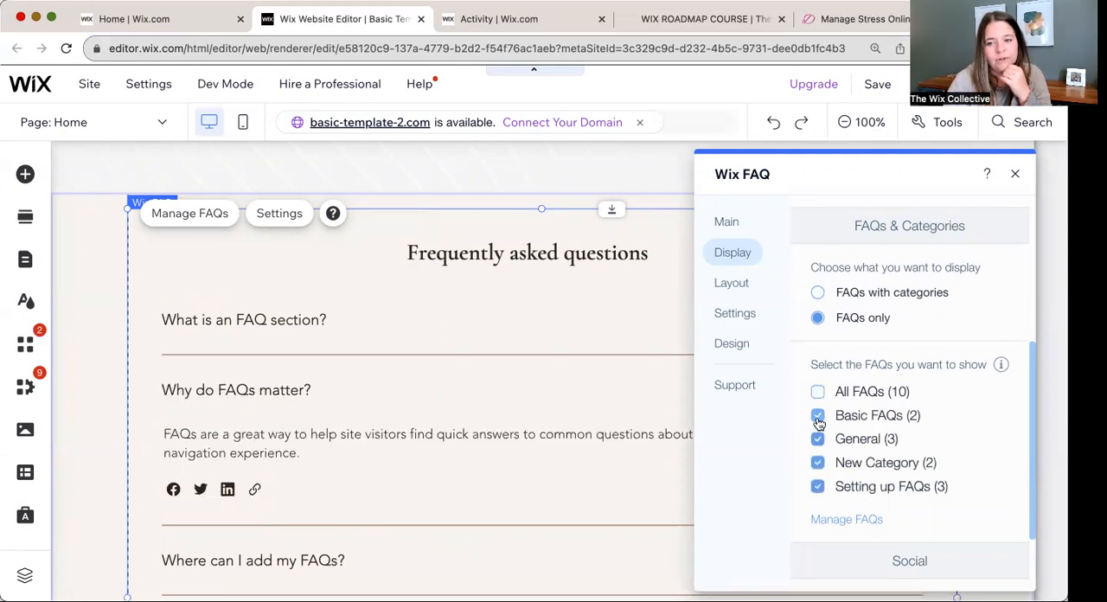
pyautogui.click(817, 391)
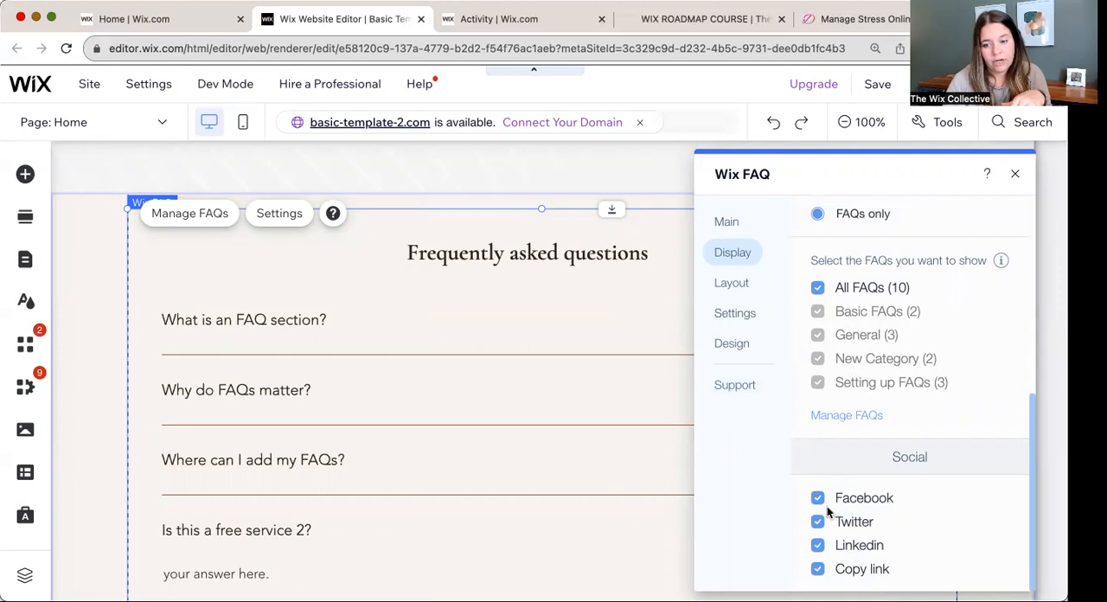
# Step: Turn off Facebook, Twitter and LinkedIn sharing, leaving only copy link
pyautogui.scroll(-3)
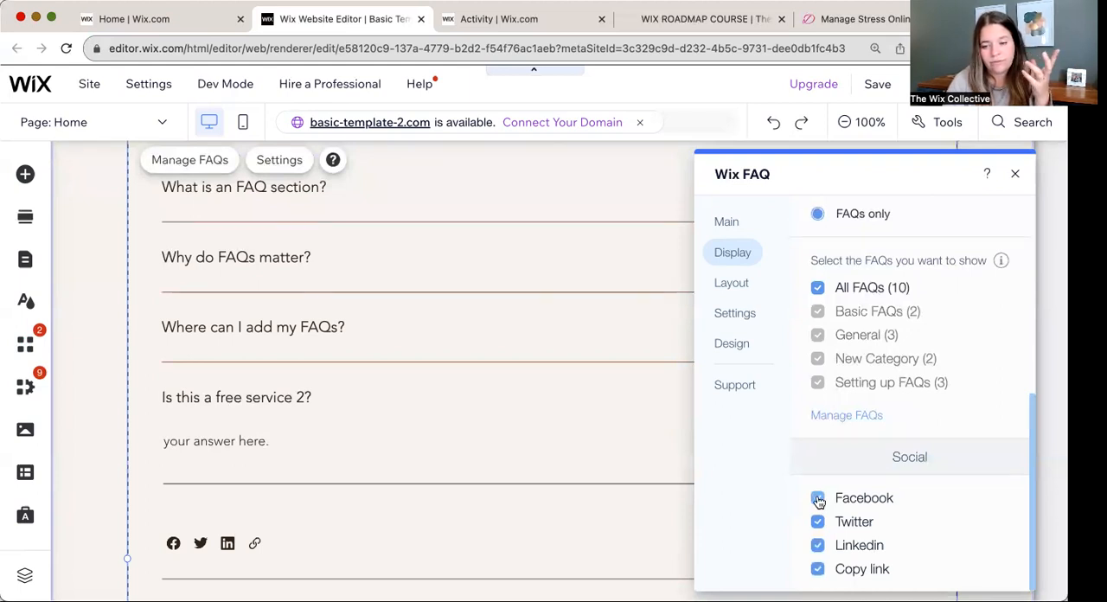
pyautogui.click(817, 498)
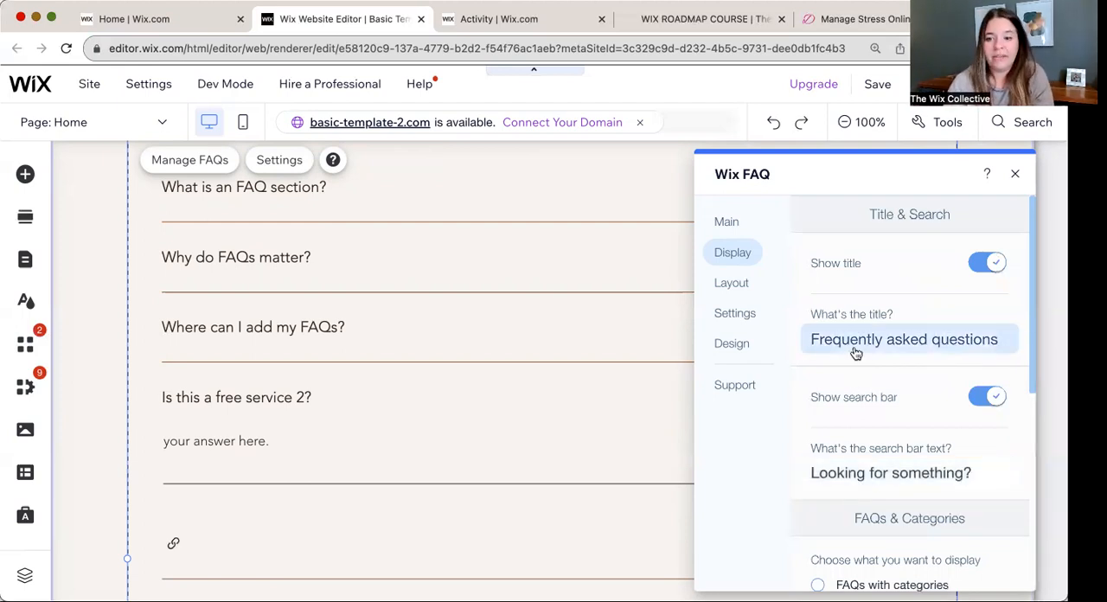
pyautogui.click(730, 283)
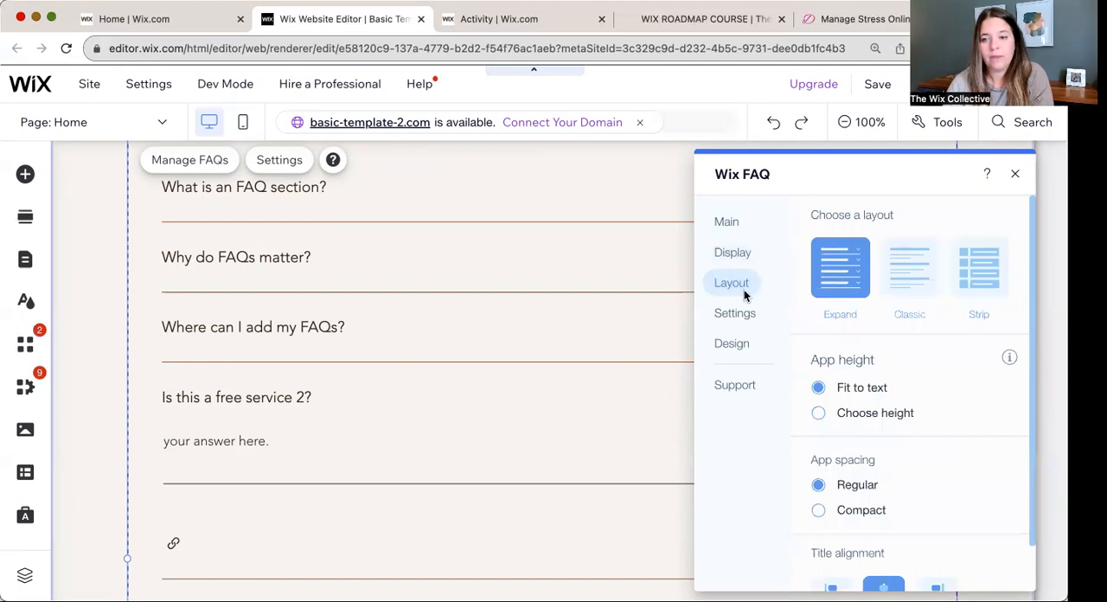
pyautogui.moveTo(843, 248)
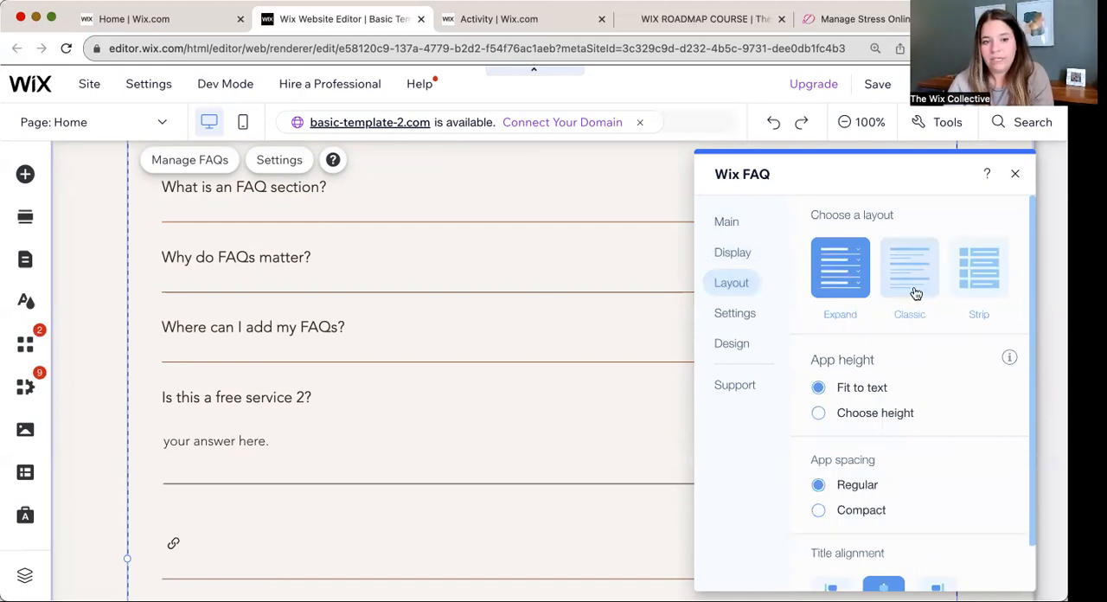
pyautogui.click(908, 267)
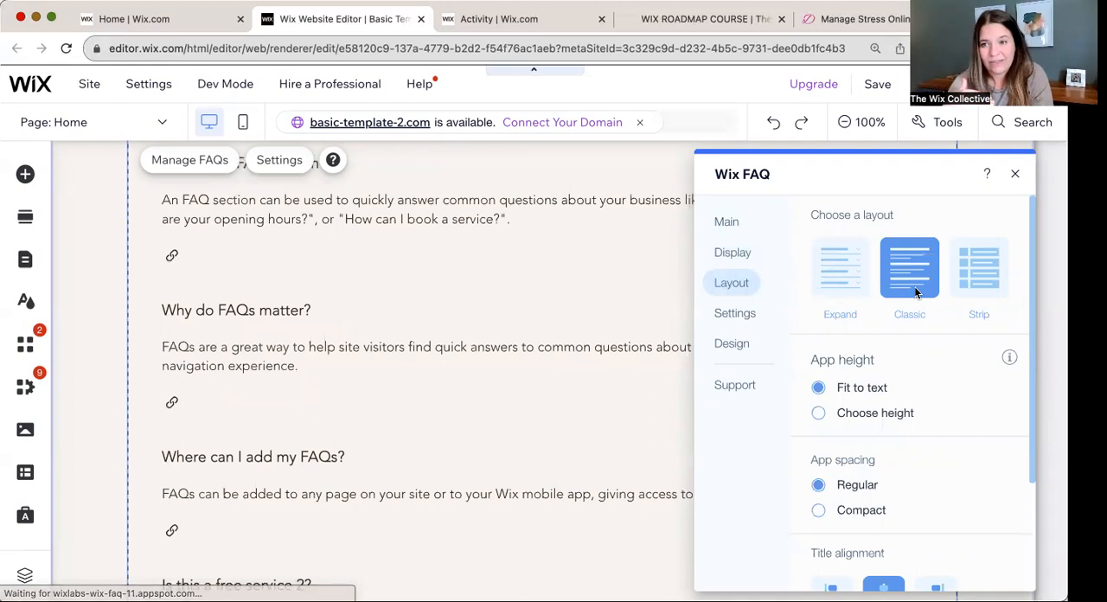
pyautogui.click(978, 268)
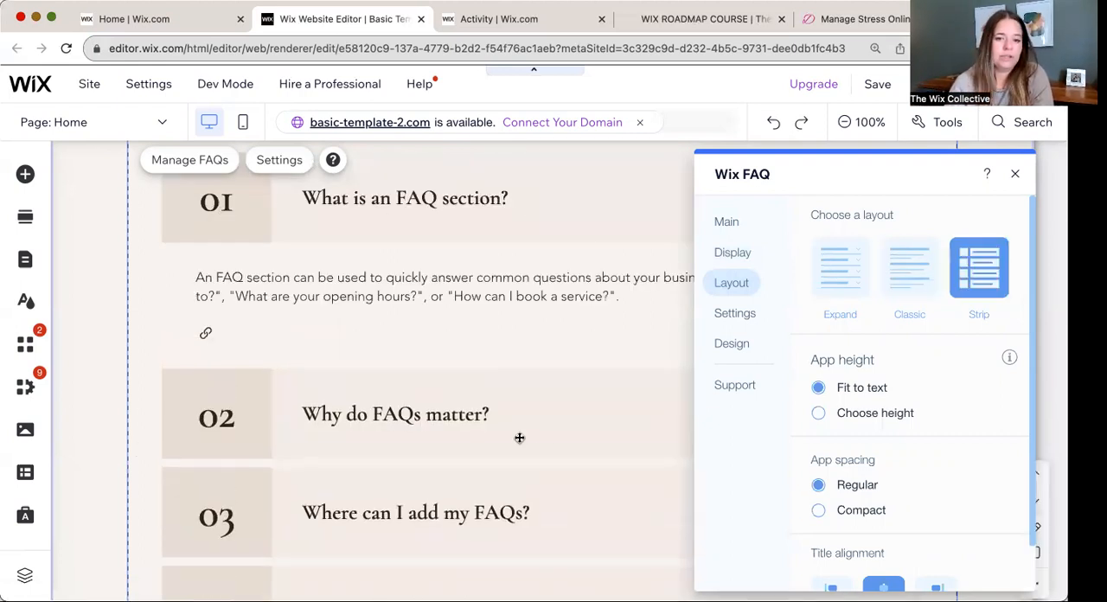
pyautogui.click(840, 268)
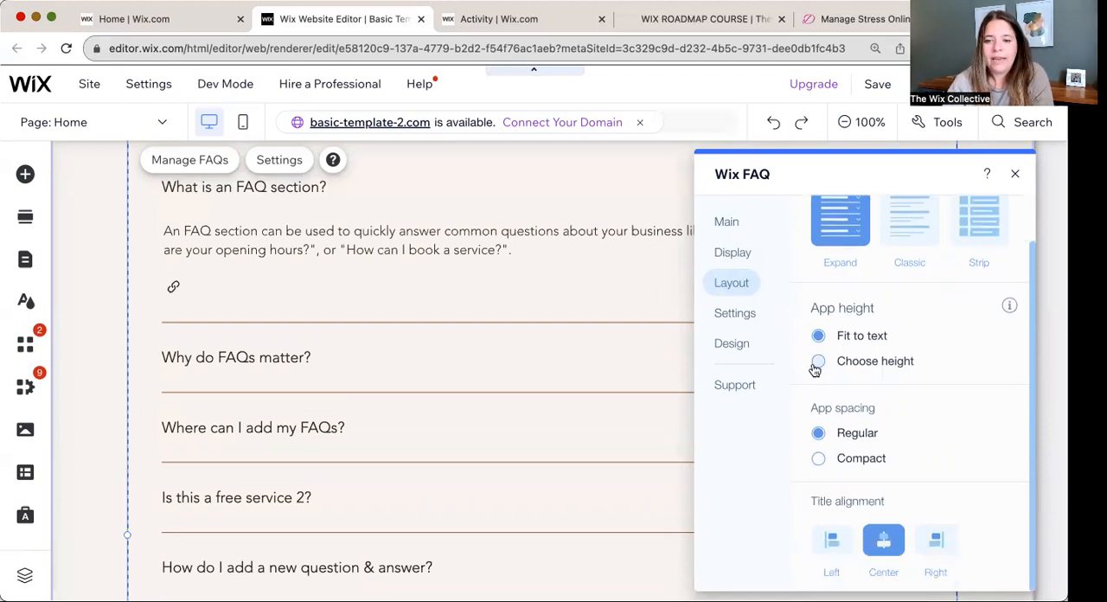
pyautogui.click(818, 361)
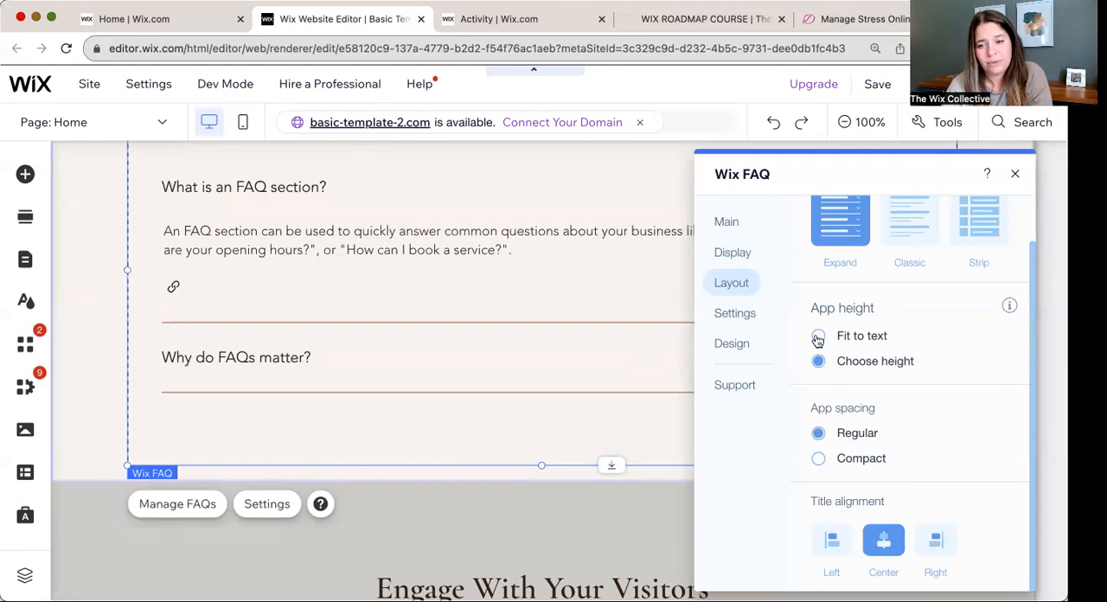
pyautogui.click(818, 335)
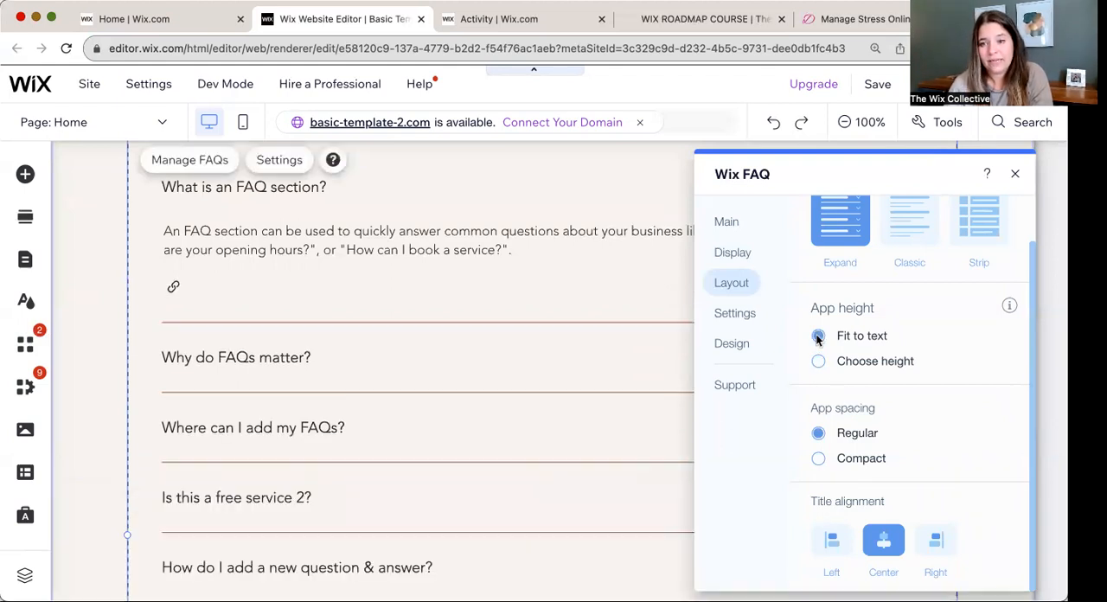
pyautogui.click(818, 335)
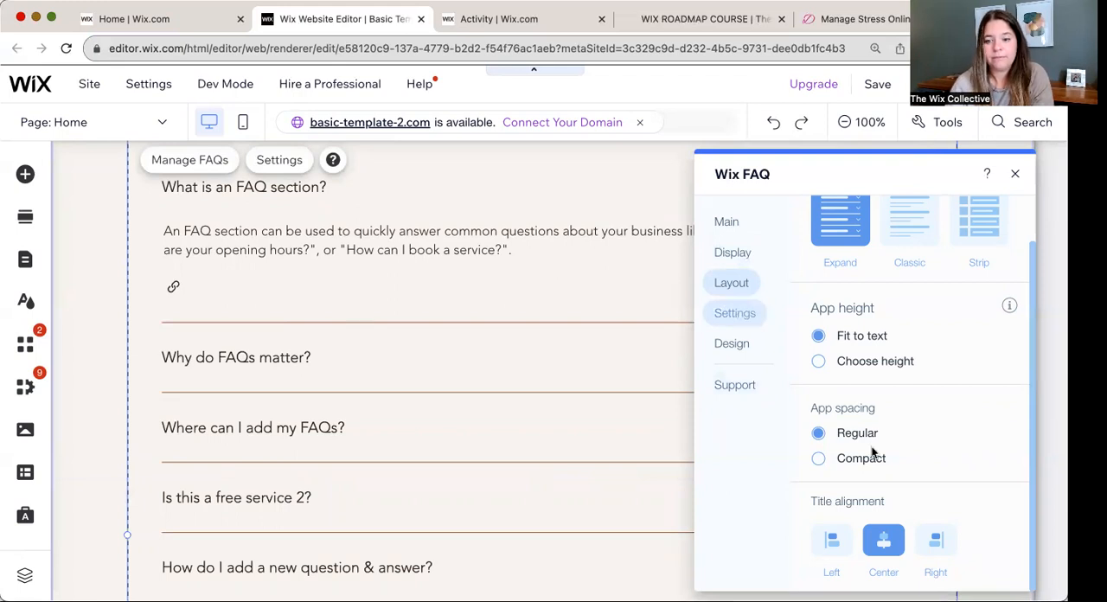
# Step: Turn on Always show first answer, keeping answers limited to one at a time
pyautogui.click(734, 313)
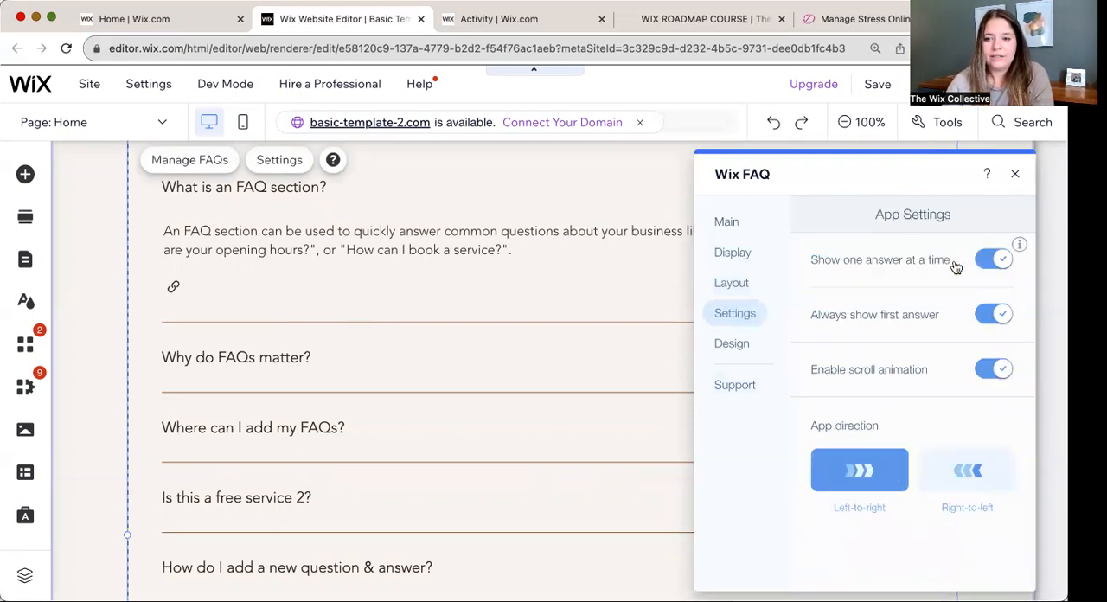
pyautogui.click(993, 259)
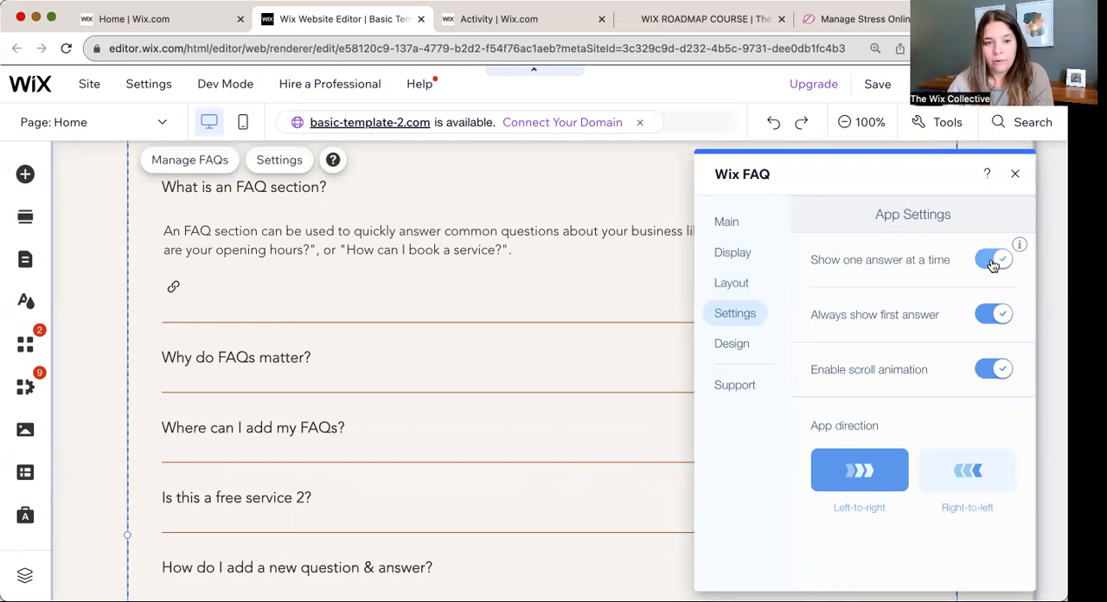
pyautogui.click(993, 260)
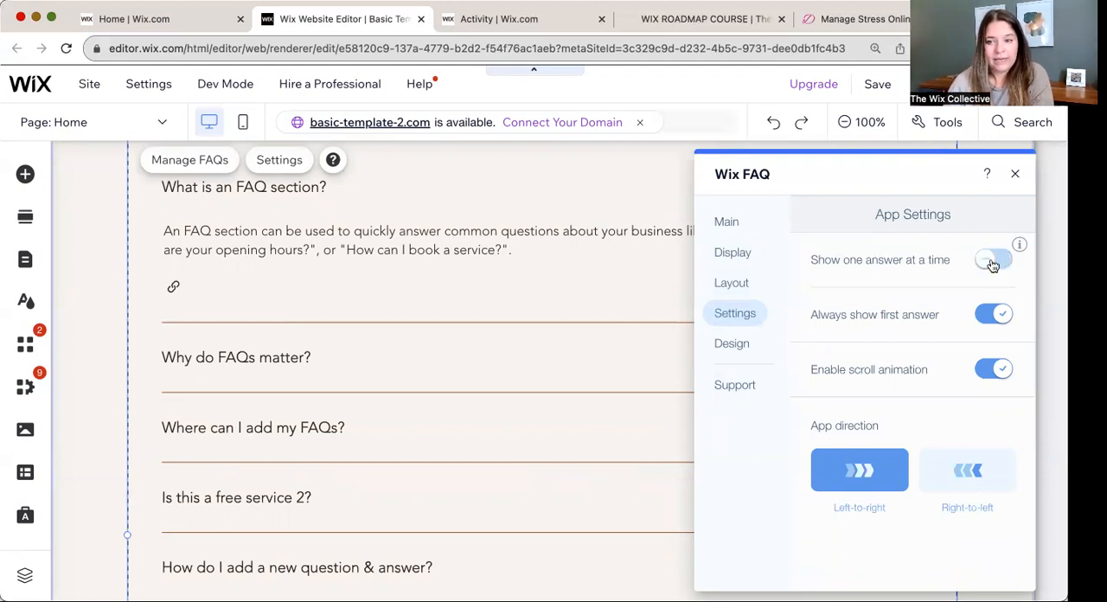
pyautogui.click(993, 260)
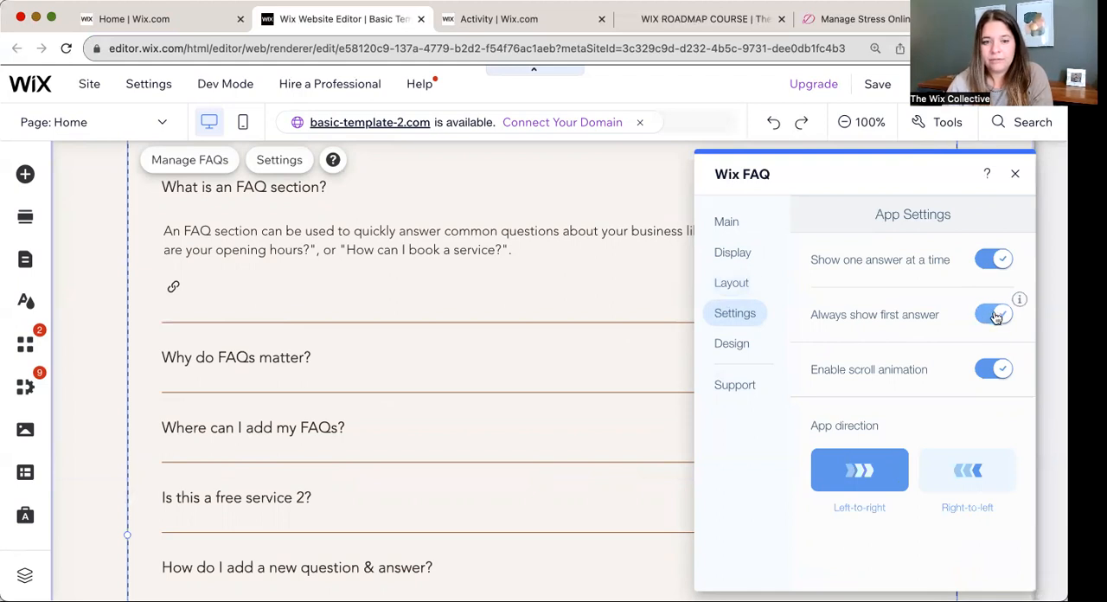
pyautogui.click(994, 314)
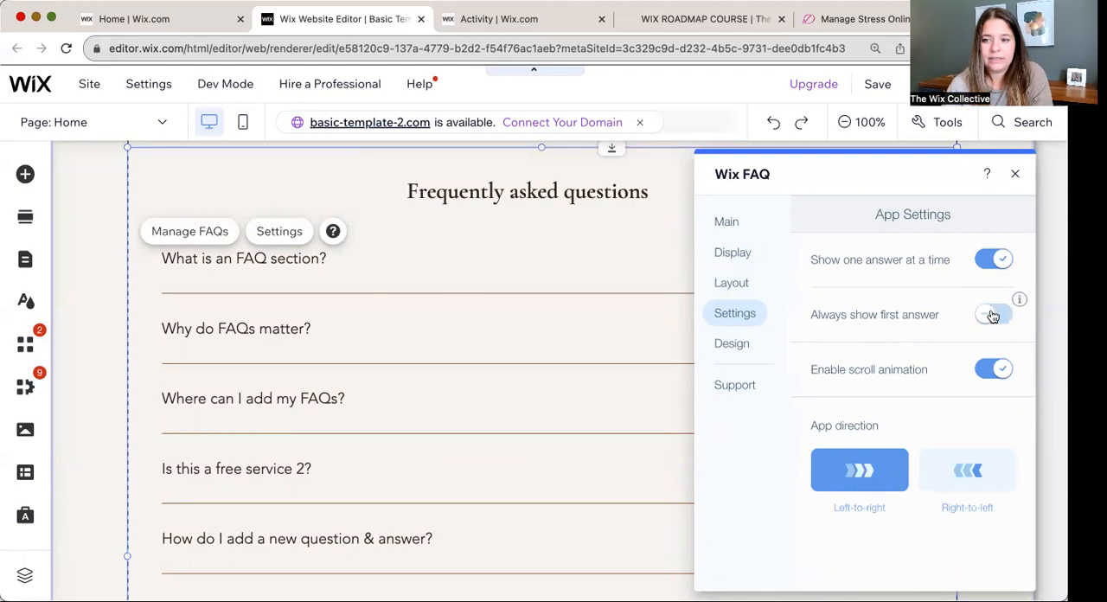
pyautogui.click(993, 314)
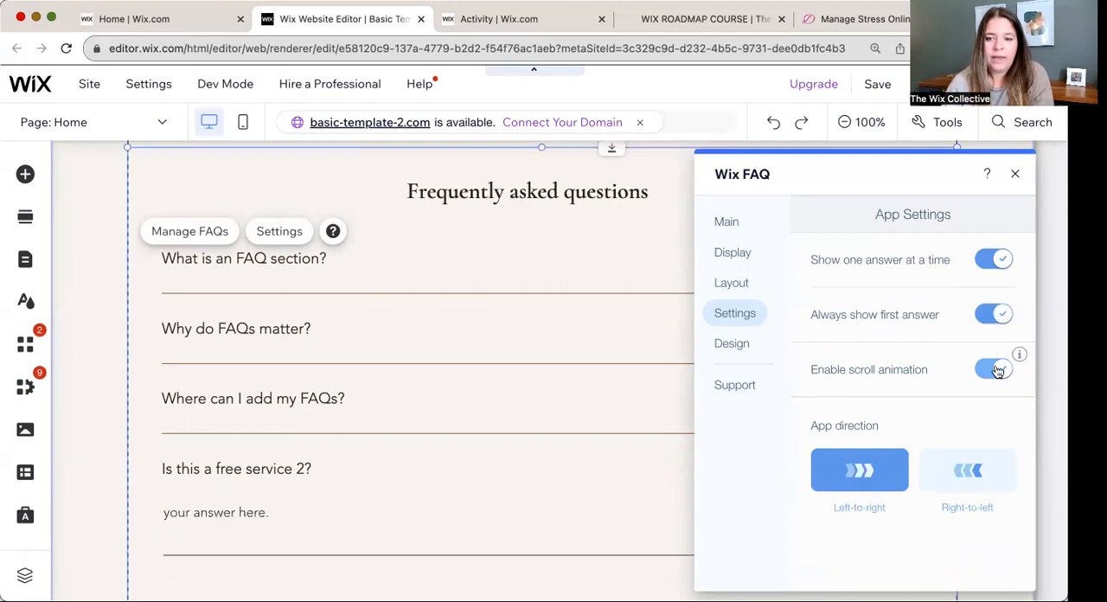
# Step: Keep the scroll animation on and the left-to-right direction after testing both
pyautogui.click(993, 369)
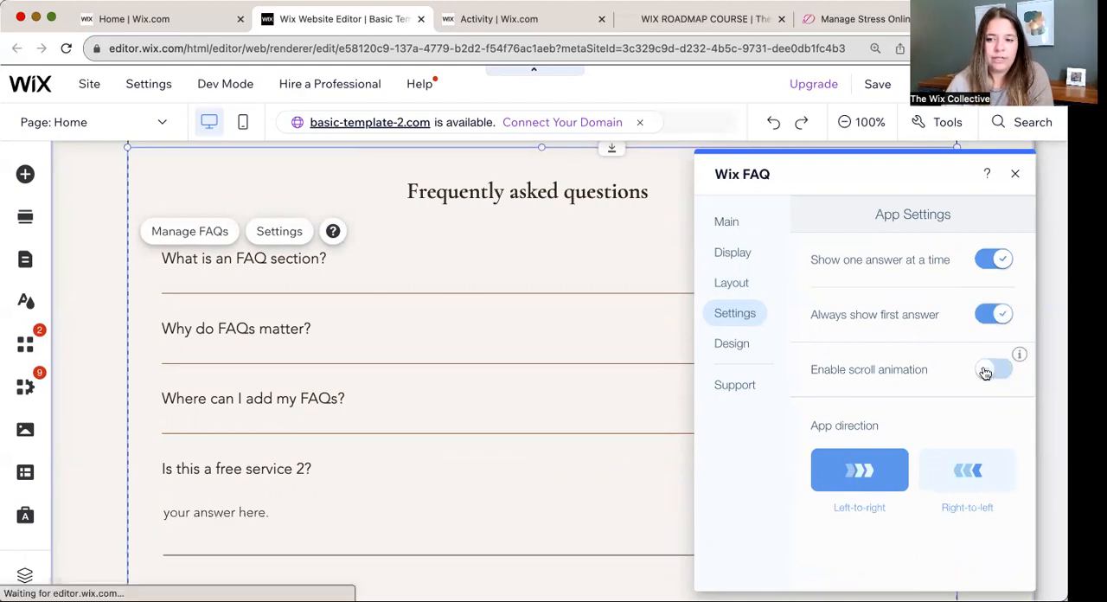
pyautogui.click(993, 369)
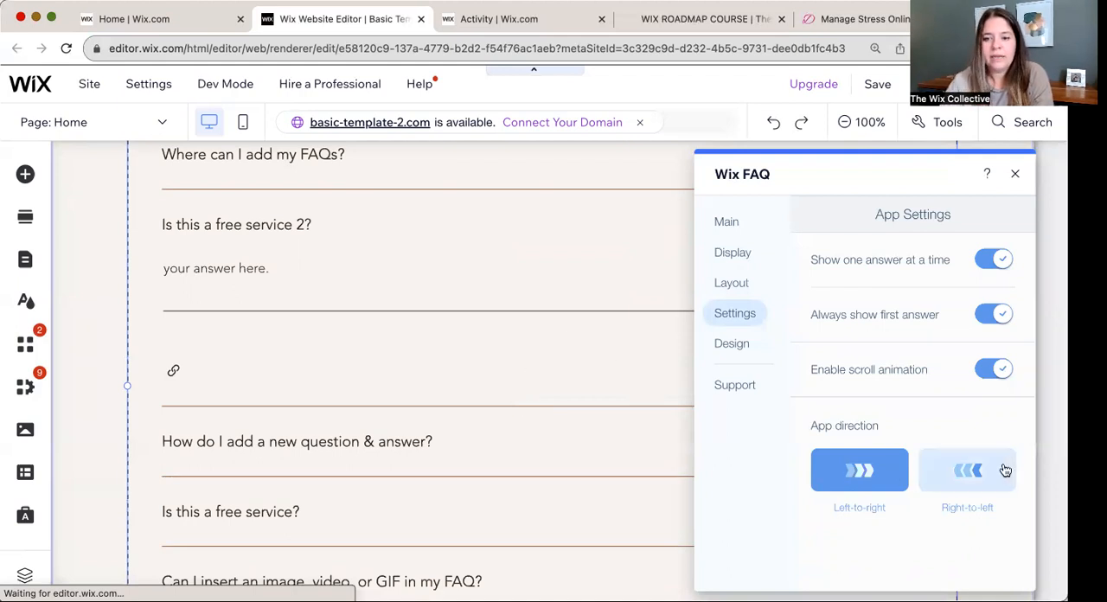
pyautogui.click(966, 469)
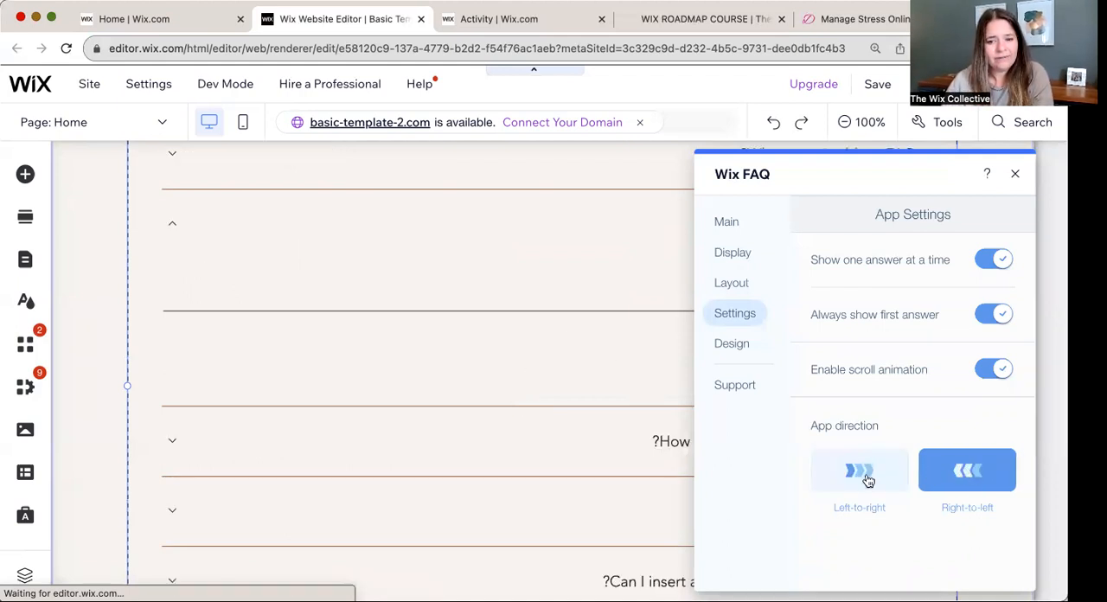
pyautogui.click(859, 470)
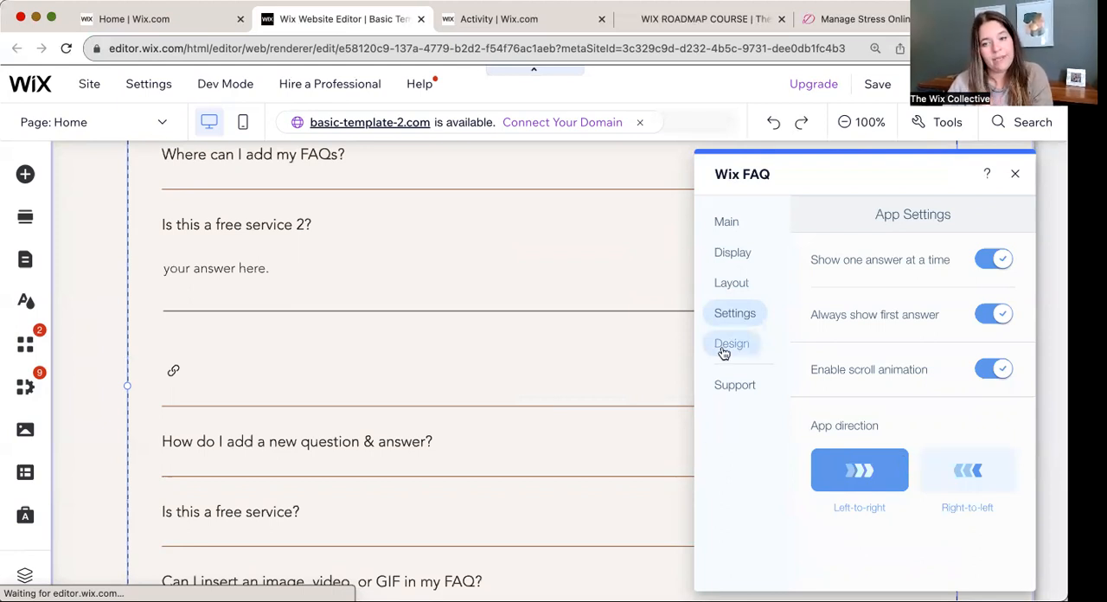
pyautogui.moveTo(726, 350)
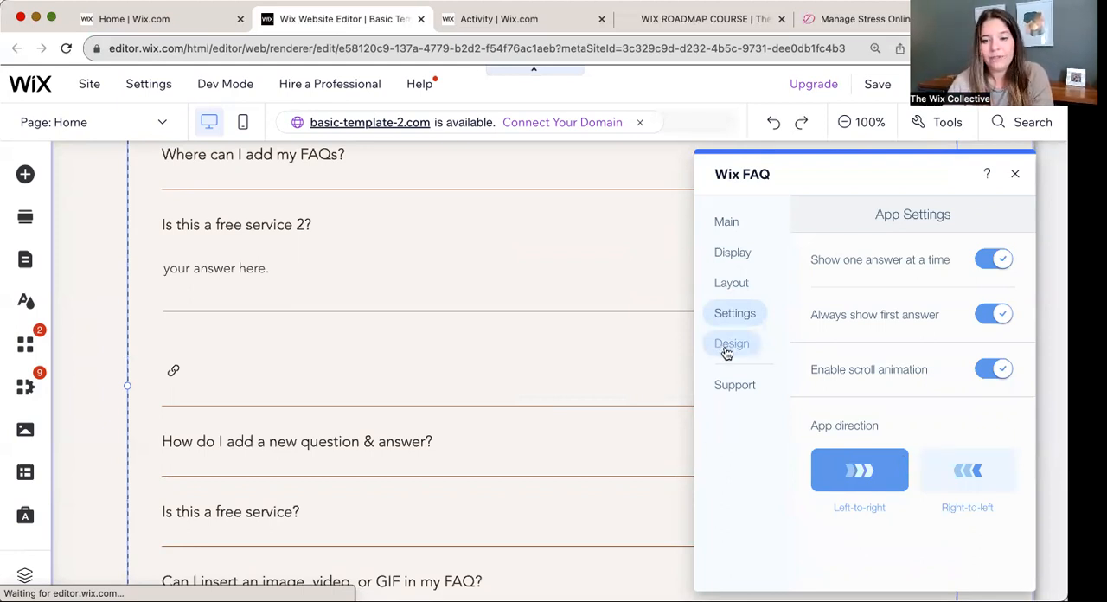
pyautogui.click(731, 343)
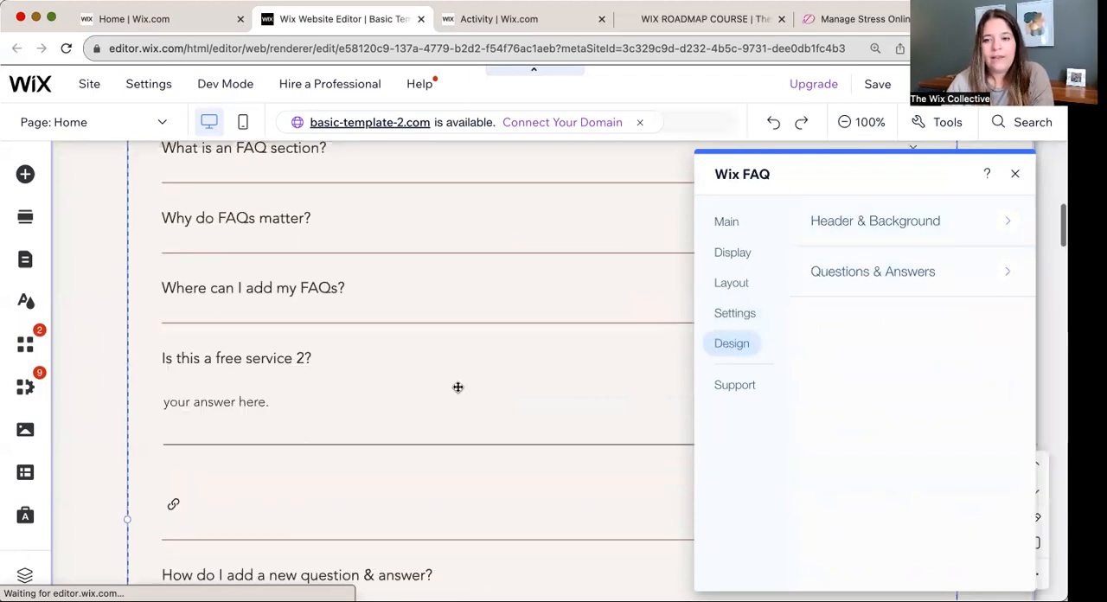
# Step: View Header & Background design settings, go back, and scroll toward Questions & Answers
pyautogui.click(874, 220)
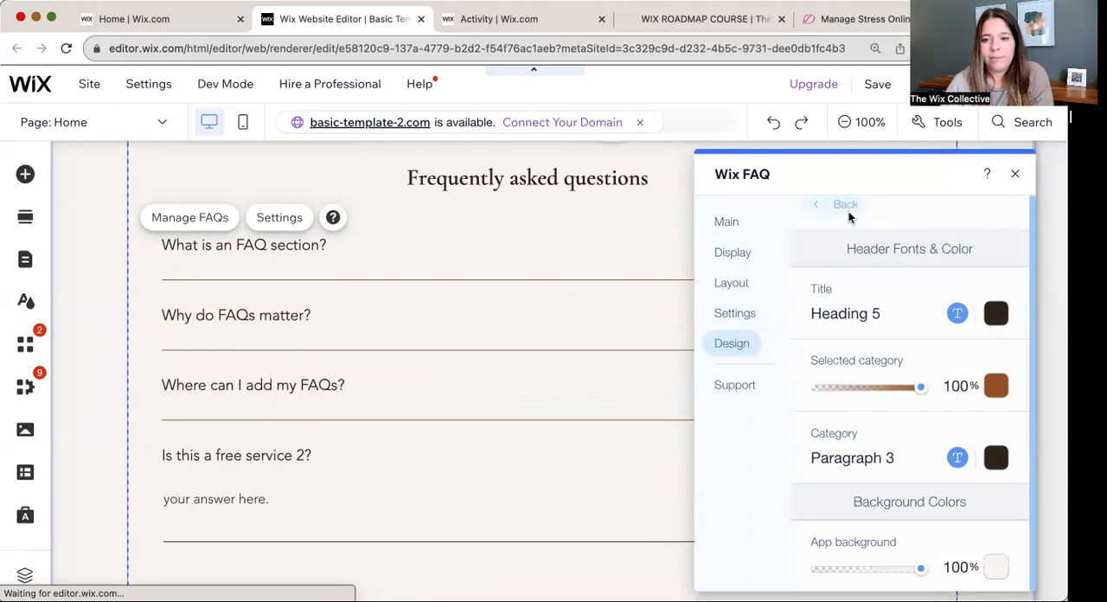
pyautogui.click(835, 204)
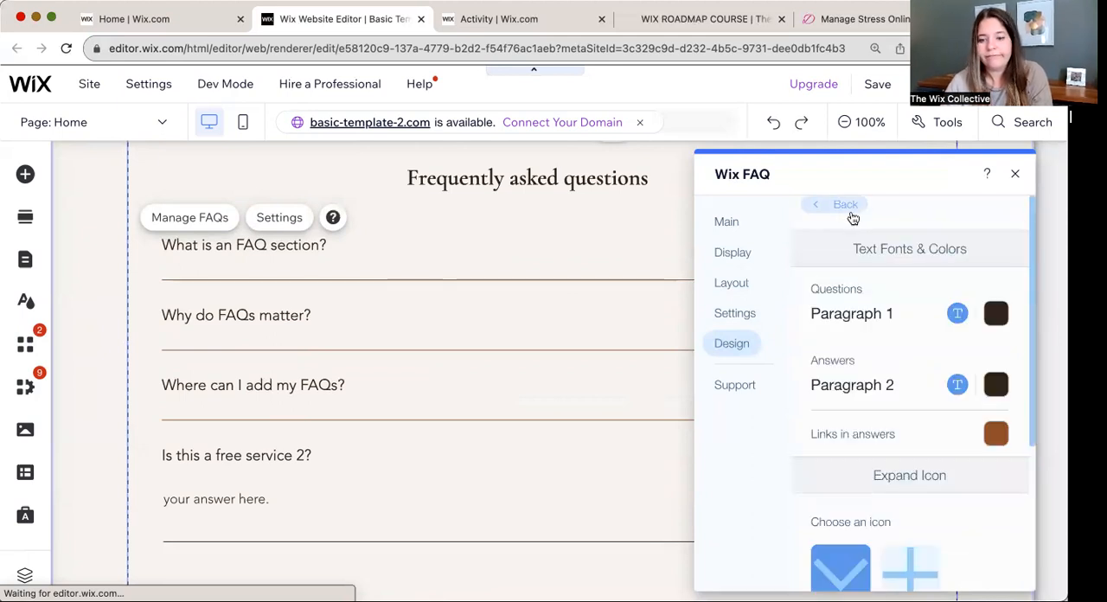
pyautogui.scroll(-3)
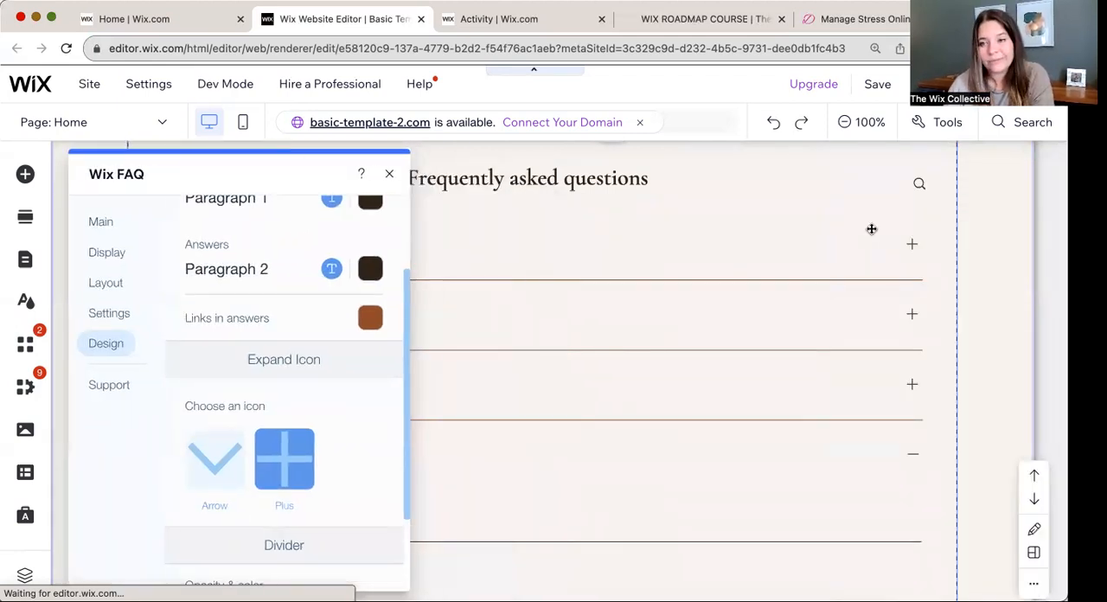
# Step: Adjust the Divider Width slider until the dividers are thick brown bars, then close the panel
pyautogui.scroll(-3)
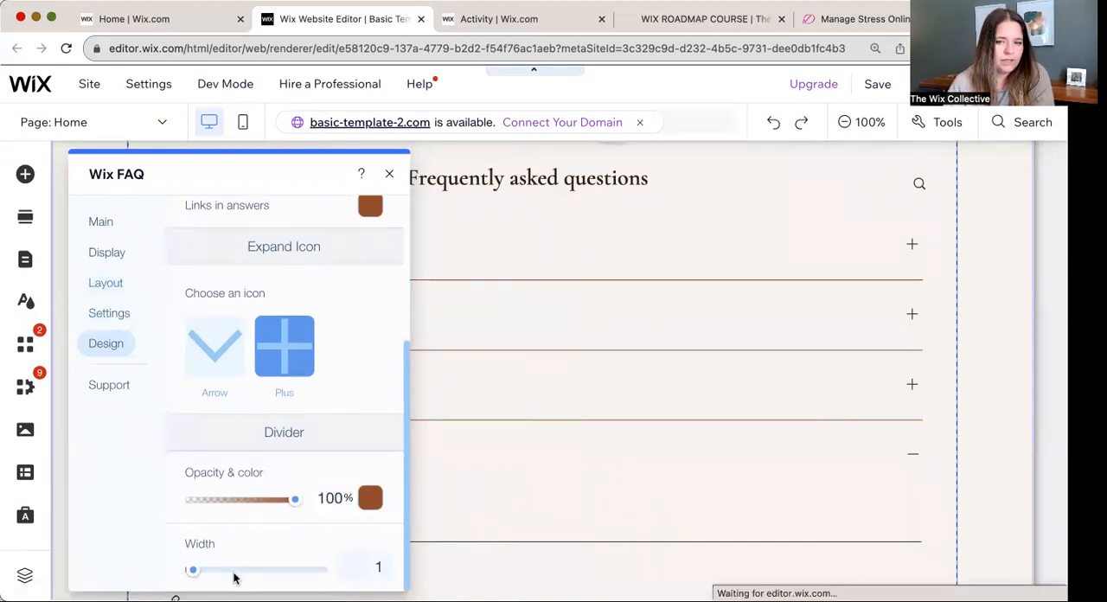
pyautogui.moveTo(193, 569); pyautogui.dragTo(239, 569)
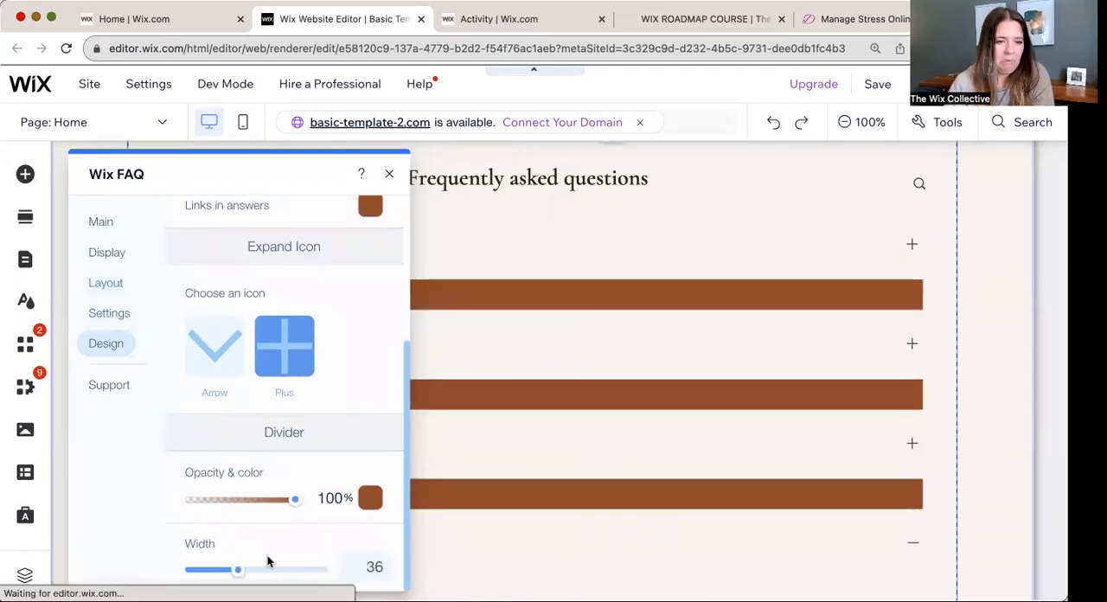
pyautogui.moveTo(237, 569); pyautogui.dragTo(191, 569)
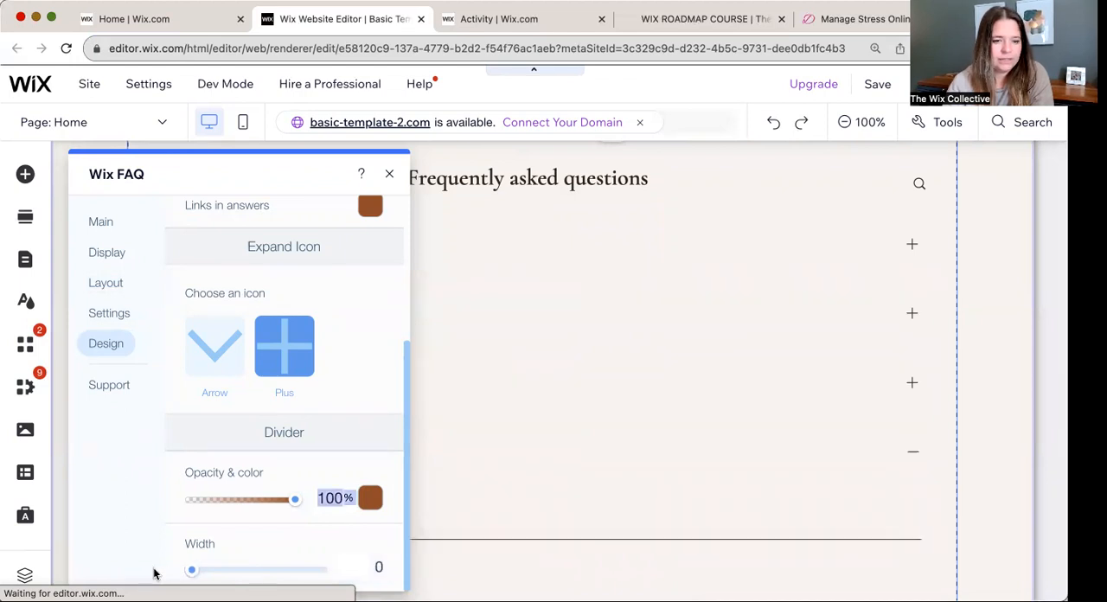
pyautogui.moveTo(191, 568); pyautogui.dragTo(199, 568)
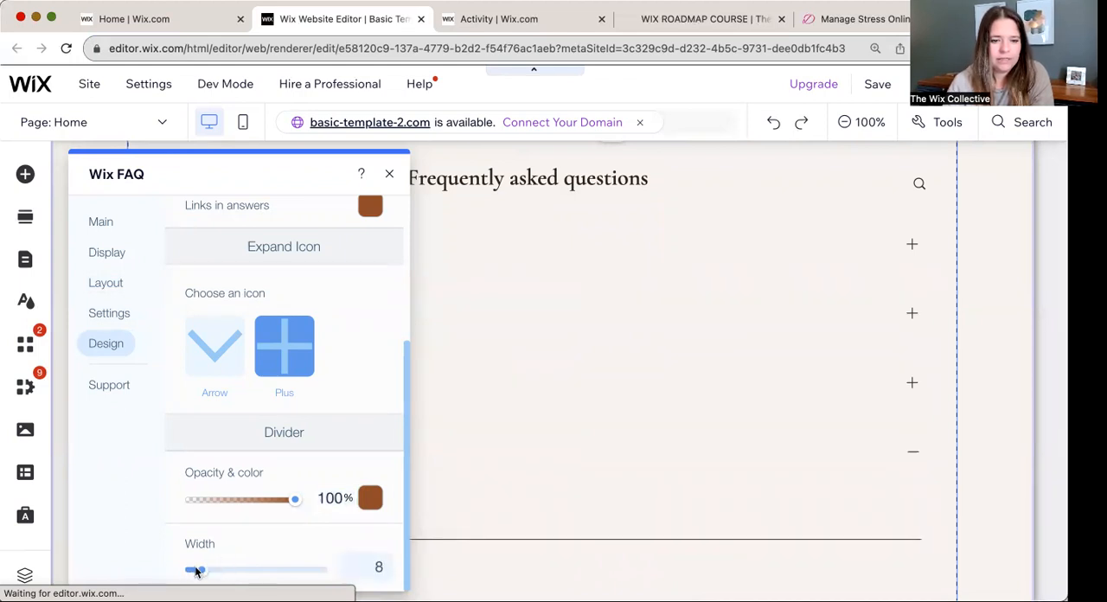
pyautogui.moveTo(197, 569); pyautogui.dragTo(219, 569)
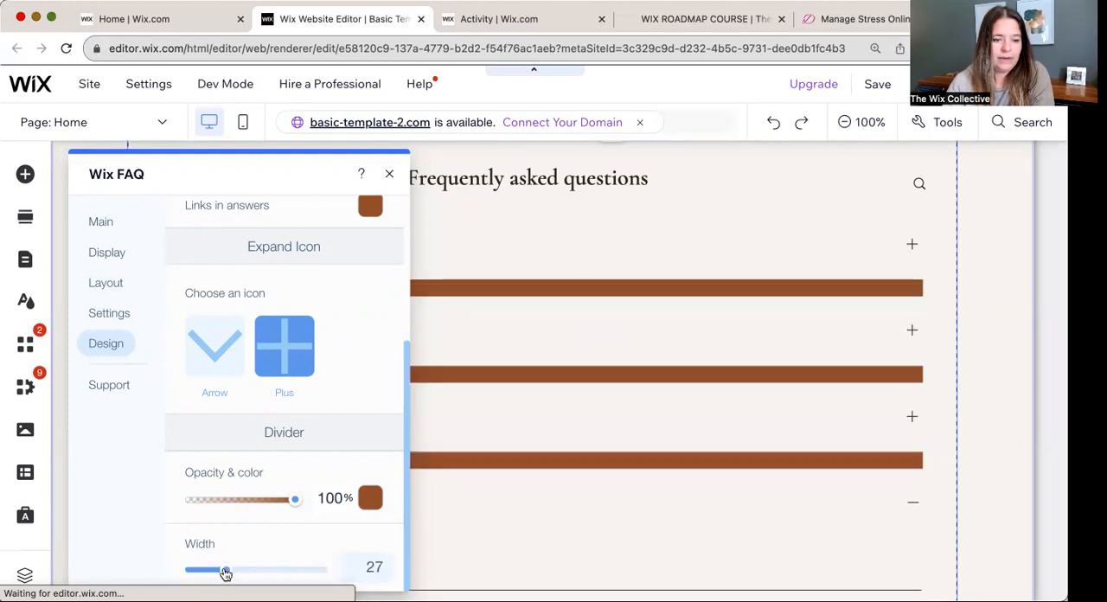
pyautogui.moveTo(226, 569); pyautogui.dragTo(223, 569)
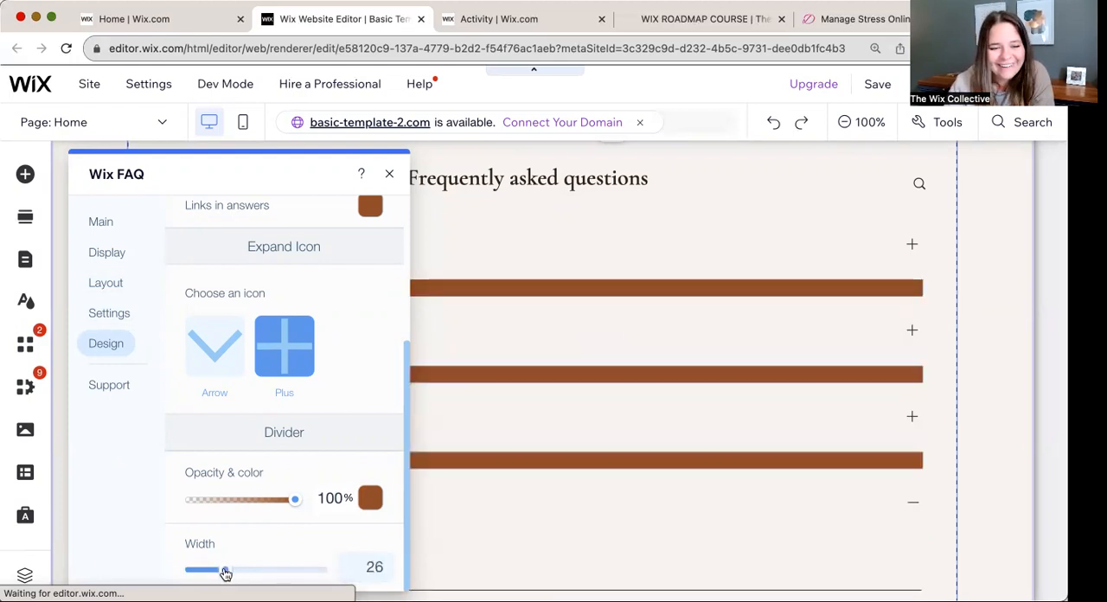
pyautogui.moveTo(227, 569); pyautogui.dragTo(219, 569)
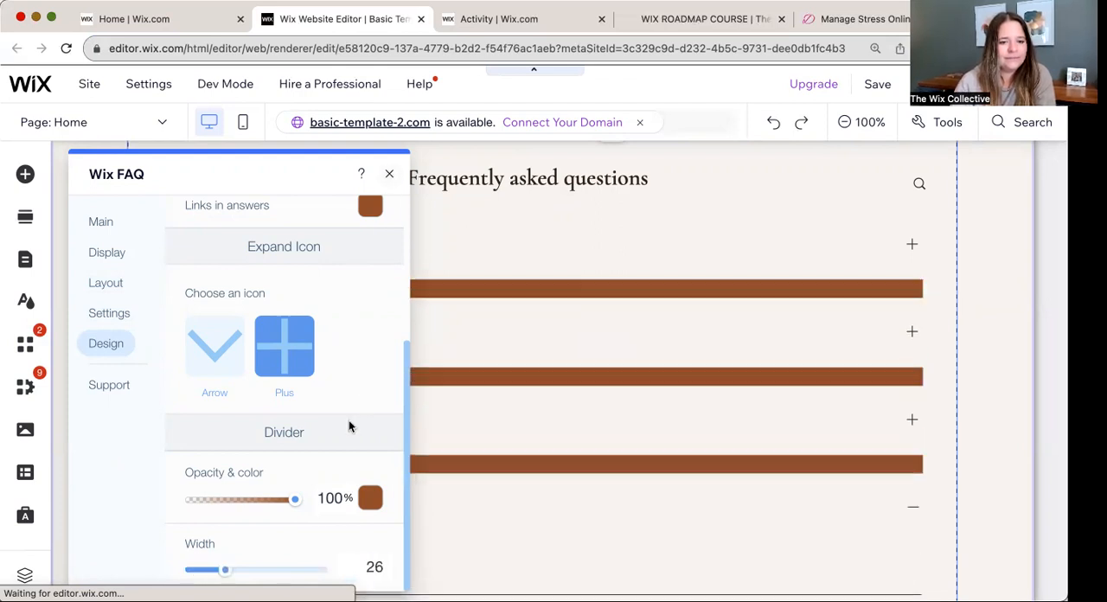
pyautogui.moveTo(225, 569); pyautogui.dragTo(193, 568)
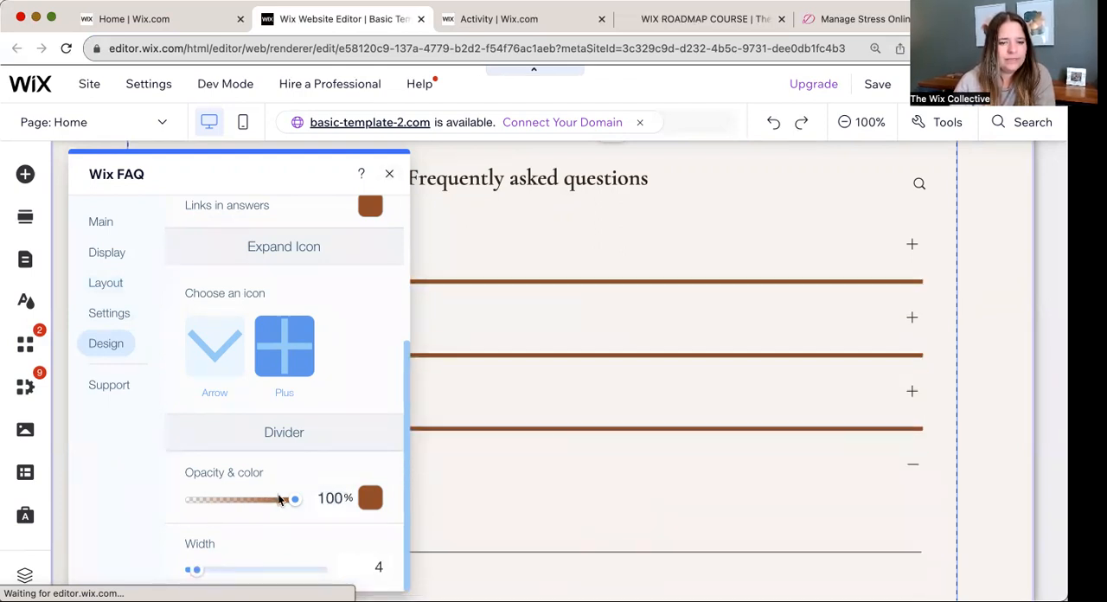
pyautogui.moveTo(194, 569); pyautogui.dragTo(225, 569)
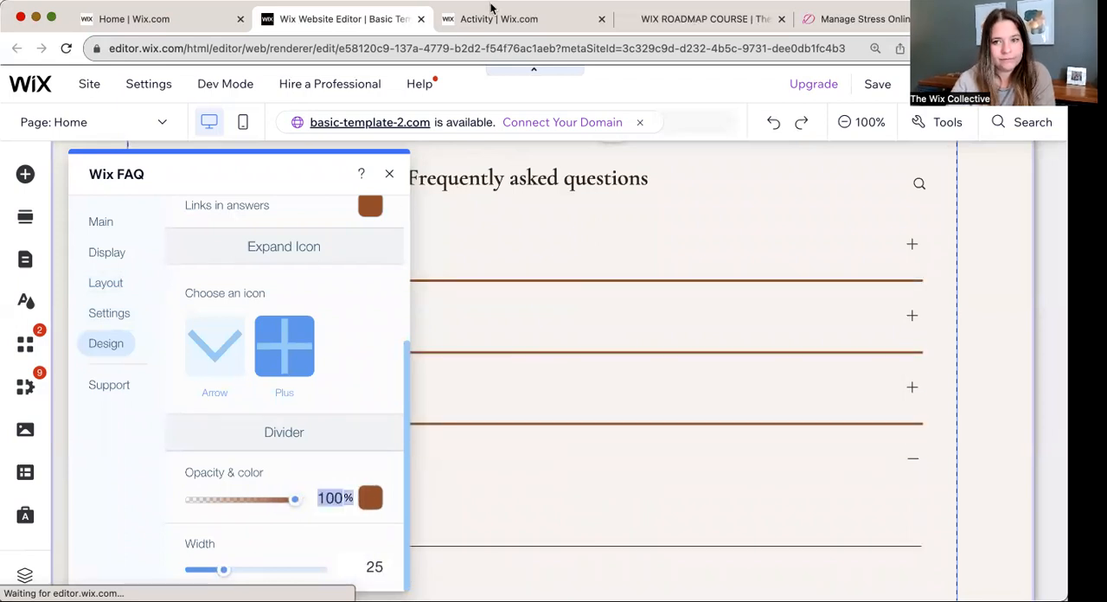
pyautogui.moveTo(224, 569); pyautogui.dragTo(203, 569)
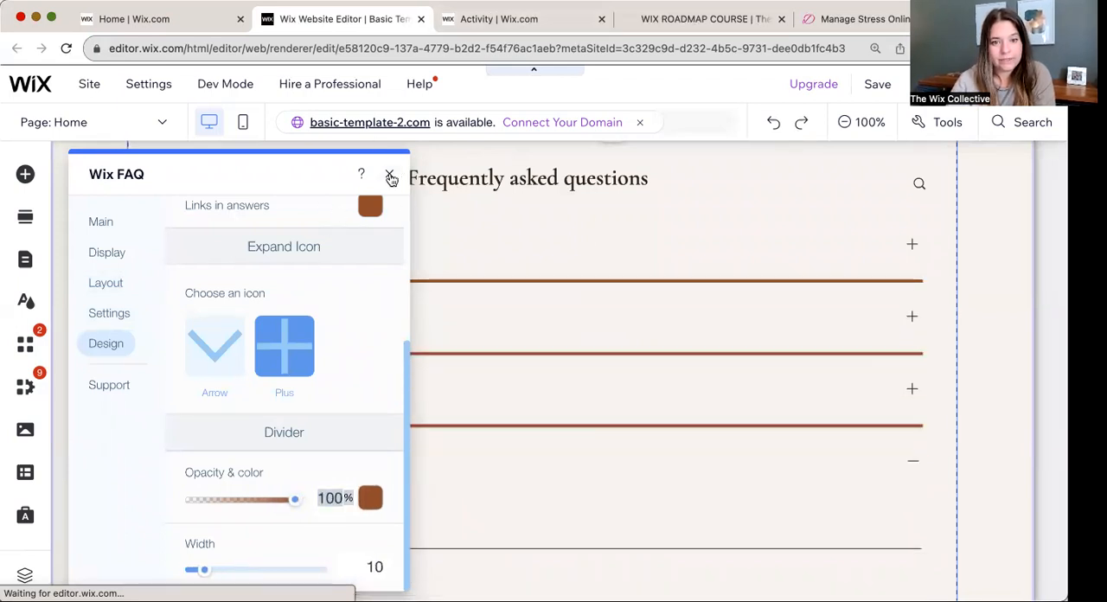
pyautogui.click(390, 175)
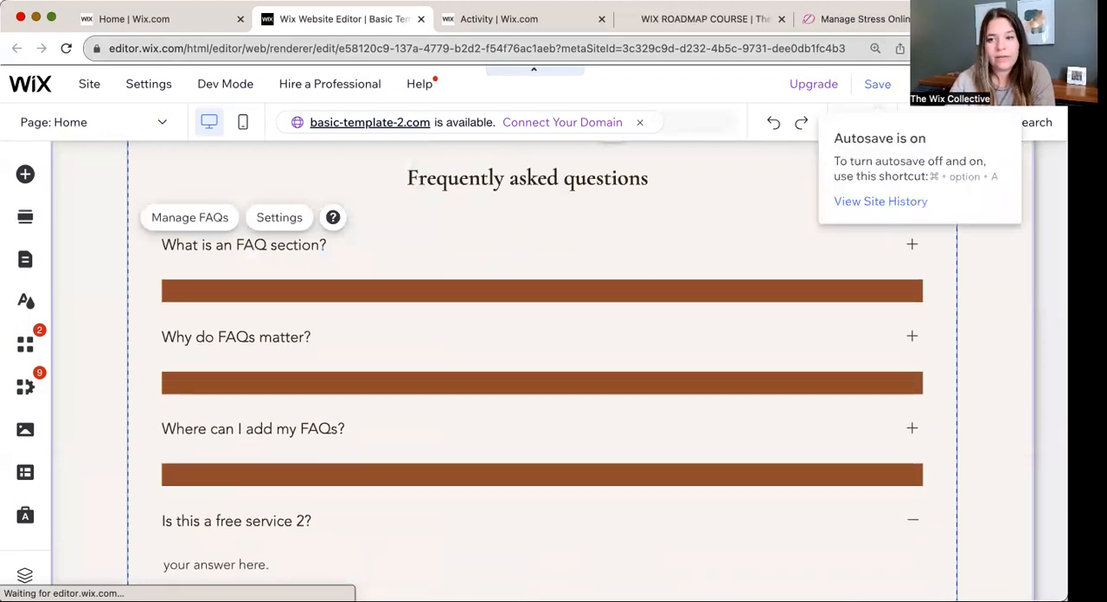
pyautogui.click(419, 83)
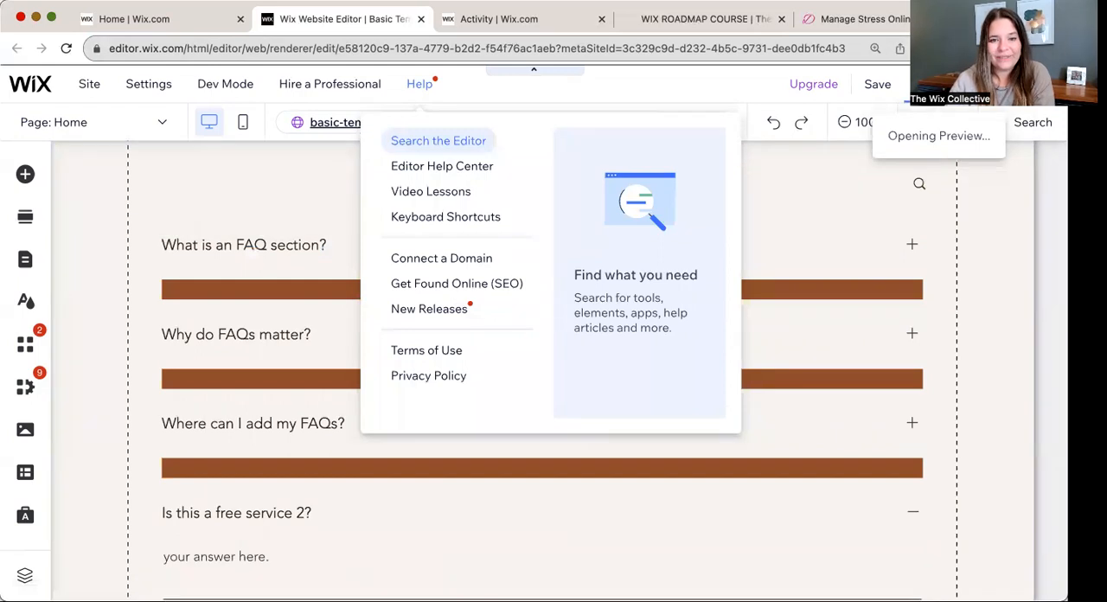
pyautogui.click(419, 83)
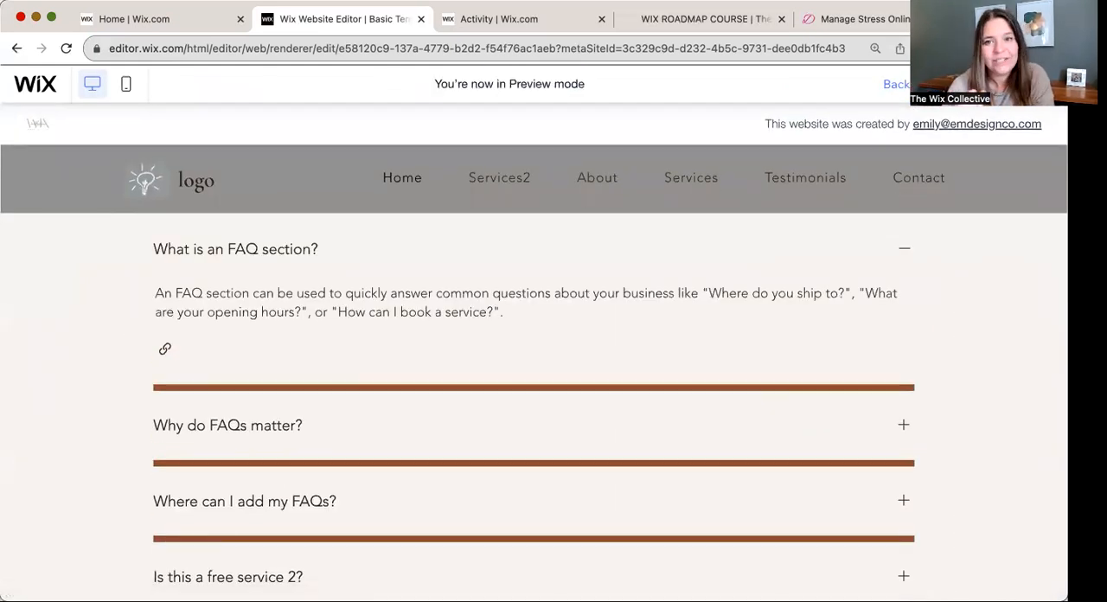
pyautogui.click(897, 84)
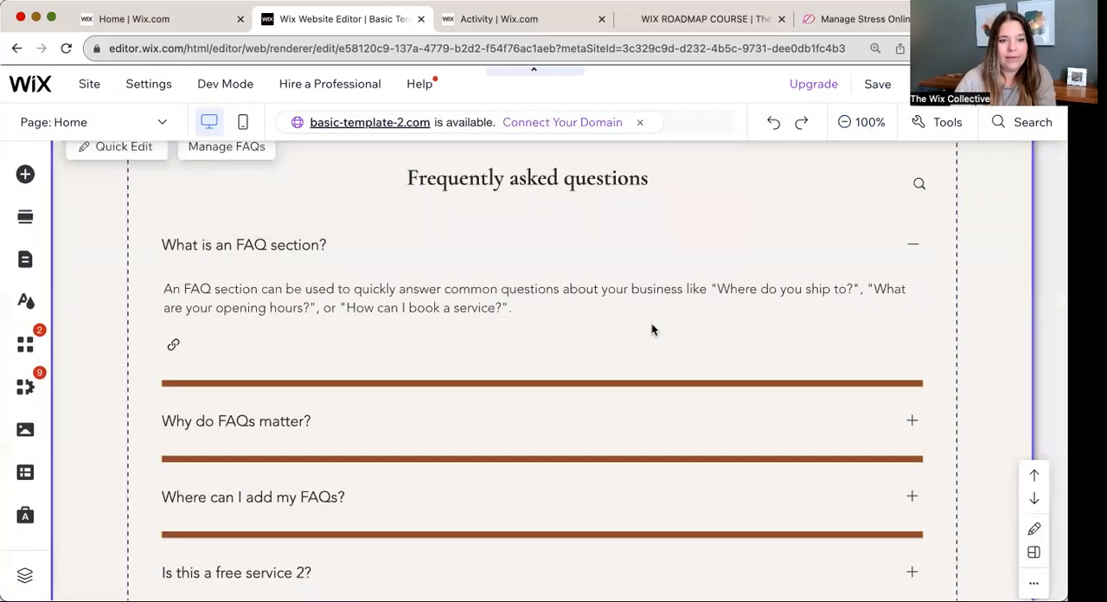
# Step: Reopen the FAQ widget's Design settings and set Divider Width back to 1
pyautogui.click(746, 285)
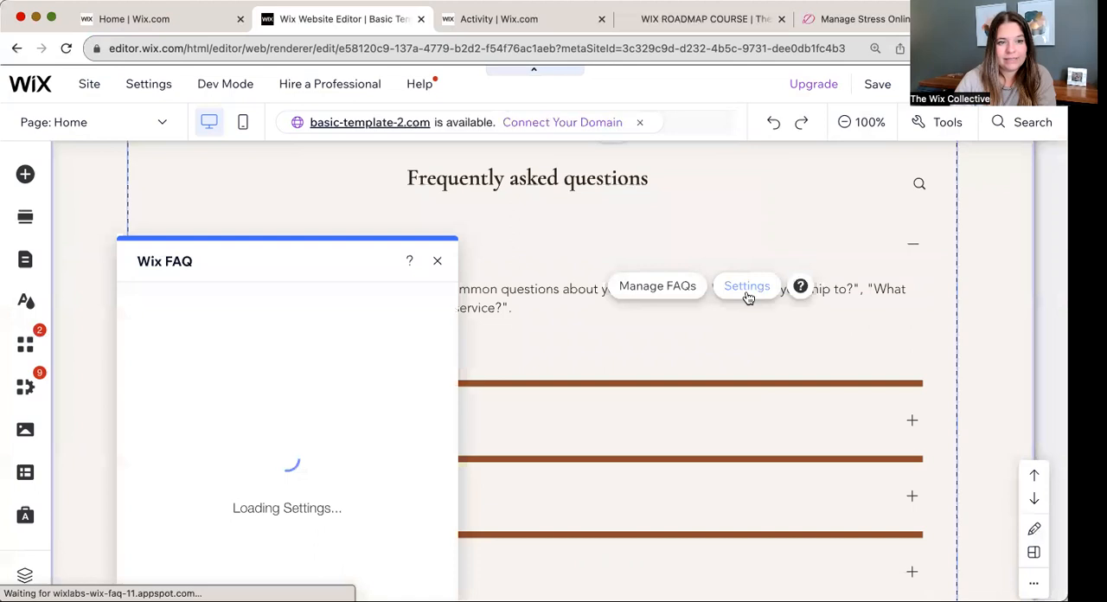
pyautogui.click(746, 286)
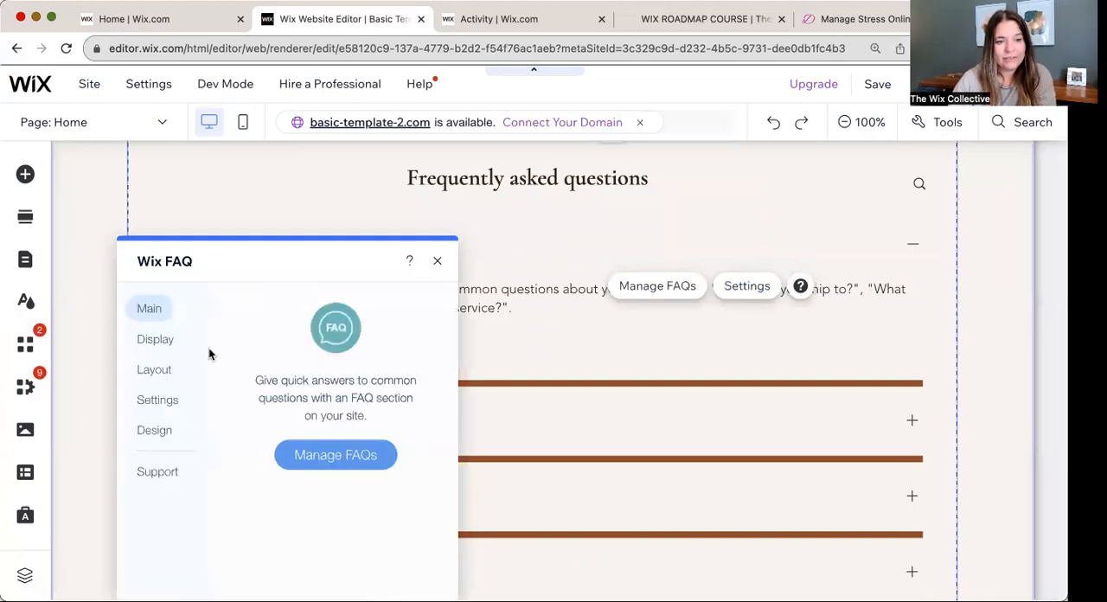
pyautogui.click(154, 429)
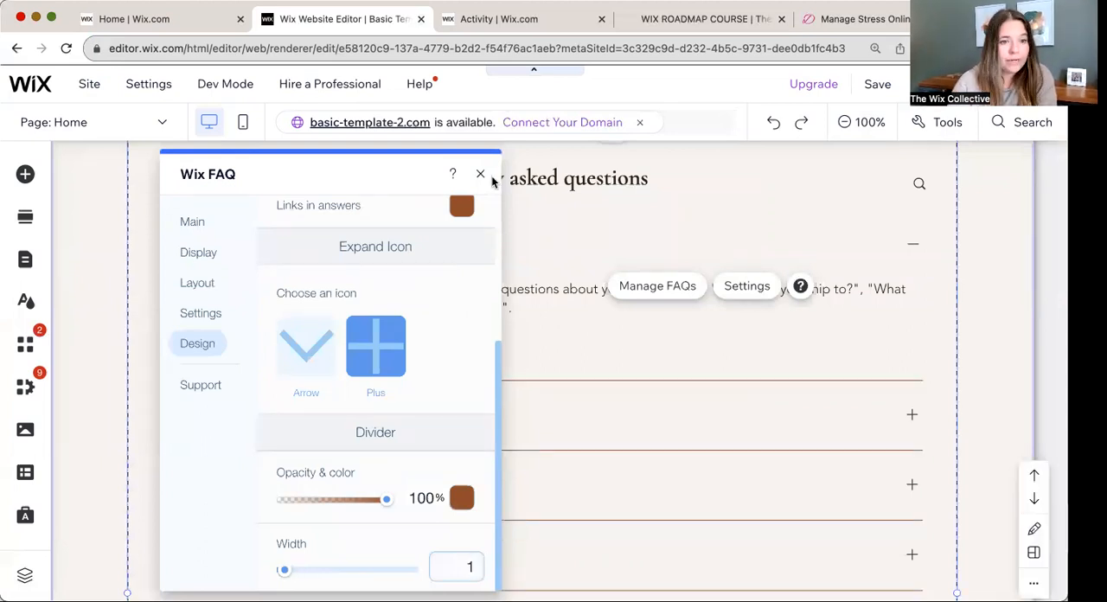
pyautogui.click(480, 174)
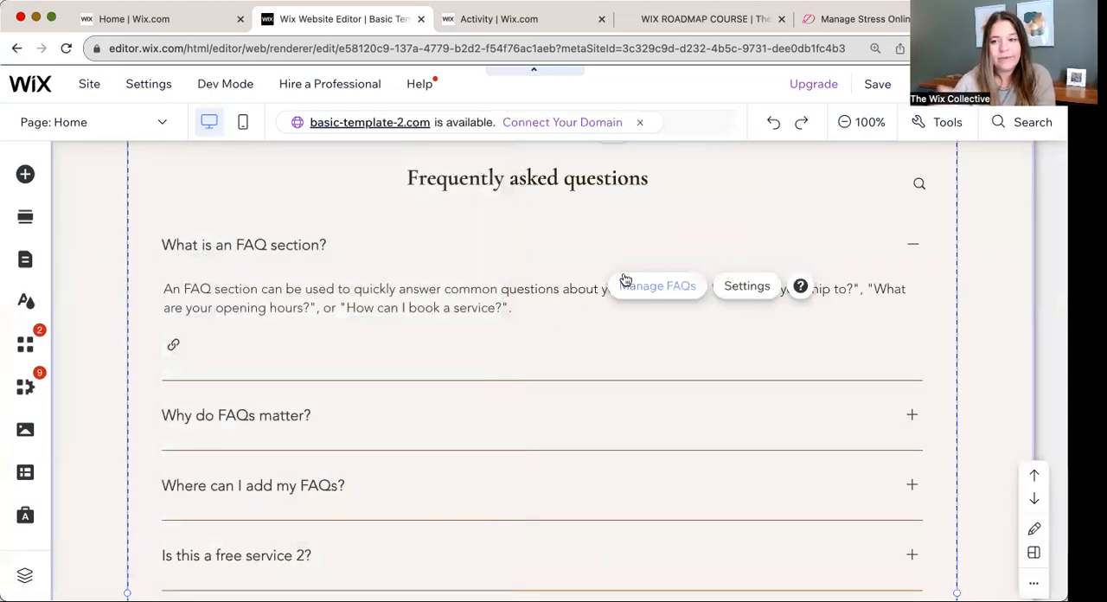
# Step: Open Manage FAQs for the FAQ widget and close the WIX ROADMAP COURSE and Activity tabs
pyautogui.click(224, 83)
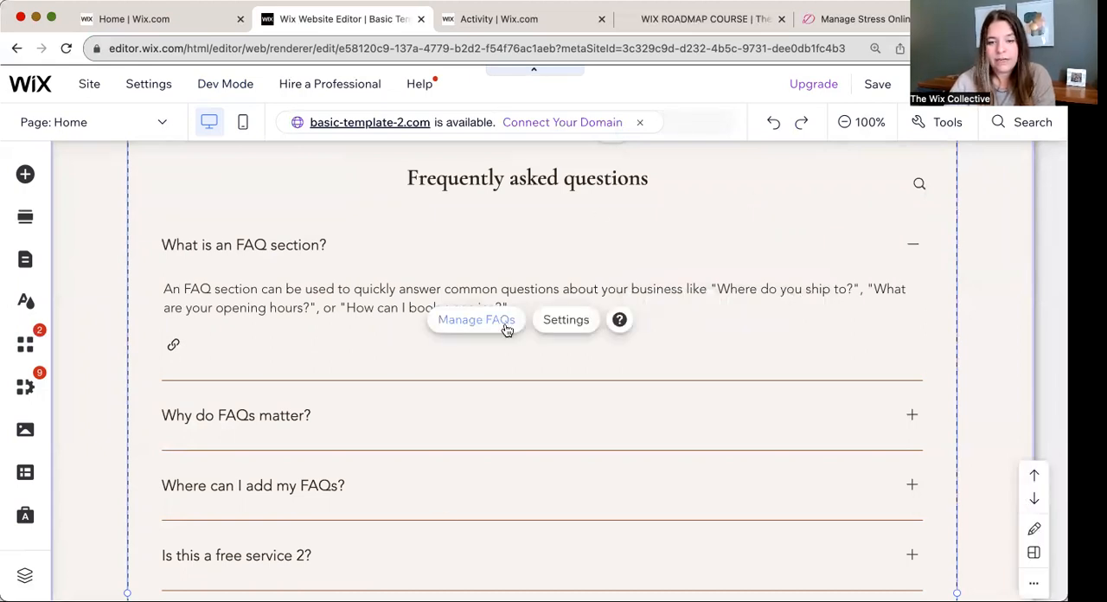
pyautogui.click(476, 319)
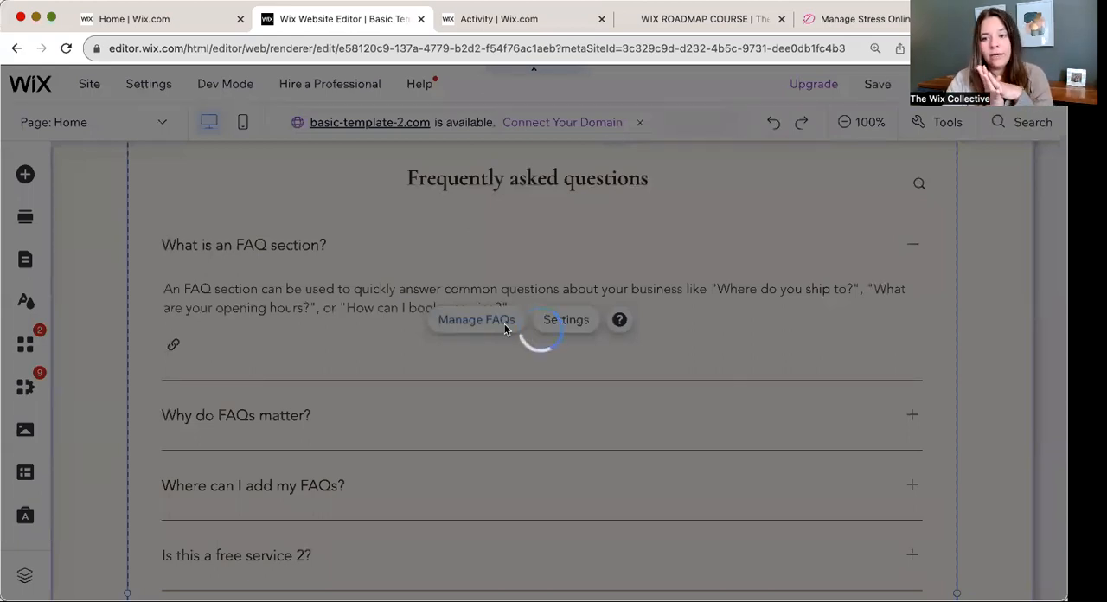
pyautogui.click(476, 319)
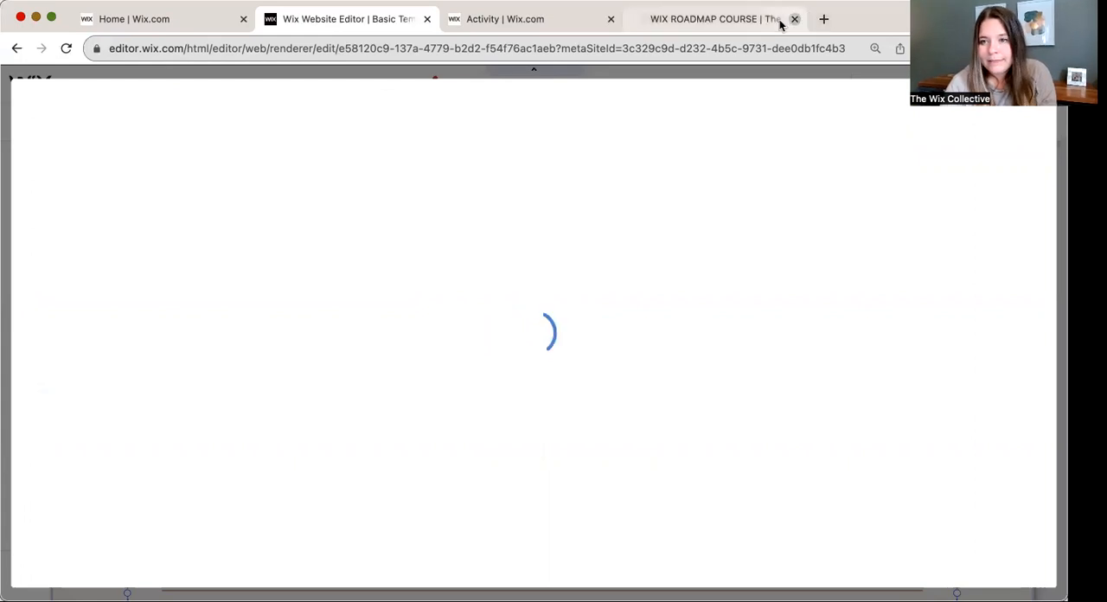
pyautogui.click(793, 19)
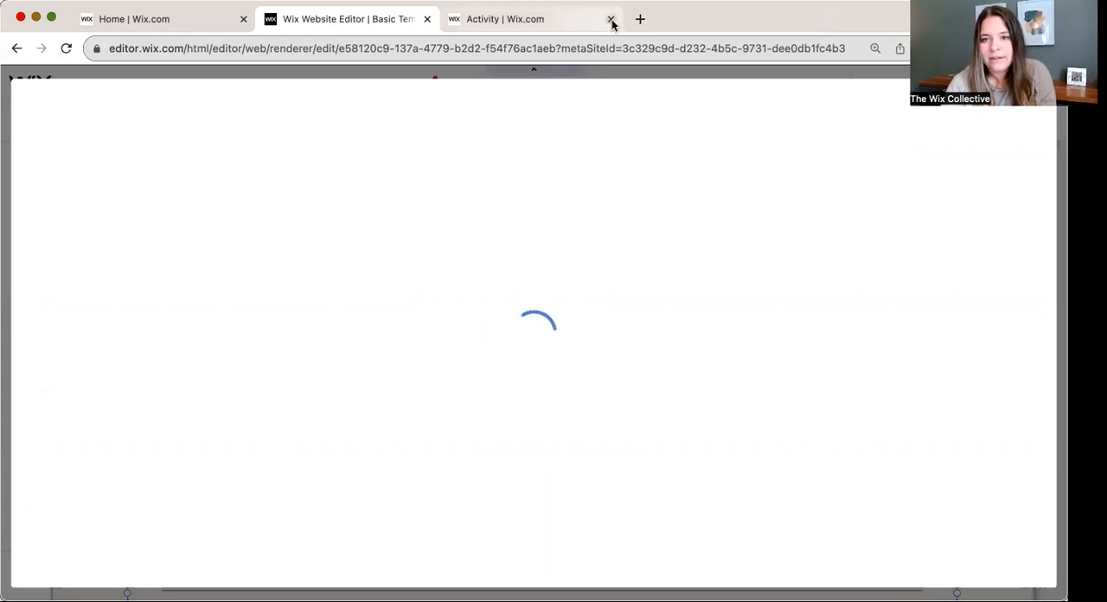
pyautogui.click(611, 19)
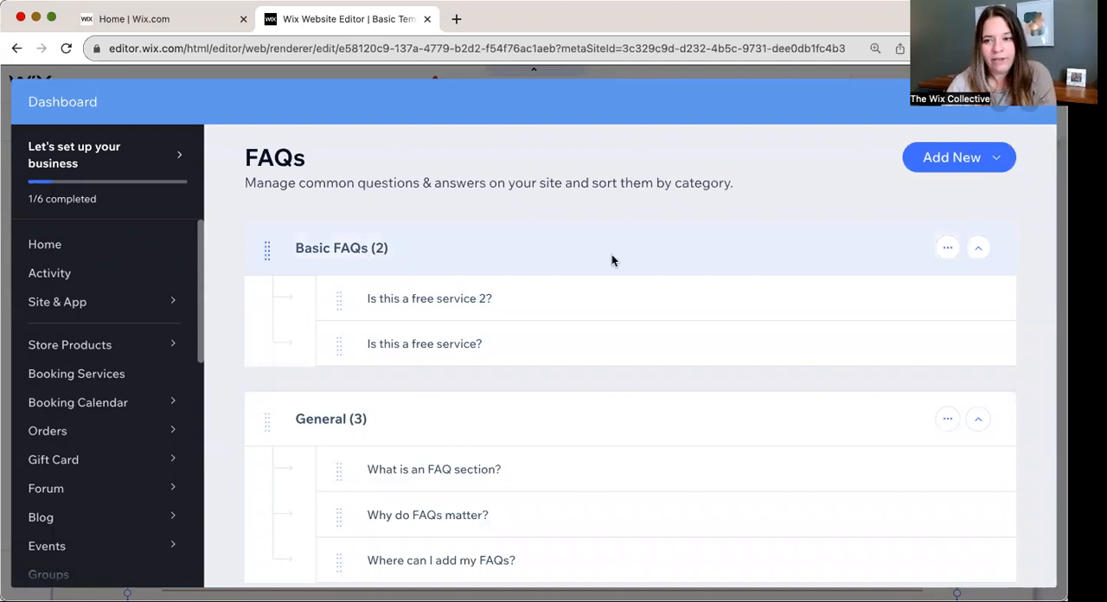
# Step: Add a new FAQ category named Test FAQ and begin a question inside it
pyautogui.scroll(-3)
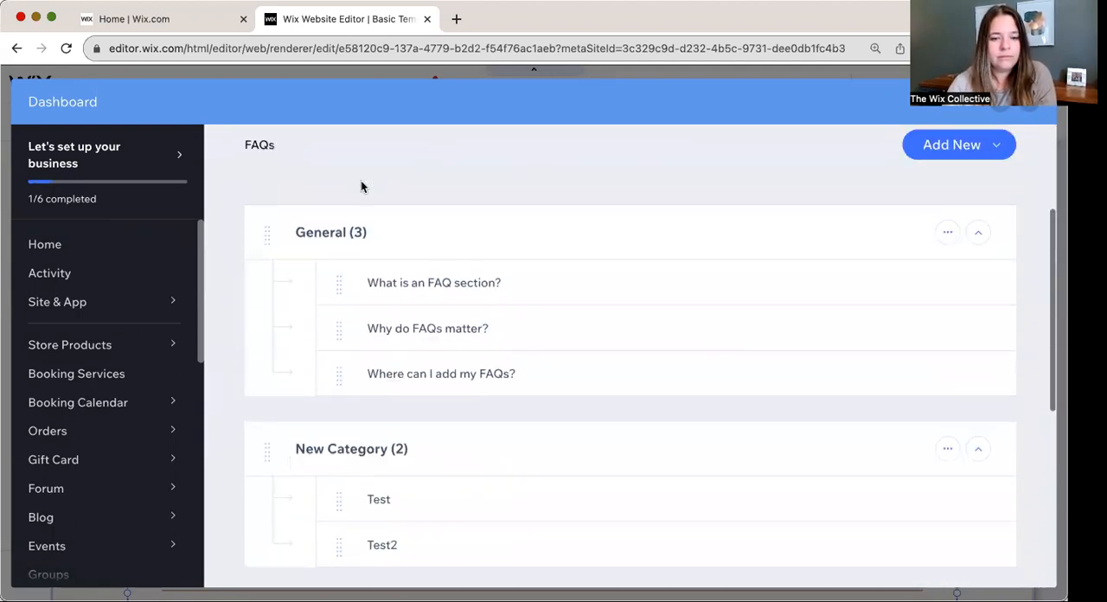
pyautogui.scroll(-3)
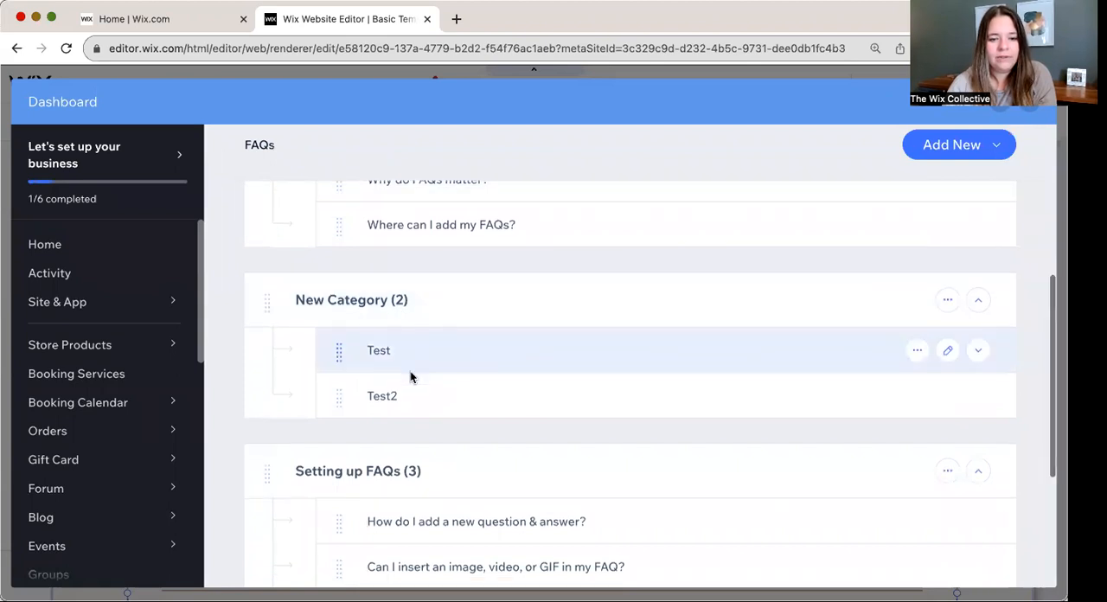
pyautogui.scroll(-3)
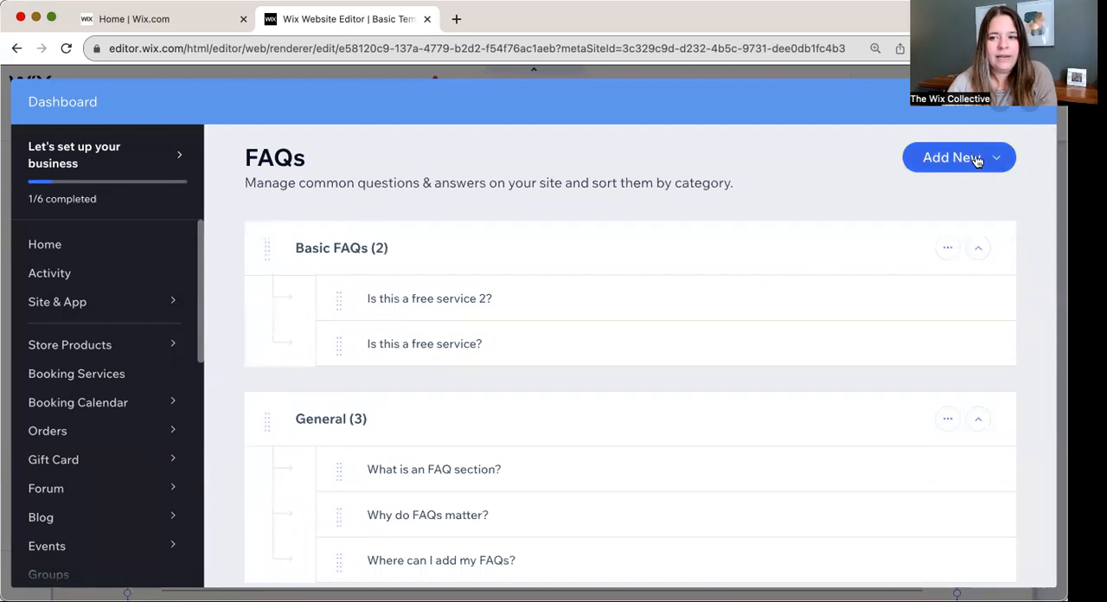
pyautogui.click(995, 157)
pyautogui.write('Test FAQ')
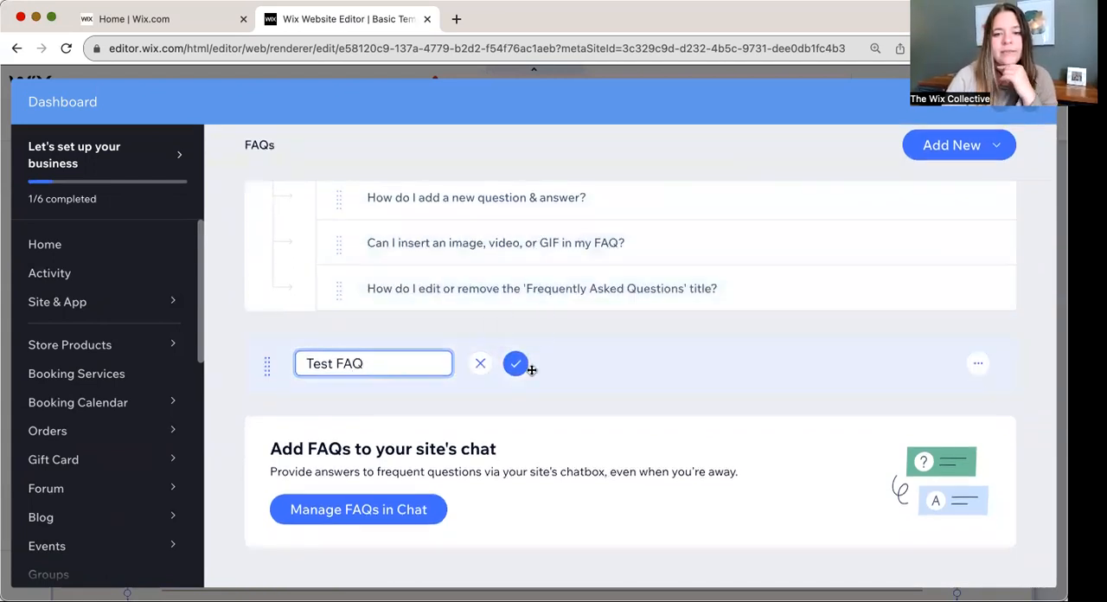
pyautogui.click(515, 362)
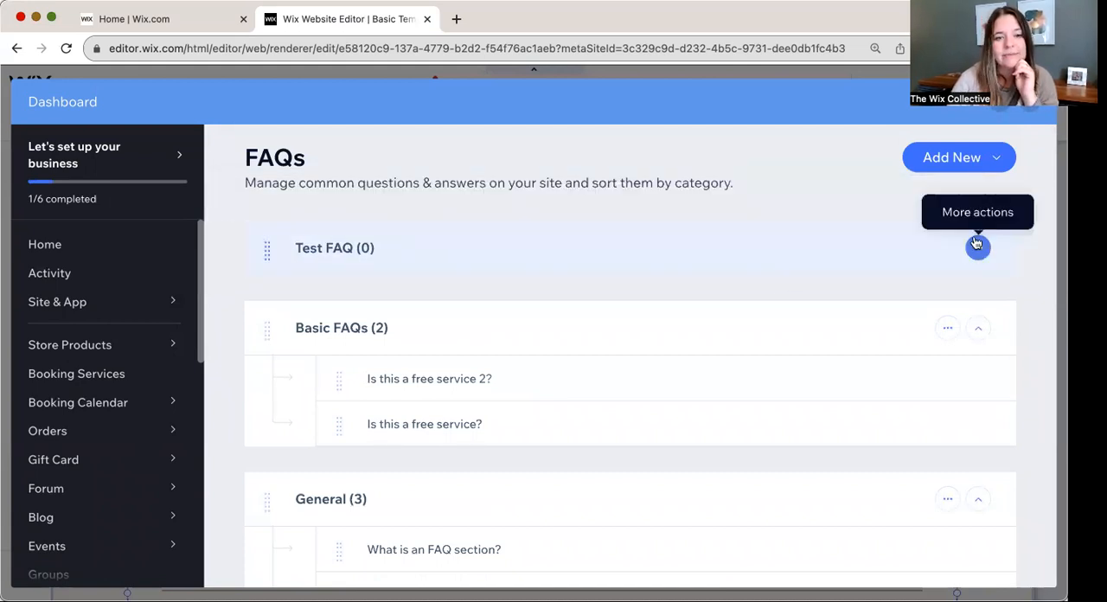
pyautogui.click(978, 248)
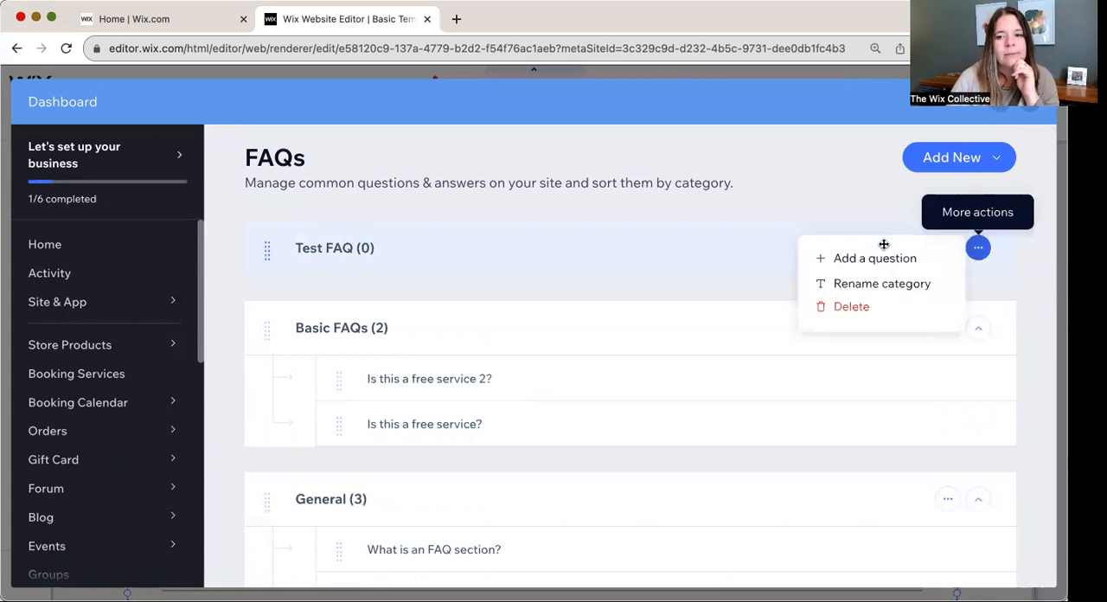
pyautogui.moveTo(881, 282)
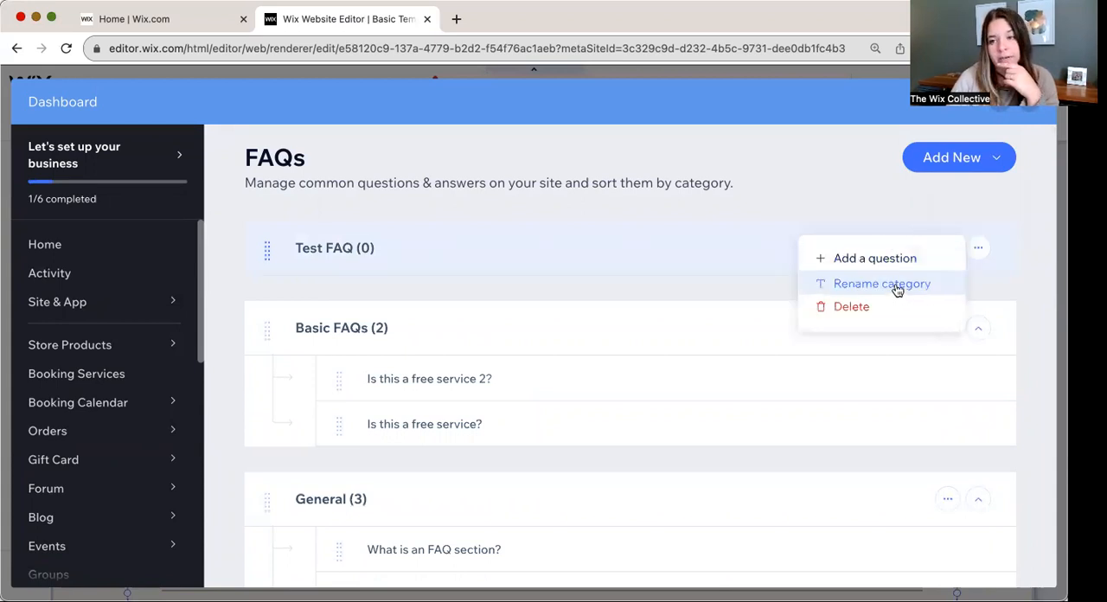
pyautogui.moveTo(874, 257)
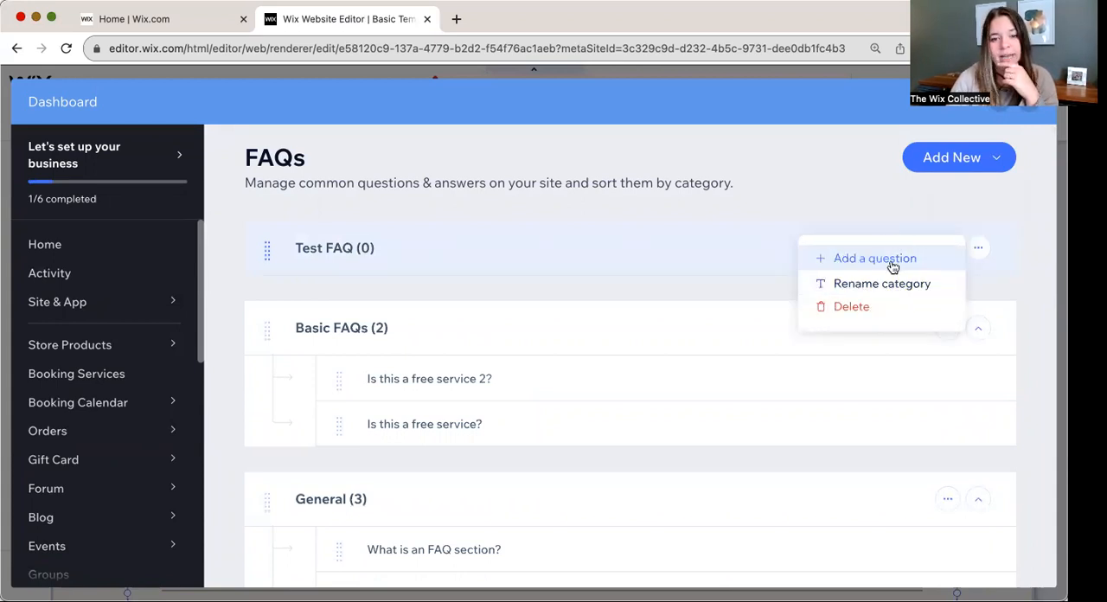
pyautogui.click(874, 258)
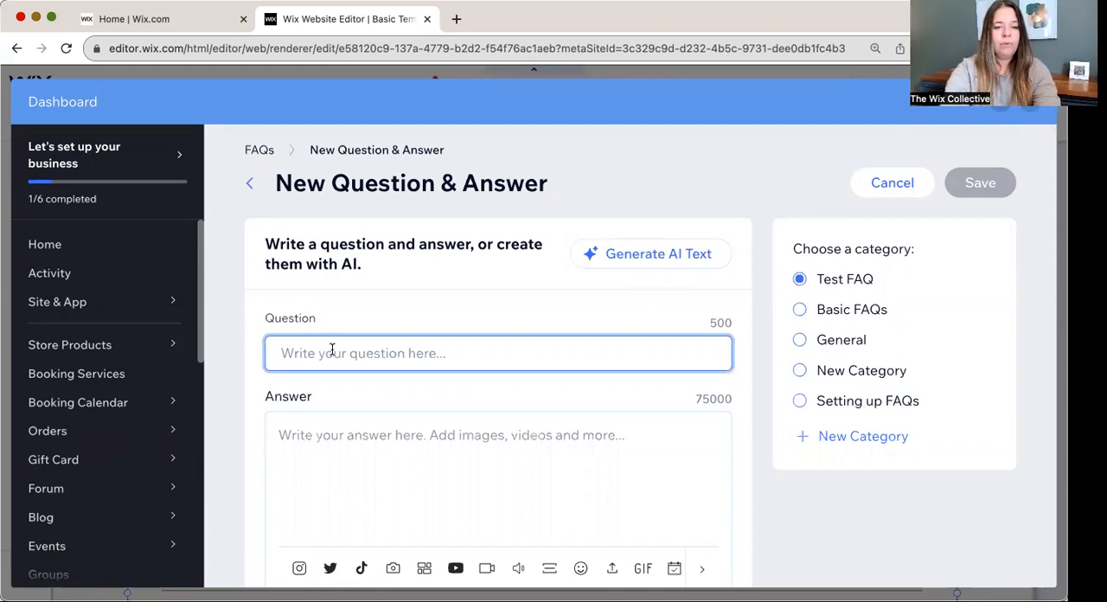
# Step: Enter 'How expensive is this product?' and 'This product is so expensive.', keeping Test FAQ as category
pyautogui.write('How expensive is thi')
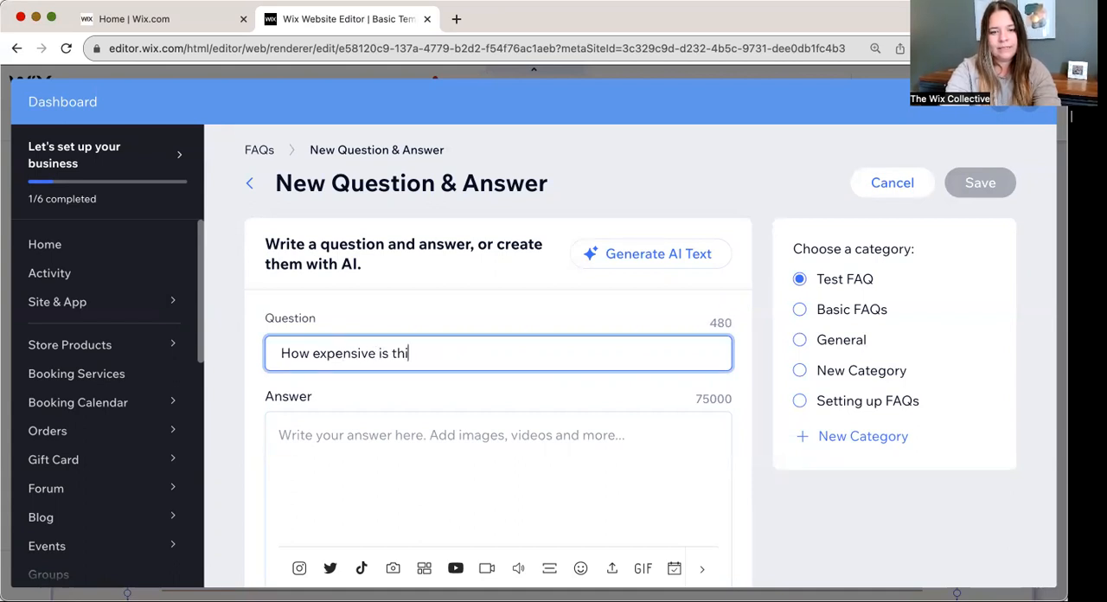
pyautogui.write('s produc')
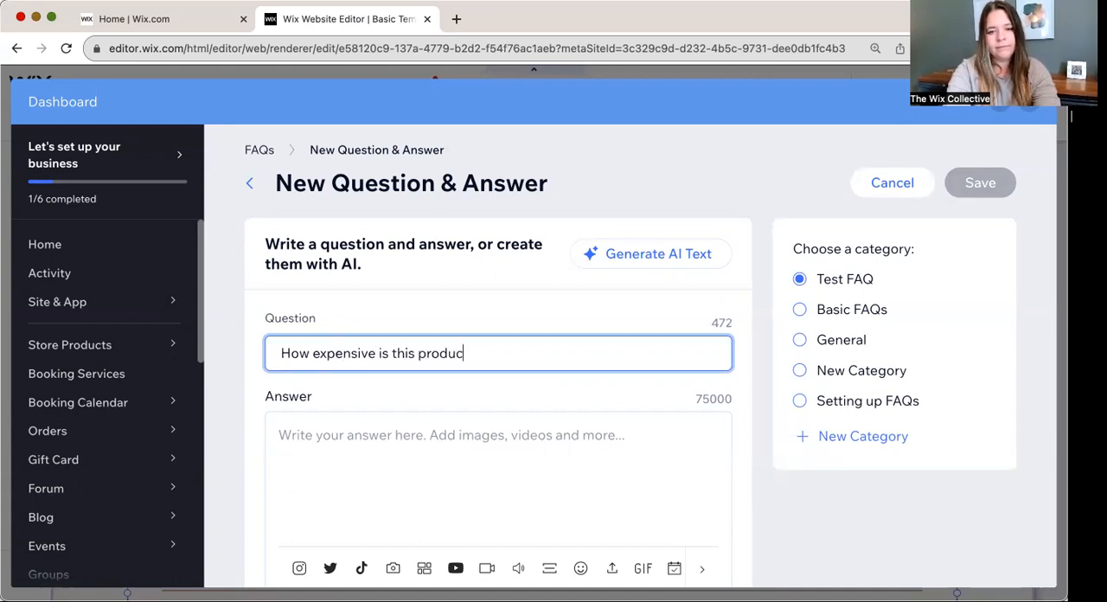
pyautogui.write('t?')
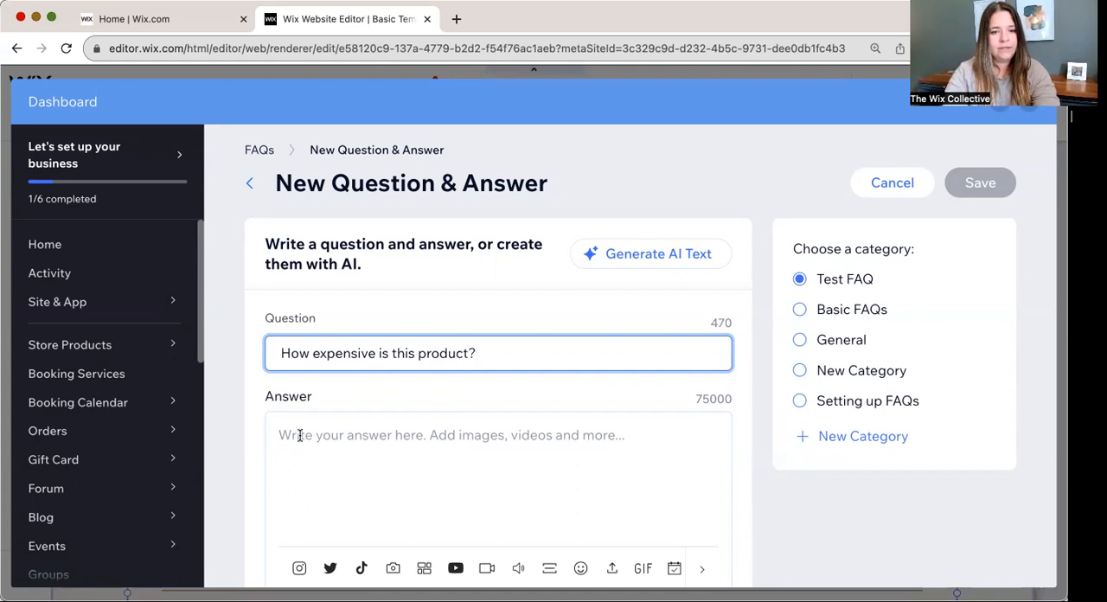
pyautogui.write('THI')
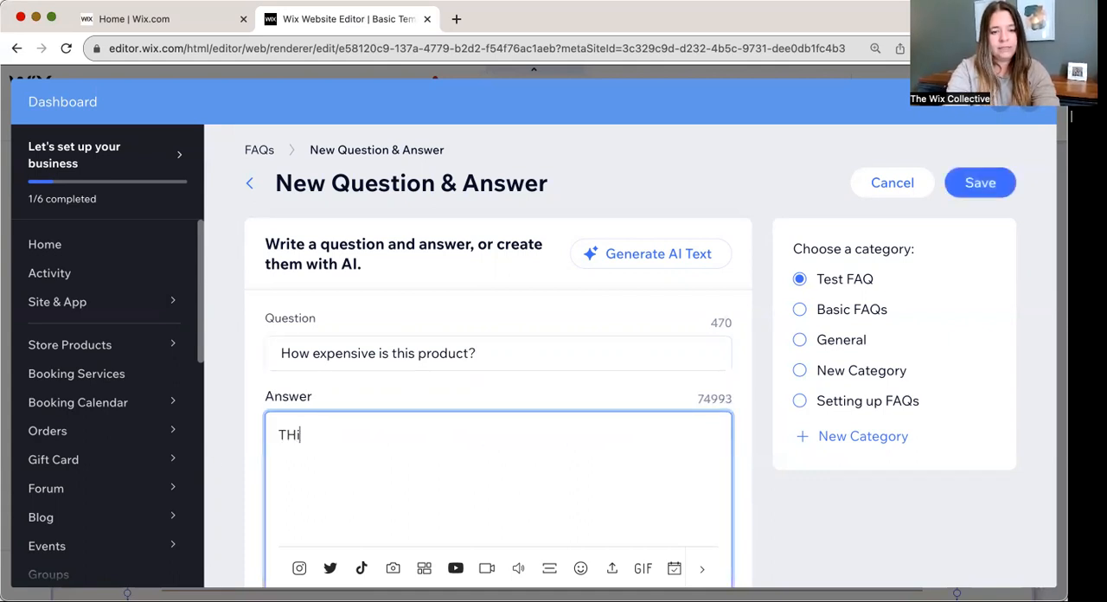
pyautogui.write('This product is so')
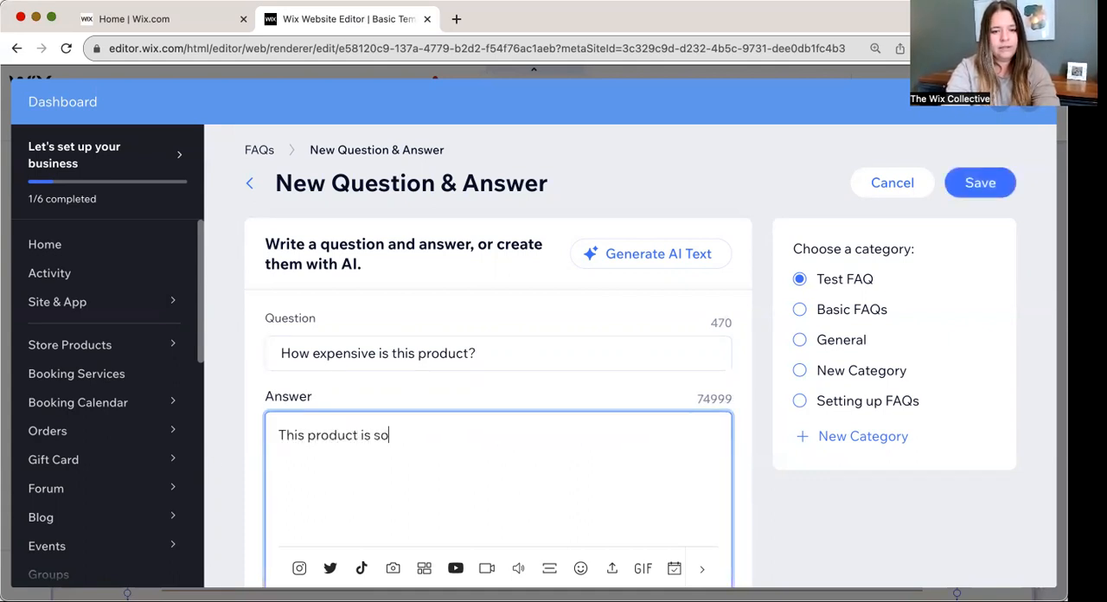
pyautogui.write('expensi')
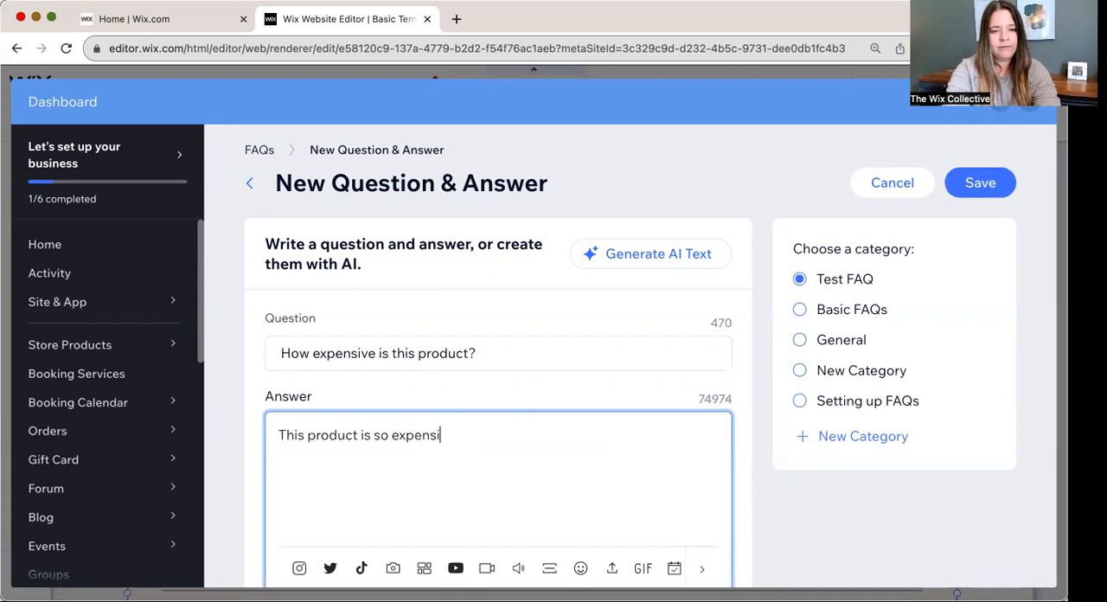
pyautogui.write('ve')
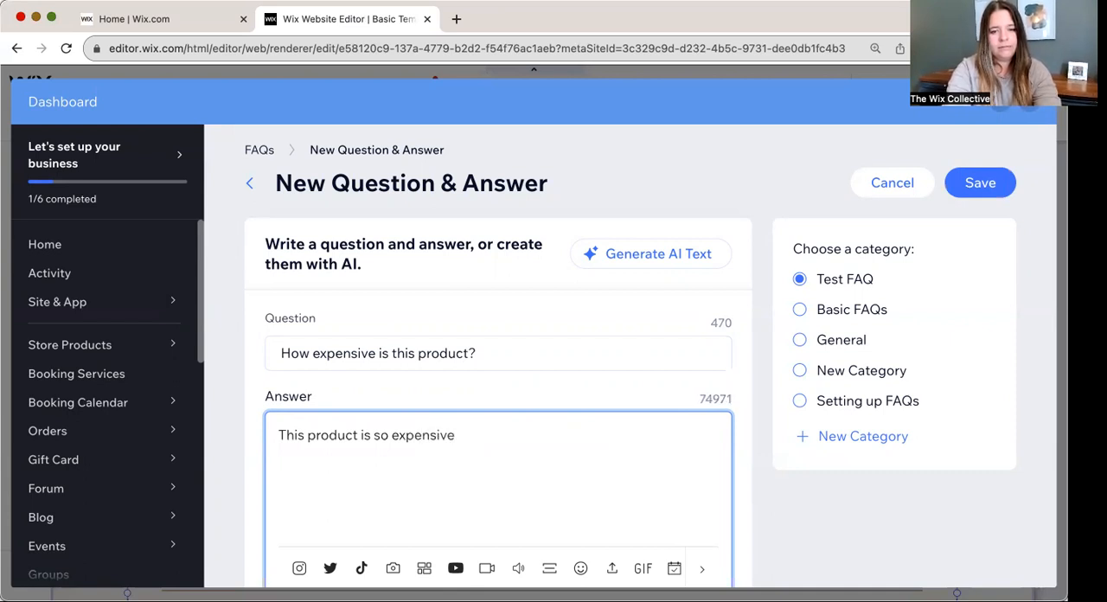
pyautogui.write('.')
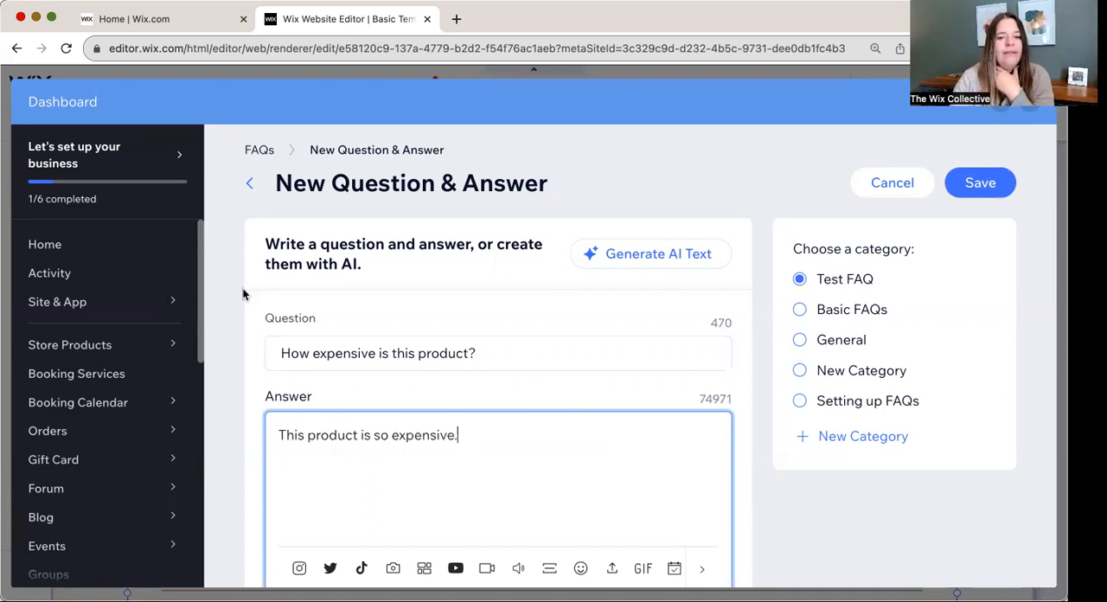
pyautogui.click(798, 309)
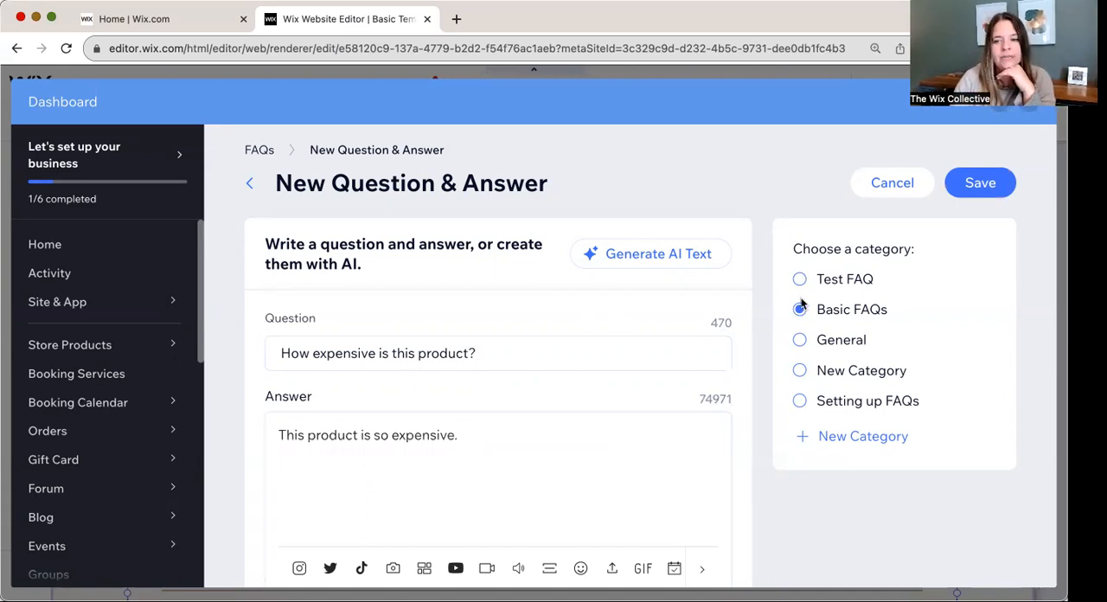
pyautogui.click(799, 278)
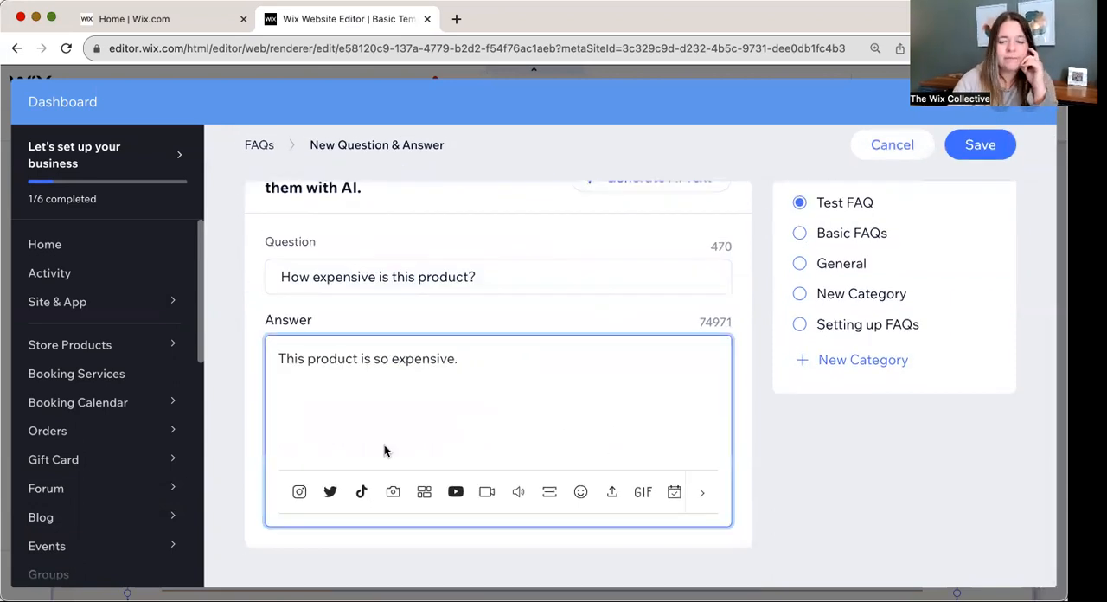
pyautogui.moveTo(299, 492)
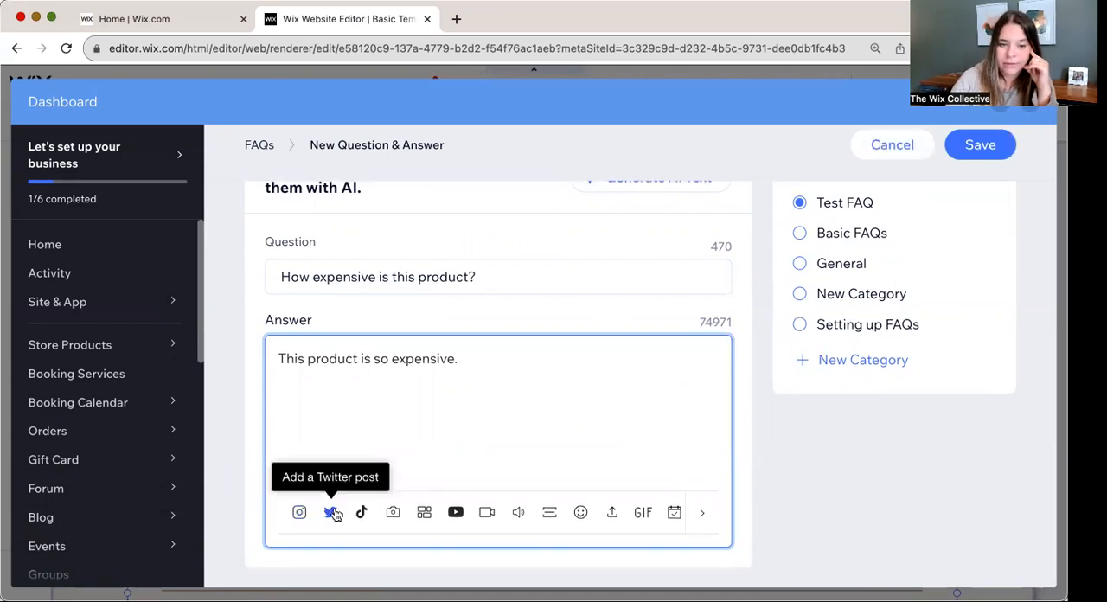
pyautogui.moveTo(393, 512)
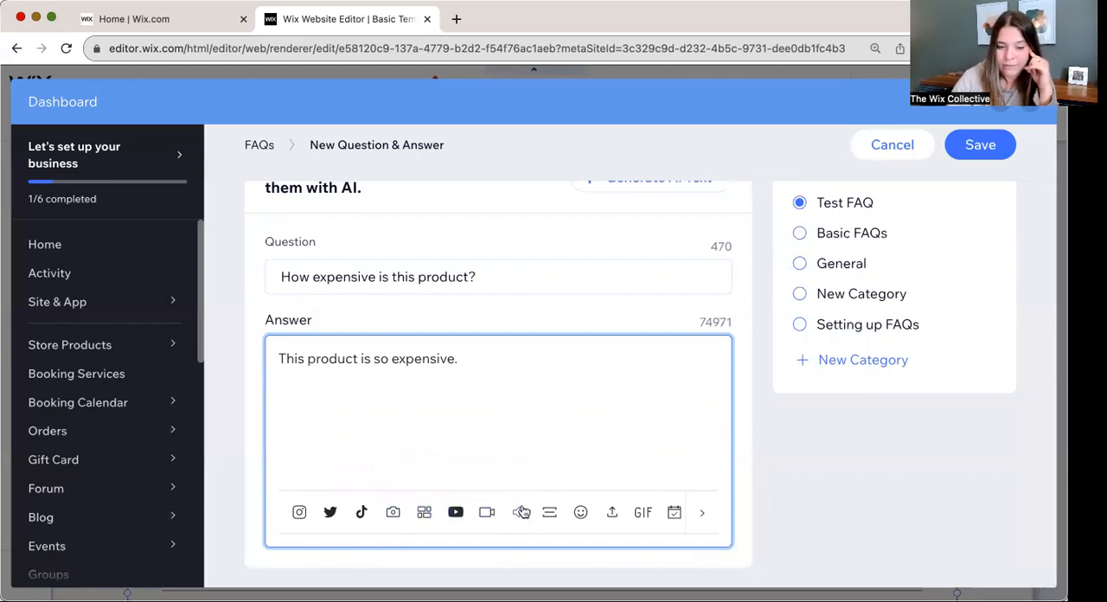
pyautogui.moveTo(549, 511)
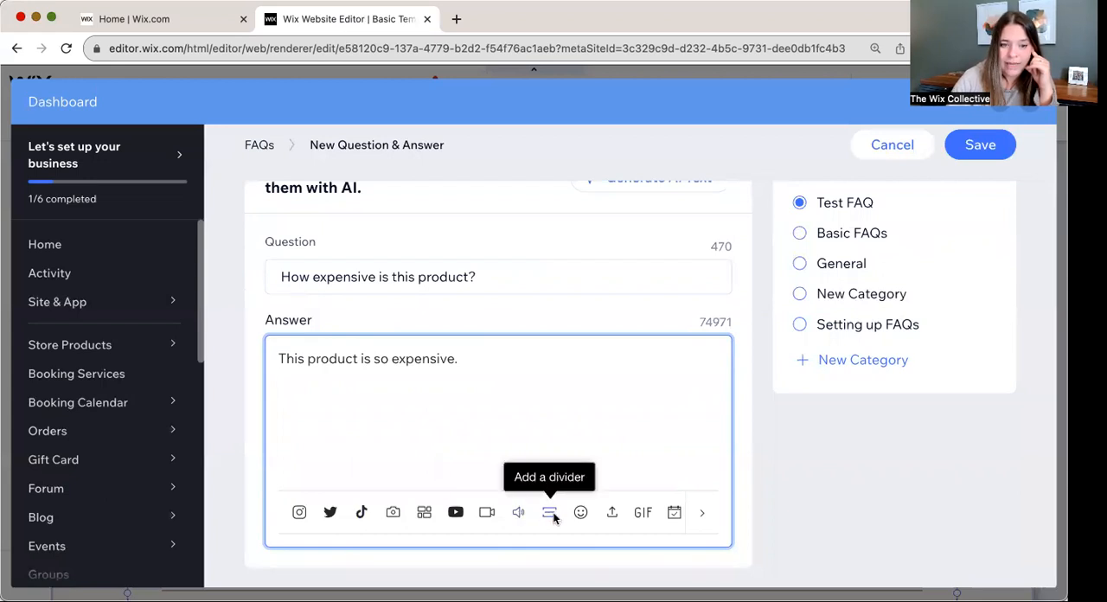
# Step: Type 'This product is so expensive.' in the Answer box after briefly adding a divider
pyautogui.click(549, 512)
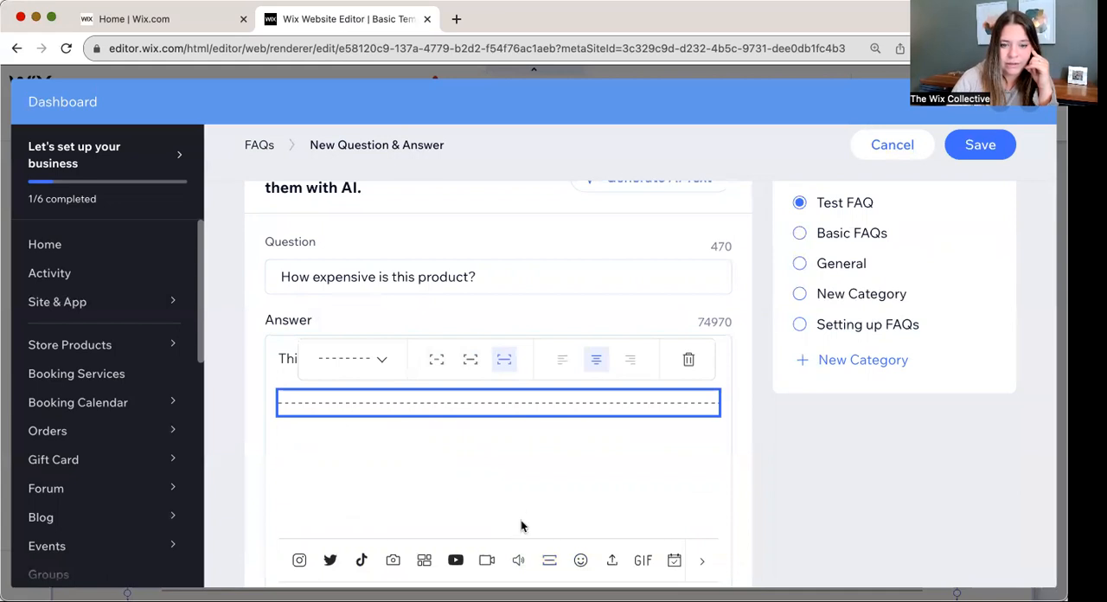
pyautogui.write('This product is so expensive.')
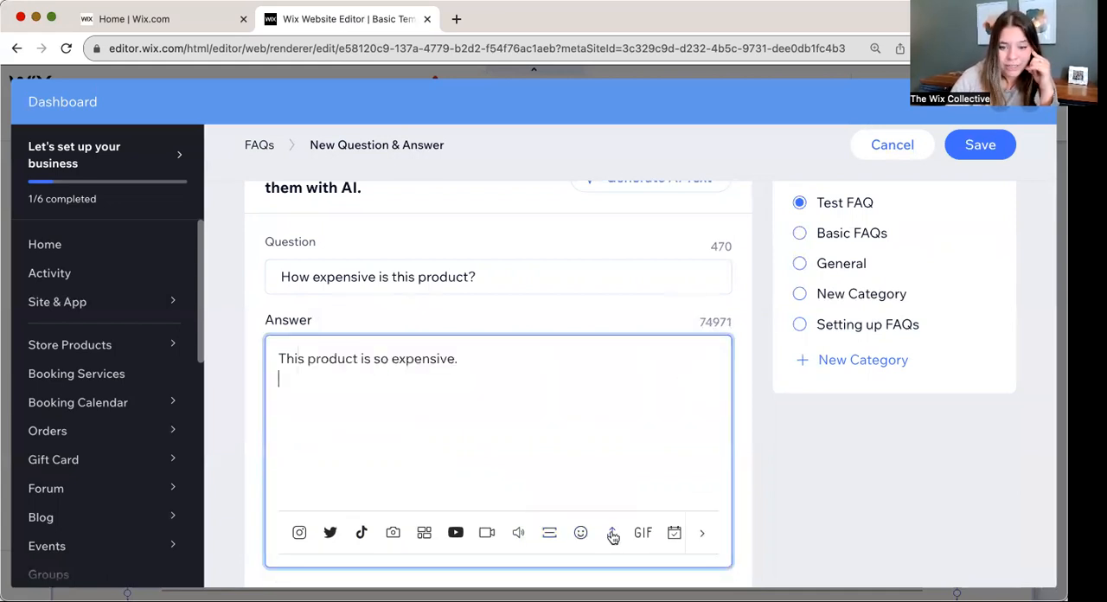
pyautogui.moveTo(612, 532)
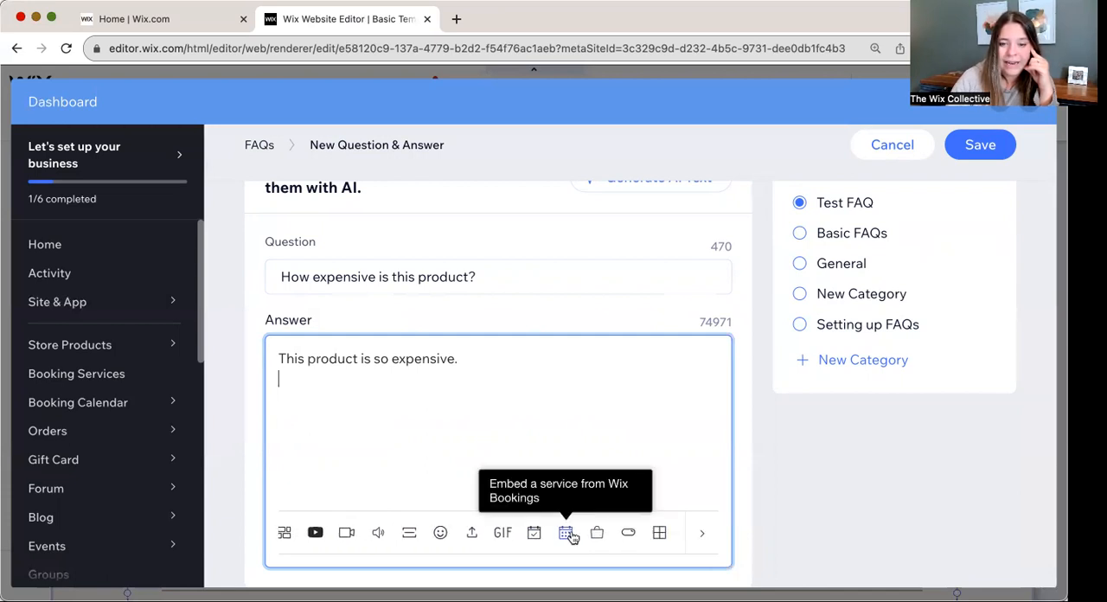
pyautogui.moveTo(596, 532)
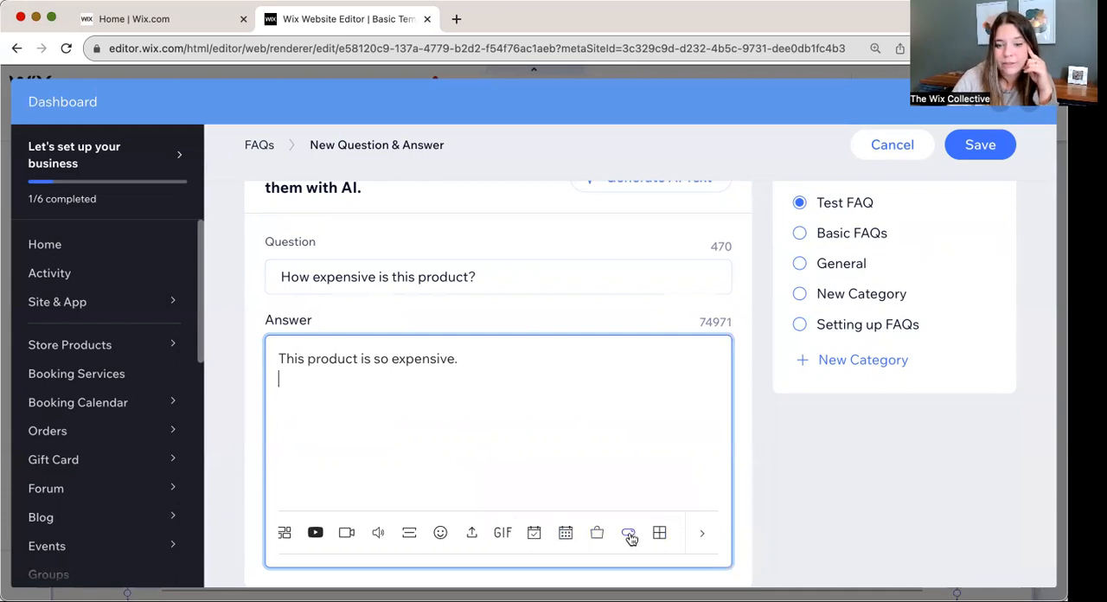
pyautogui.moveTo(628, 532)
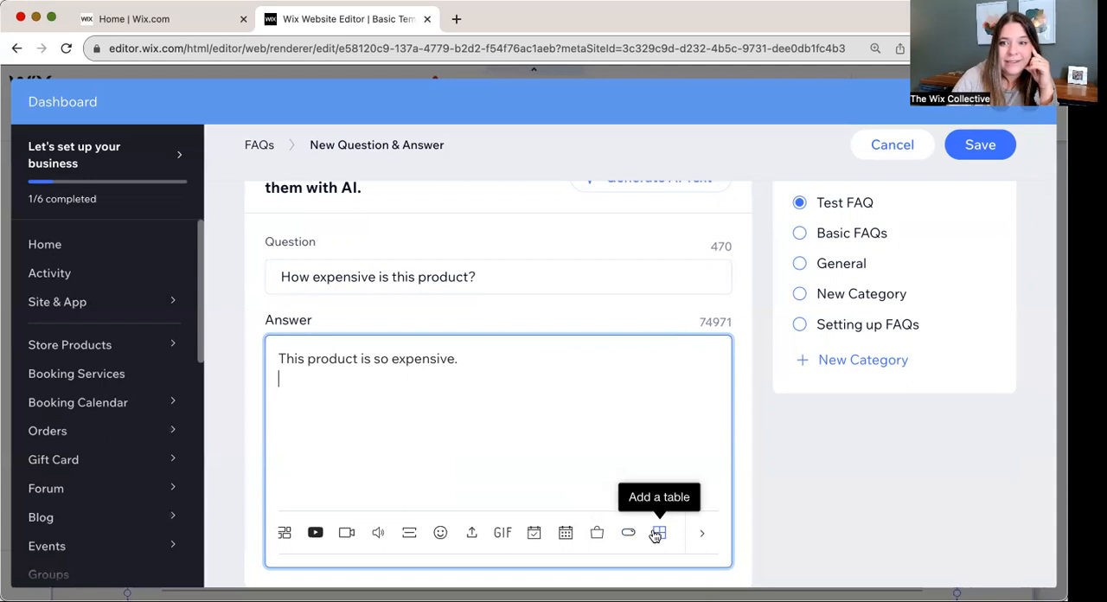
pyautogui.moveTo(258, 546)
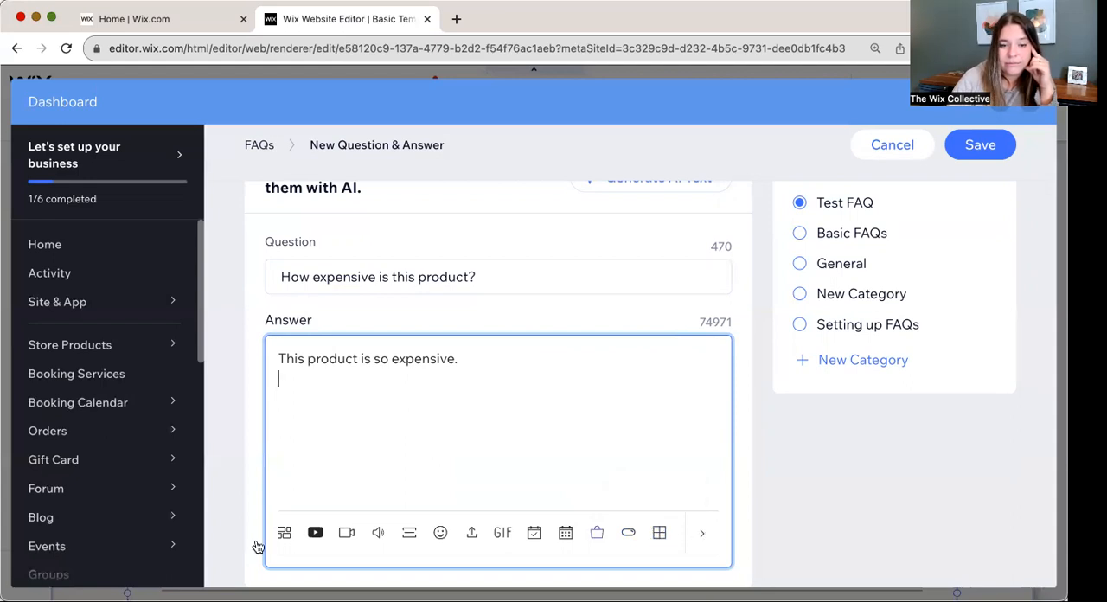
pyautogui.moveTo(378, 531)
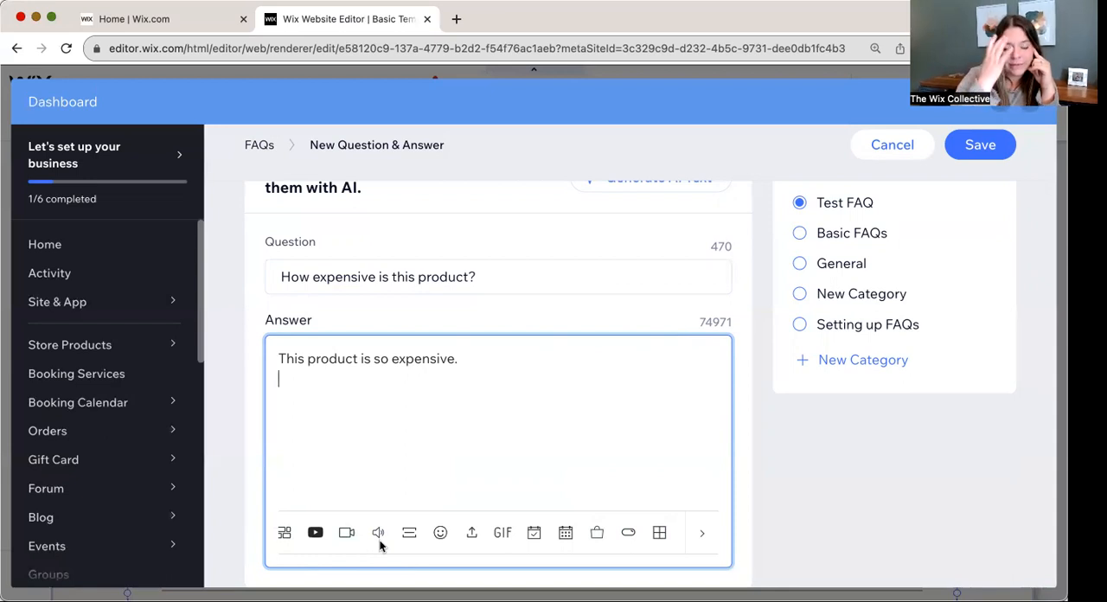
pyautogui.moveTo(448, 355)
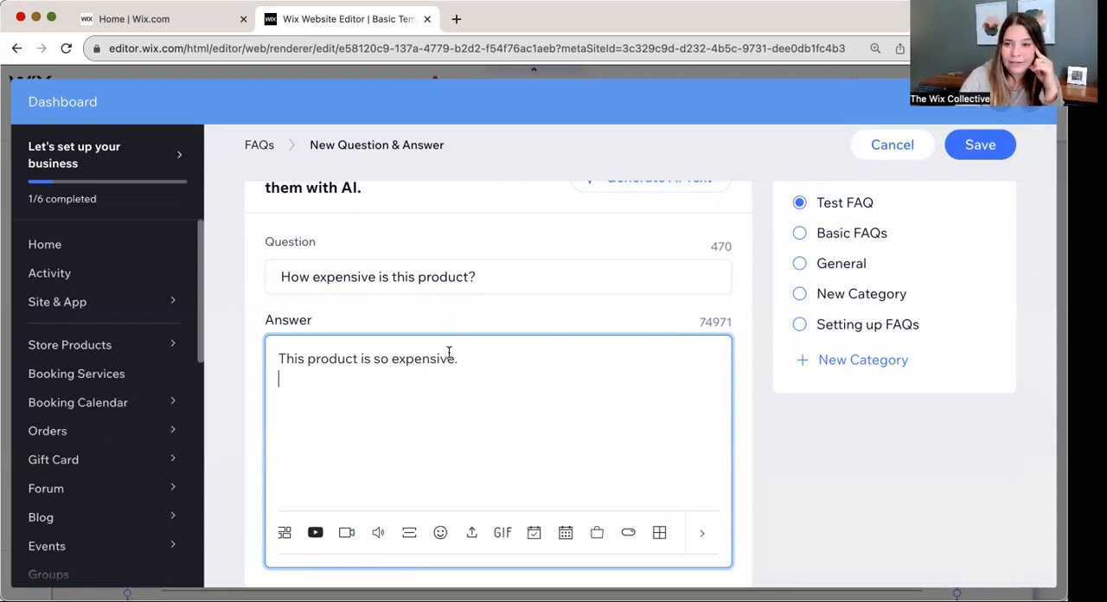
pyautogui.moveTo(411, 484)
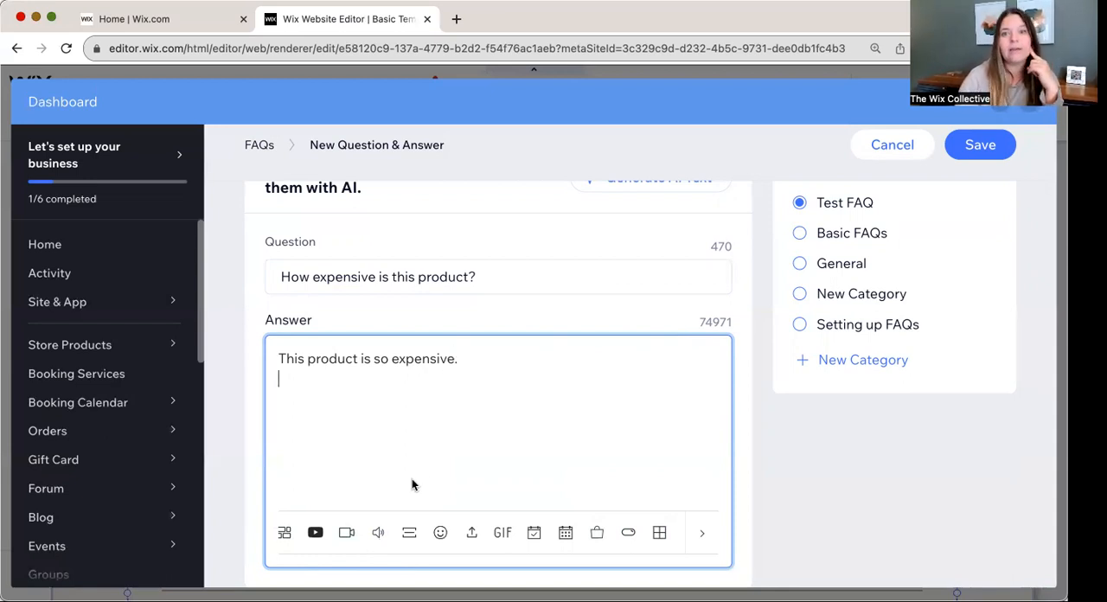
pyautogui.moveTo(440, 532)
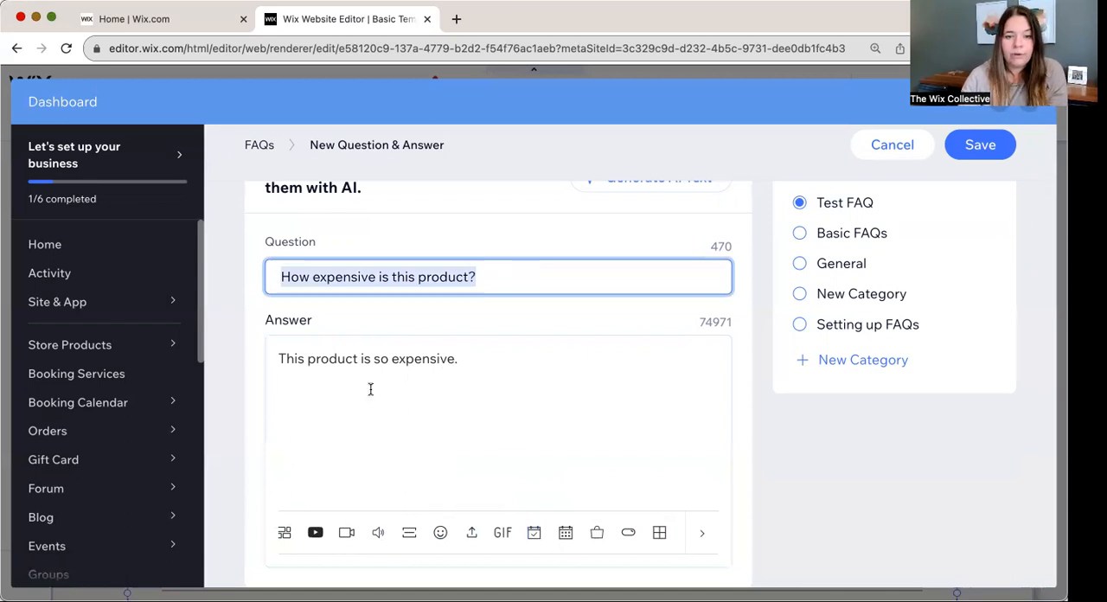
pyautogui.moveTo(535, 531)
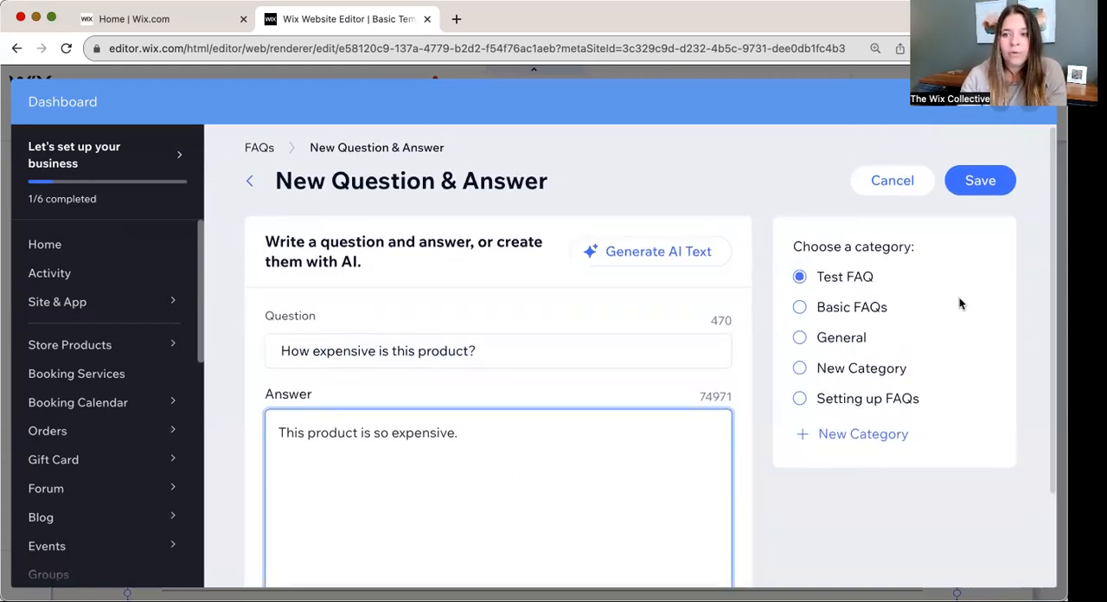
# Step: Save the 'How expensive is this product?' question so it lists under Test FAQ
pyautogui.click(979, 180)
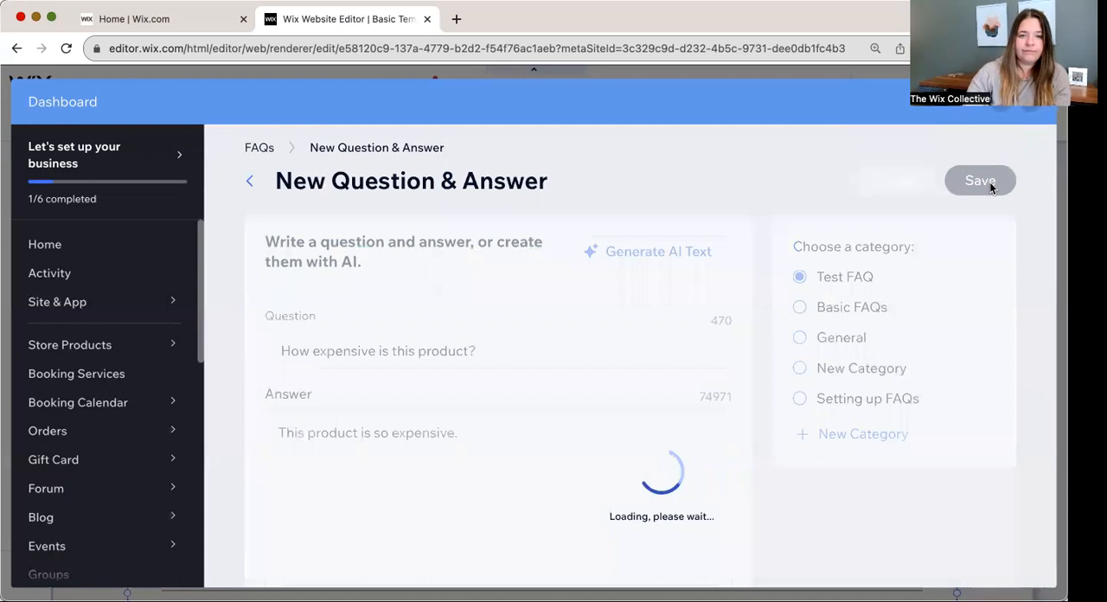
pyautogui.click(980, 180)
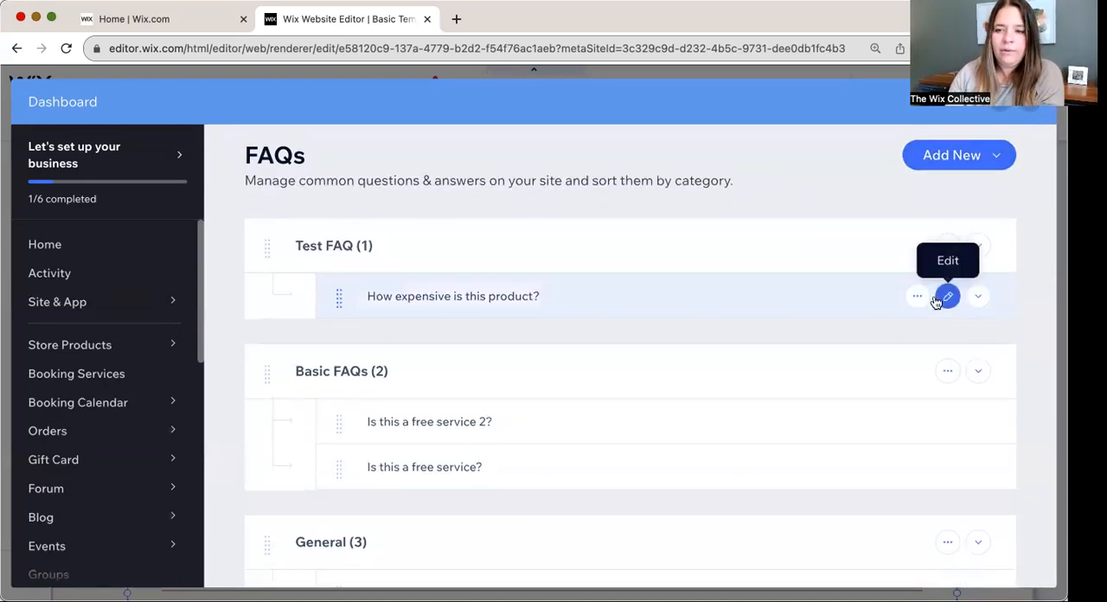
pyautogui.click(916, 296)
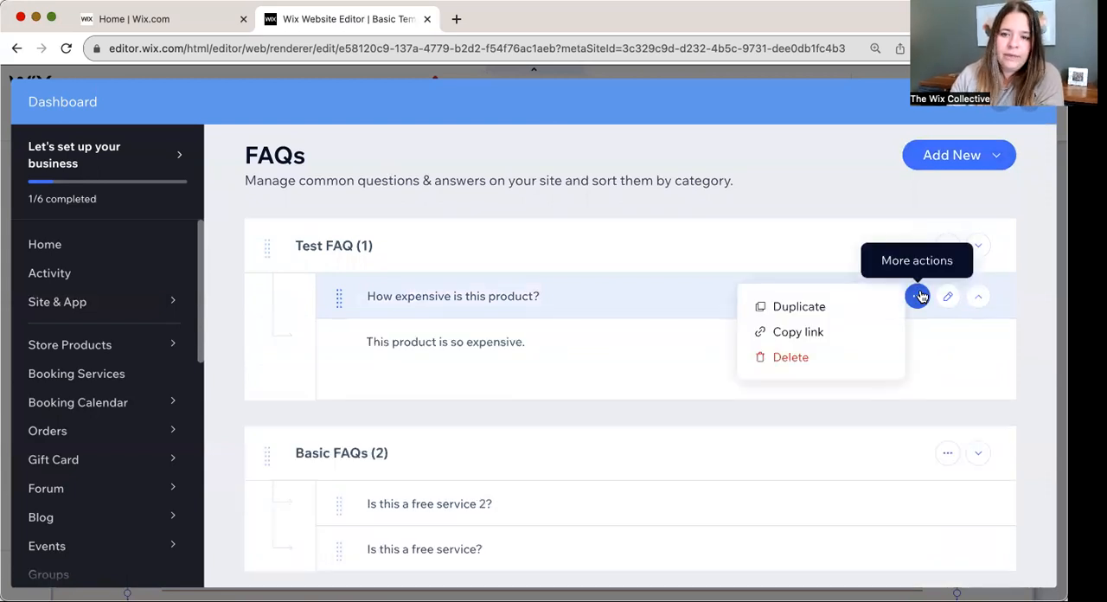
pyautogui.moveTo(797, 331)
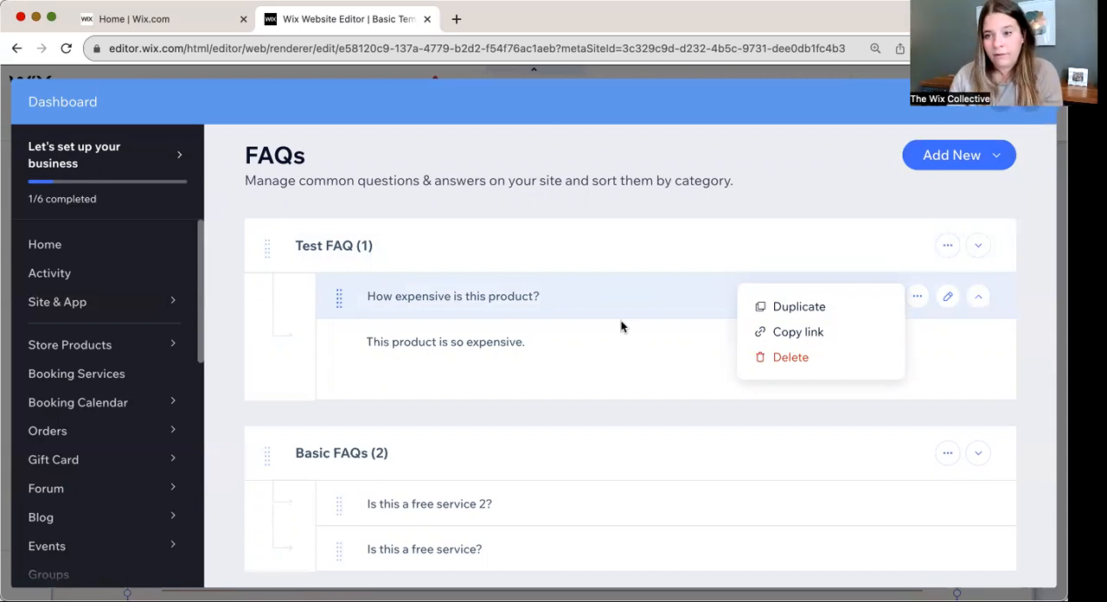
pyautogui.click(797, 332)
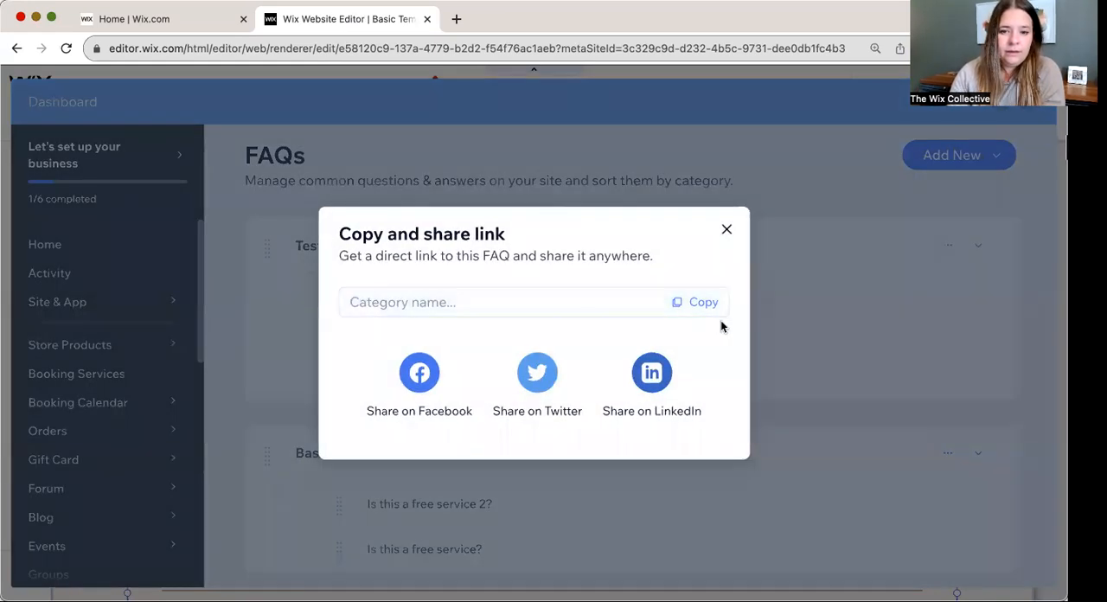
pyautogui.click(502, 301)
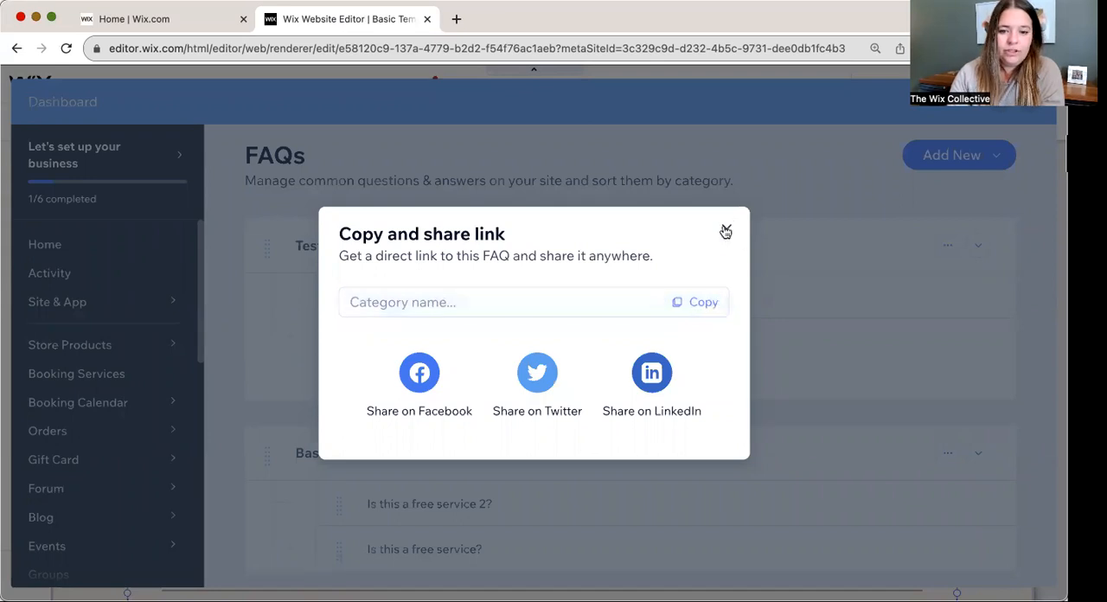
pyautogui.click(726, 232)
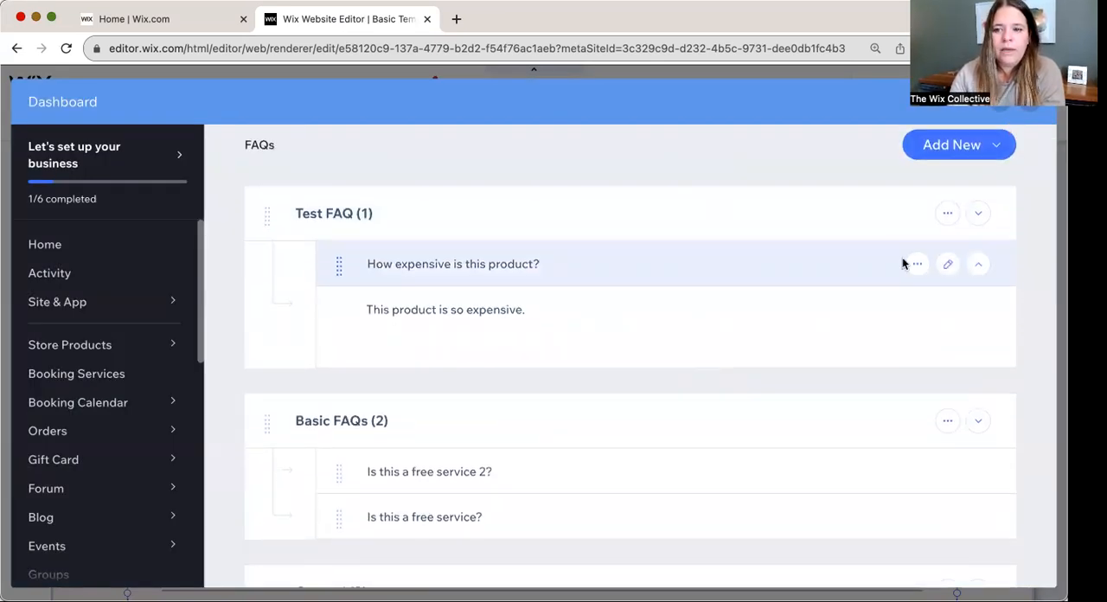
# Step: Duplicate the question as 'How expensive is this product 2?' with a 😎 emoji in its answer, and save
pyautogui.click(916, 263)
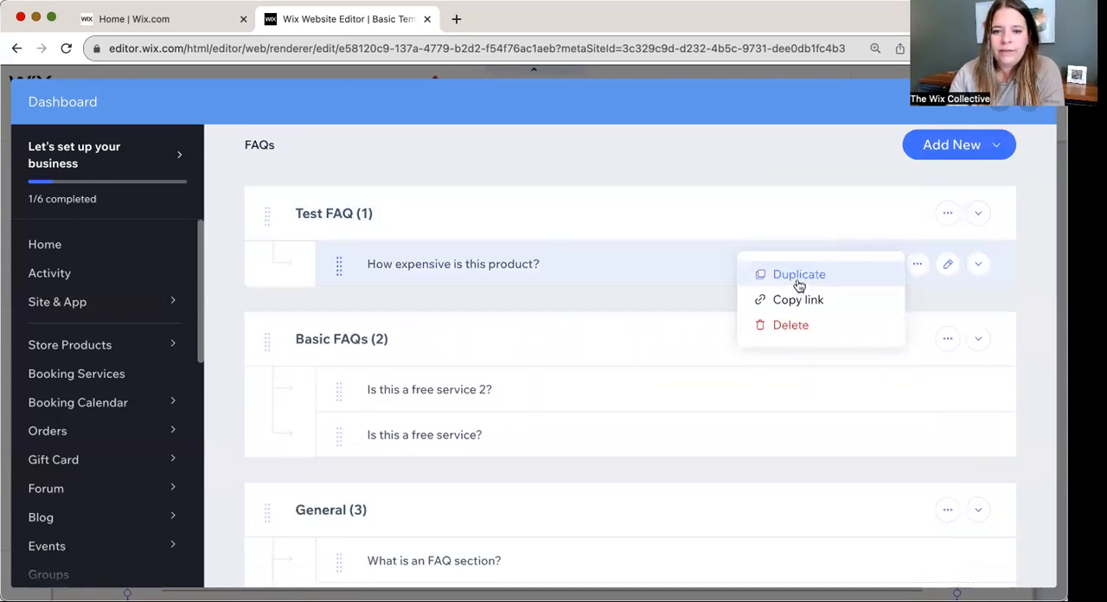
pyautogui.click(798, 274)
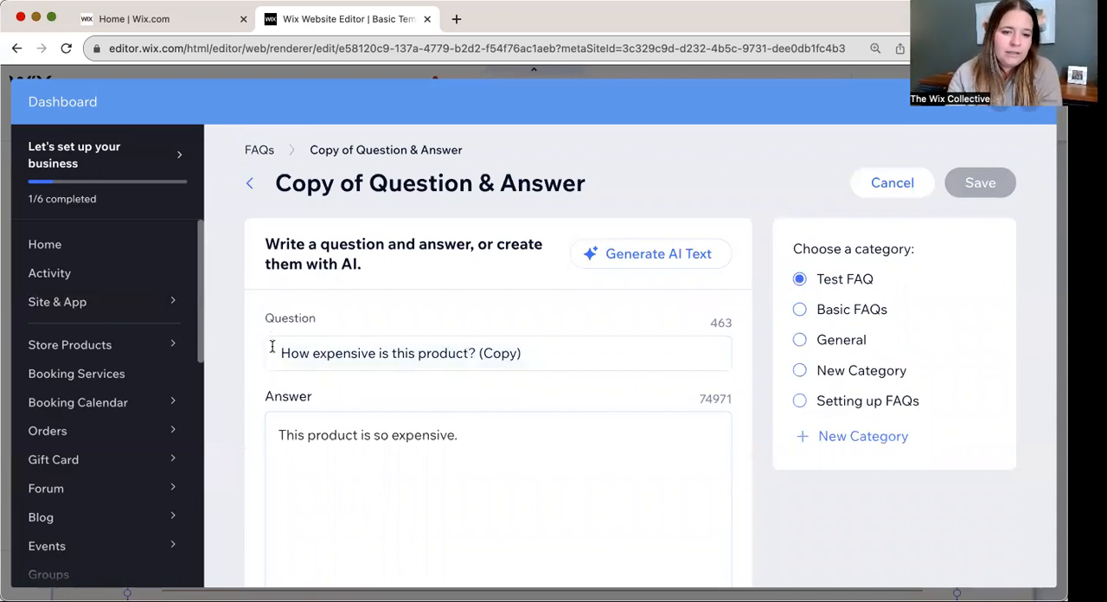
pyautogui.scroll(-3)
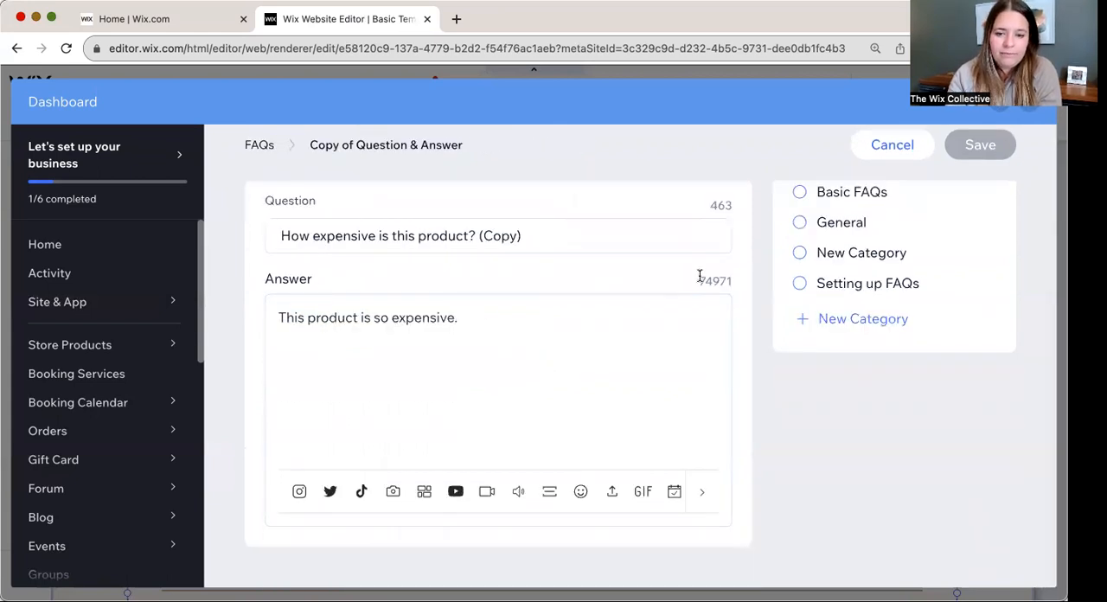
pyautogui.click(580, 491)
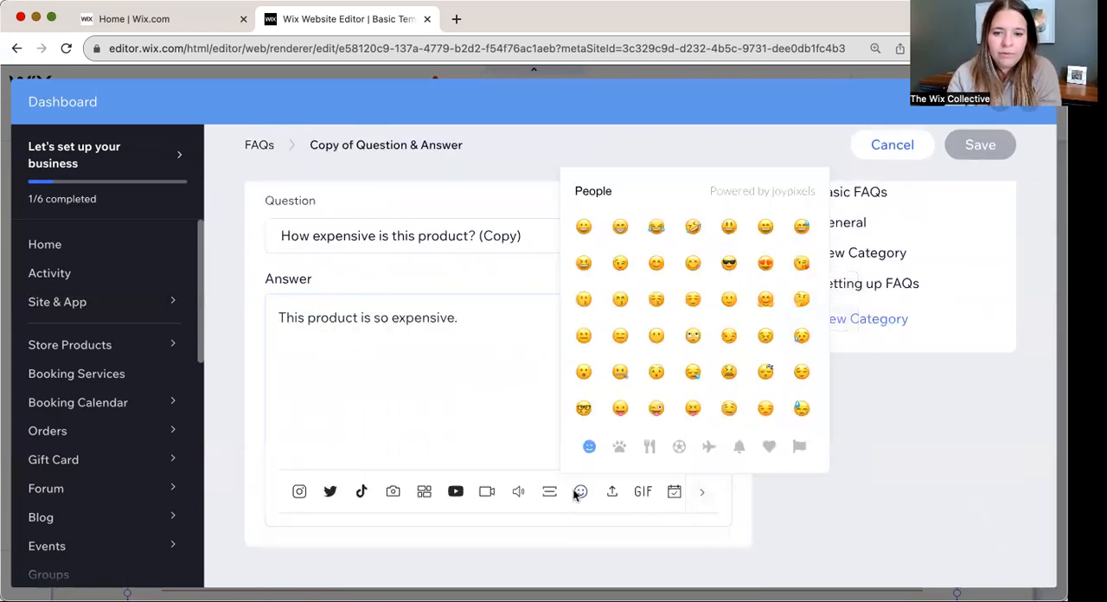
pyautogui.moveTo(776, 391)
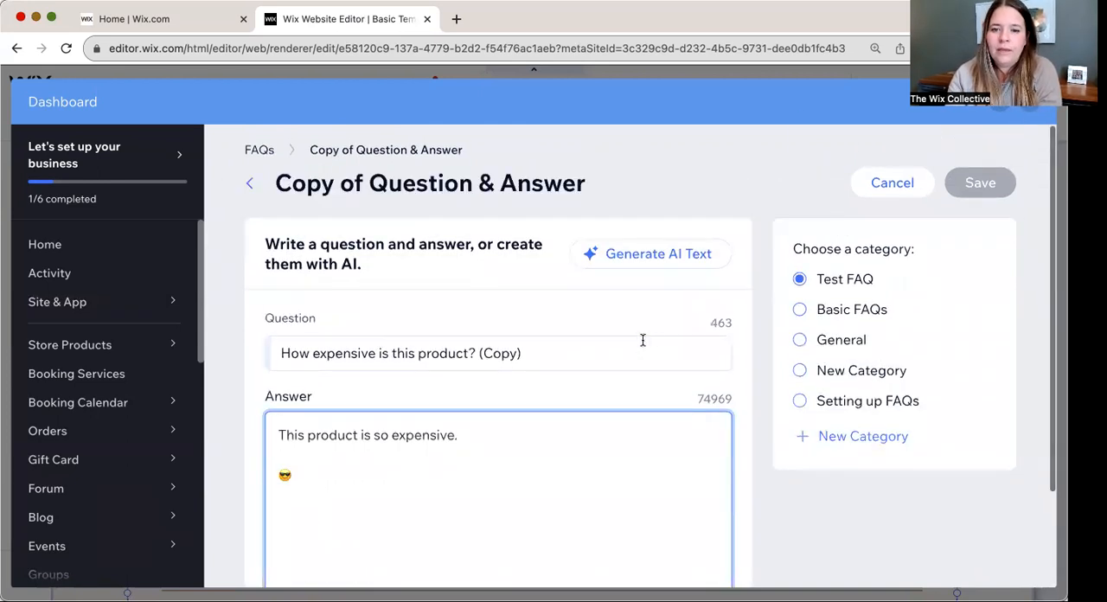
pyautogui.click(497, 349)
pyautogui.write('2')
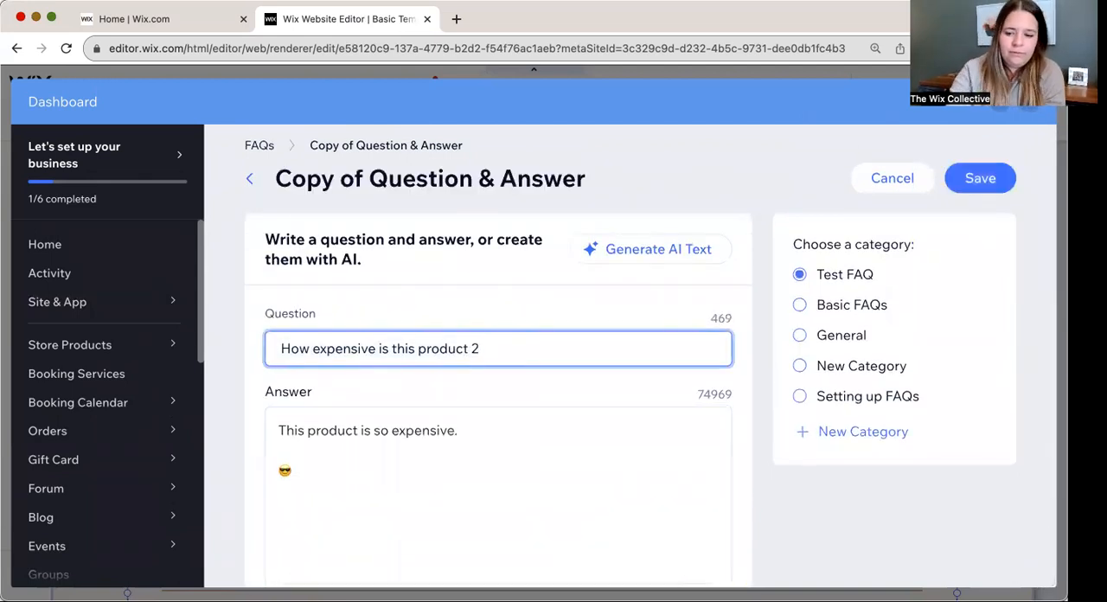
pyautogui.click(980, 178)
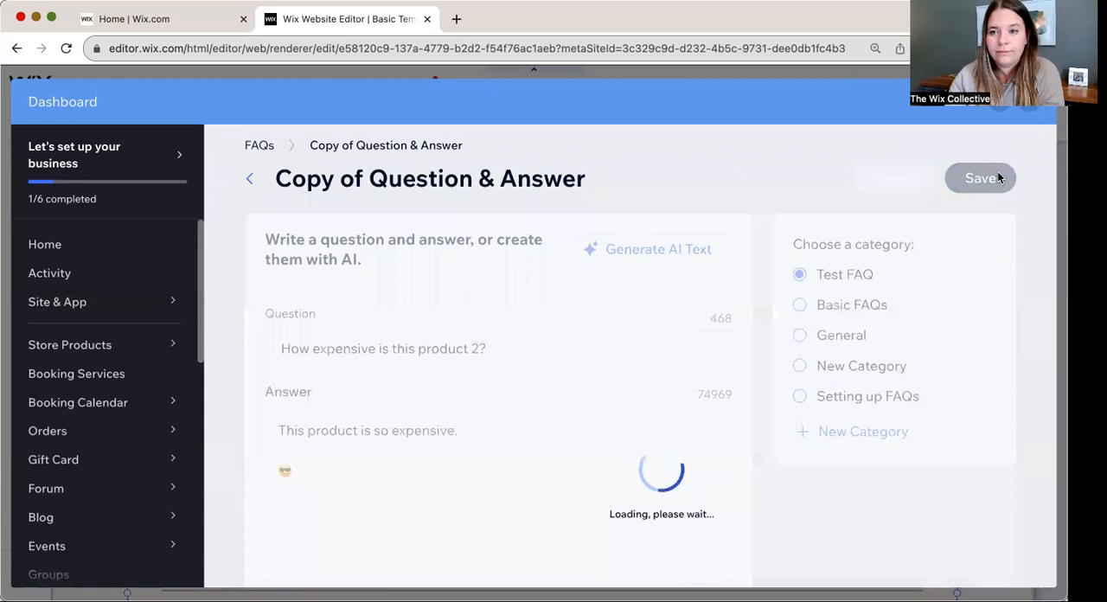
pyautogui.click(980, 178)
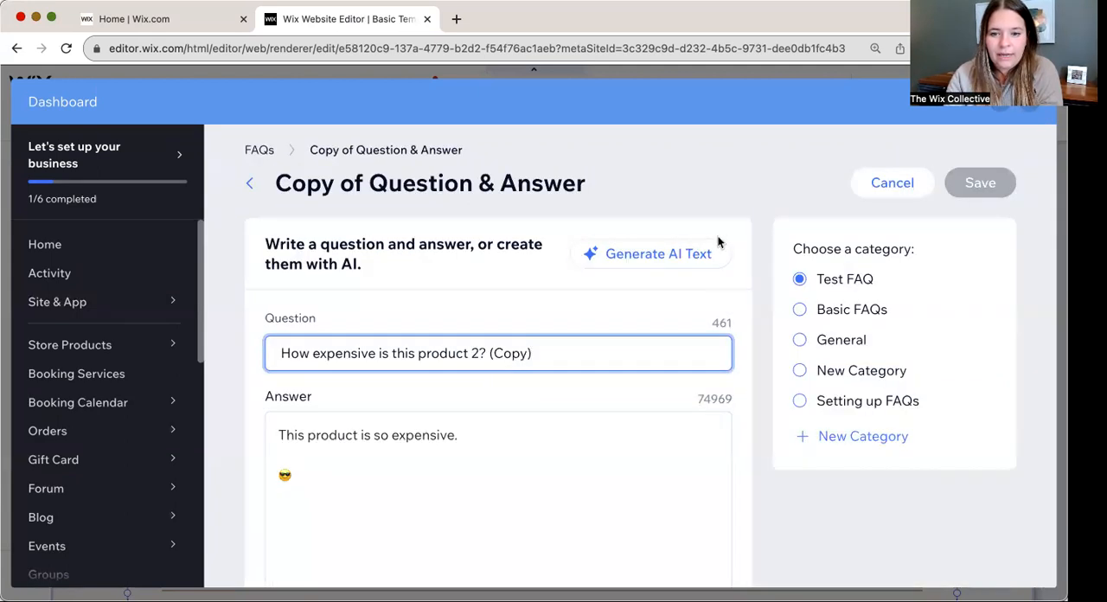
# Step: Generate AI Text Creator suggestions for a question about how expensive the product is
pyautogui.click(658, 253)
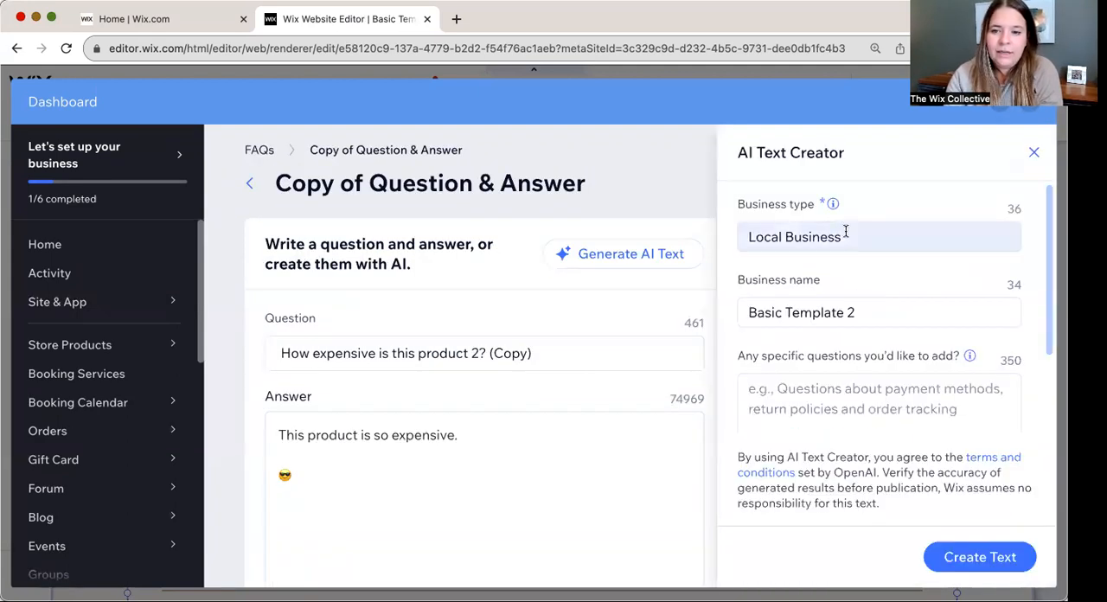
pyautogui.click(878, 236)
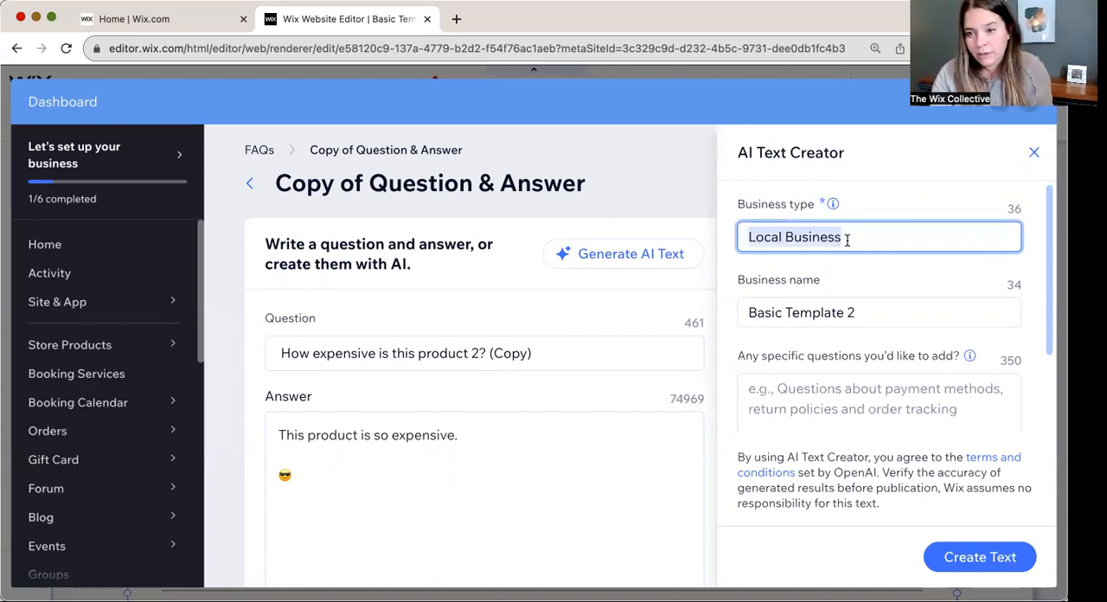
pyautogui.click(879, 312)
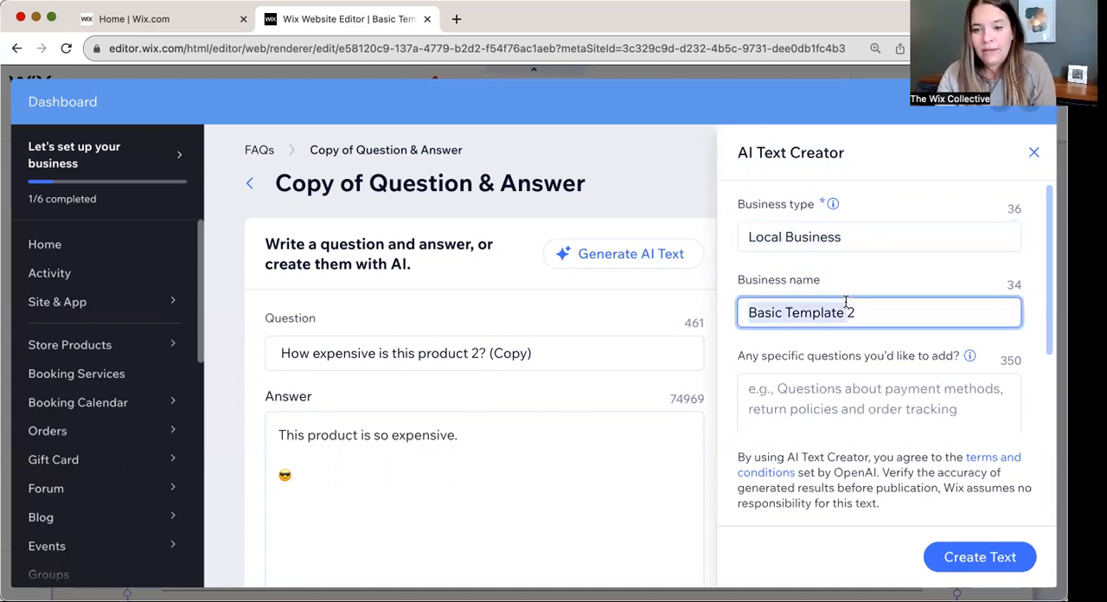
pyautogui.scroll(-3)
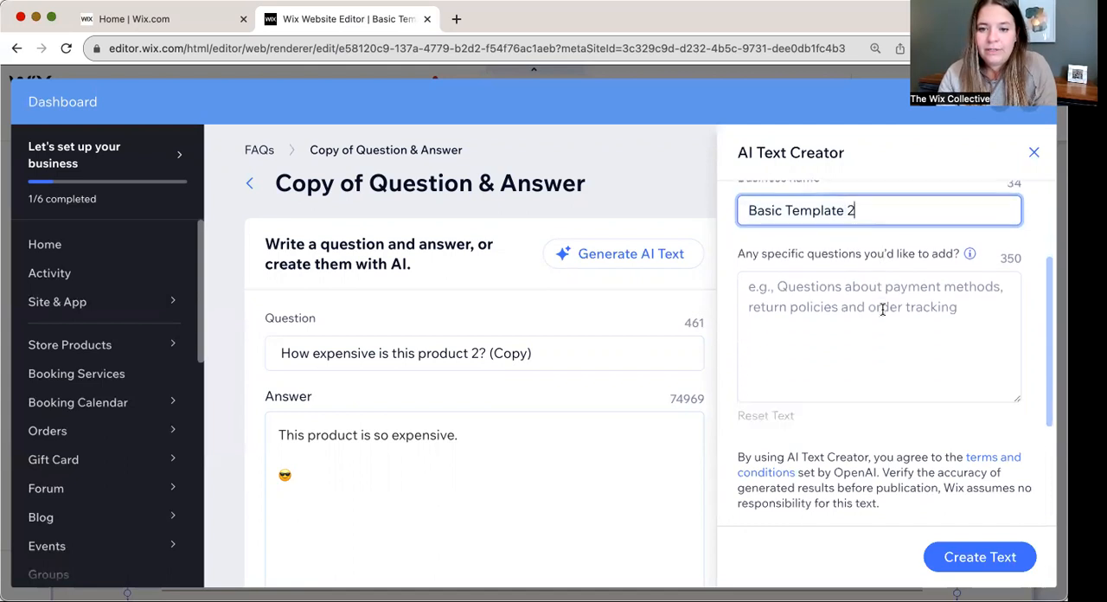
pyautogui.click(878, 337)
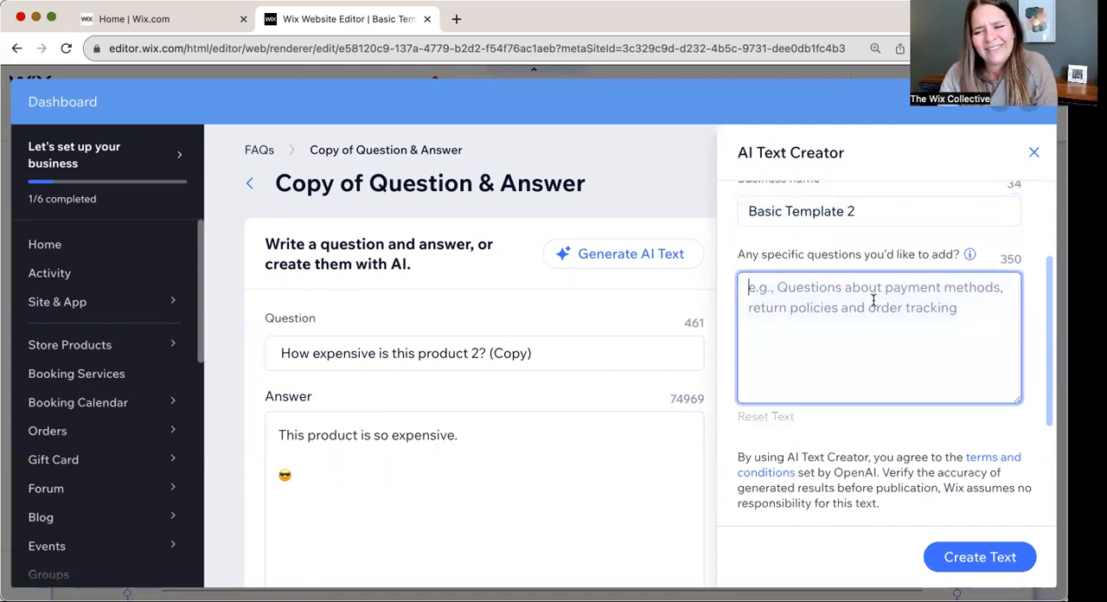
pyautogui.write('ow expensive is t')
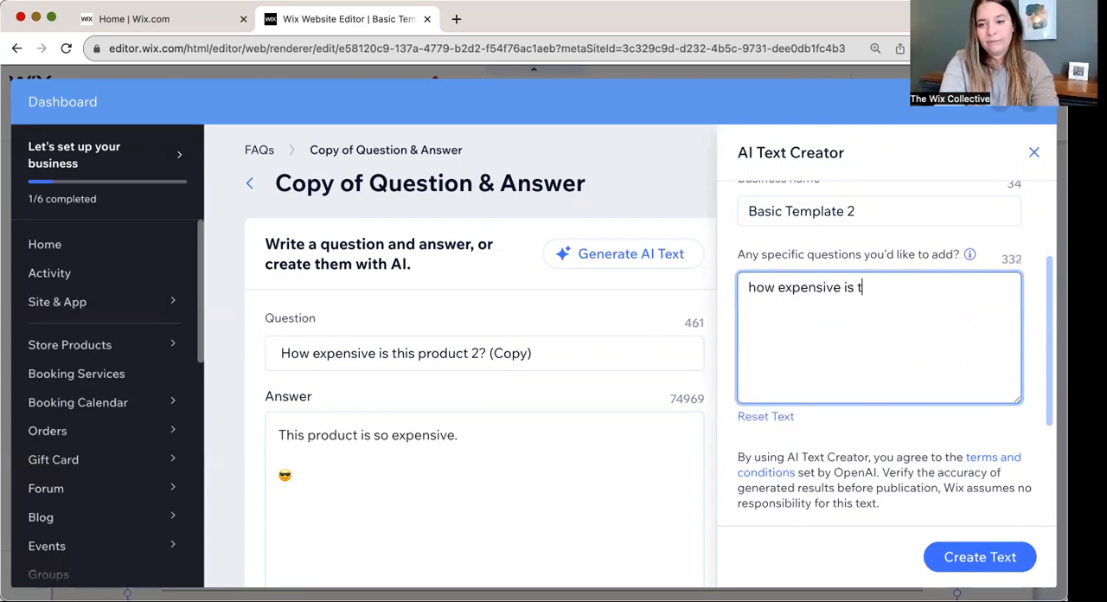
pyautogui.write('his product?')
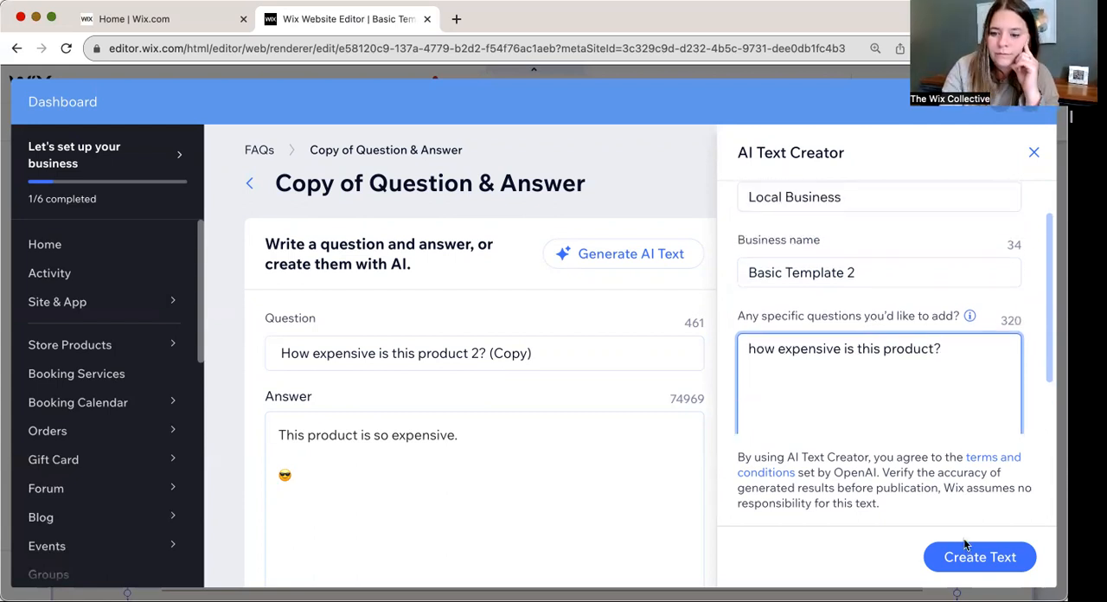
pyautogui.click(979, 556)
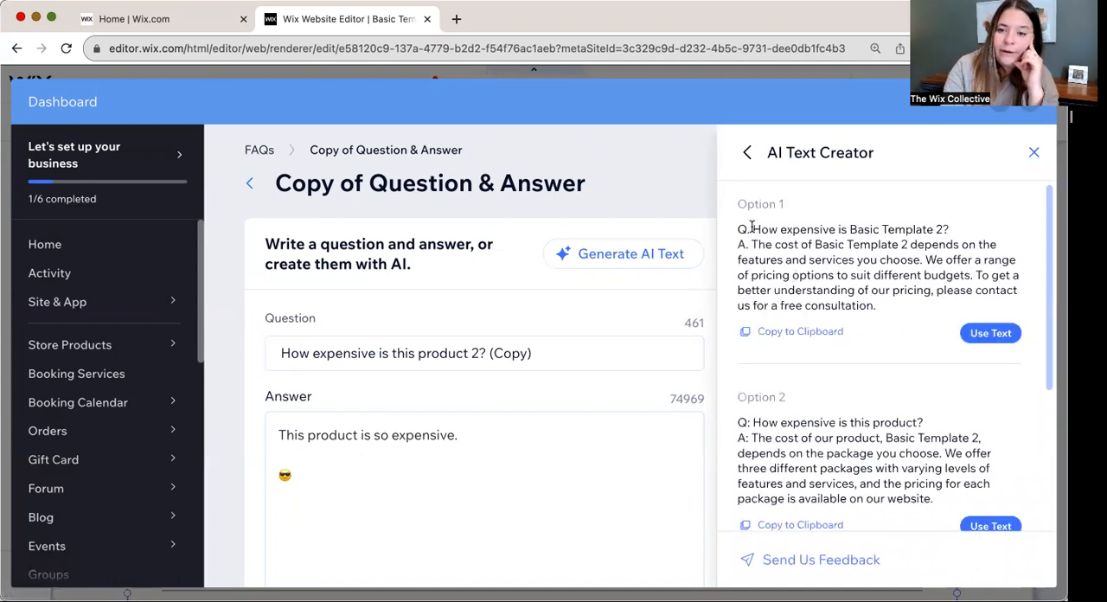
# Step: Select Option 1's suggested answer, then close AI Text Creator without applying it
pyautogui.doubleClick(849, 229)
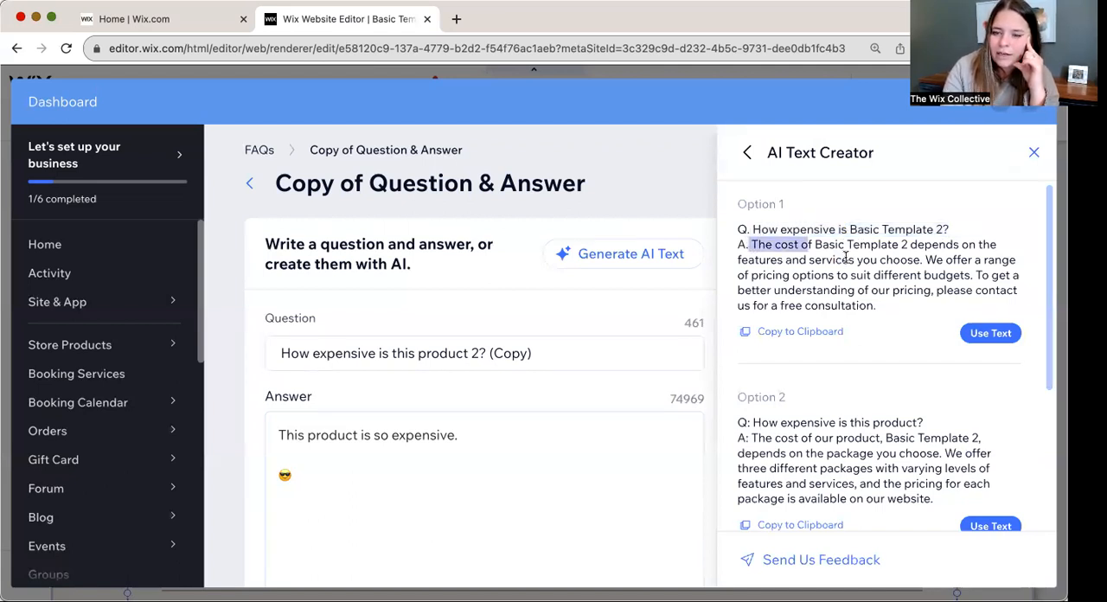
pyautogui.moveTo(752, 243); pyautogui.dragTo(874, 304)
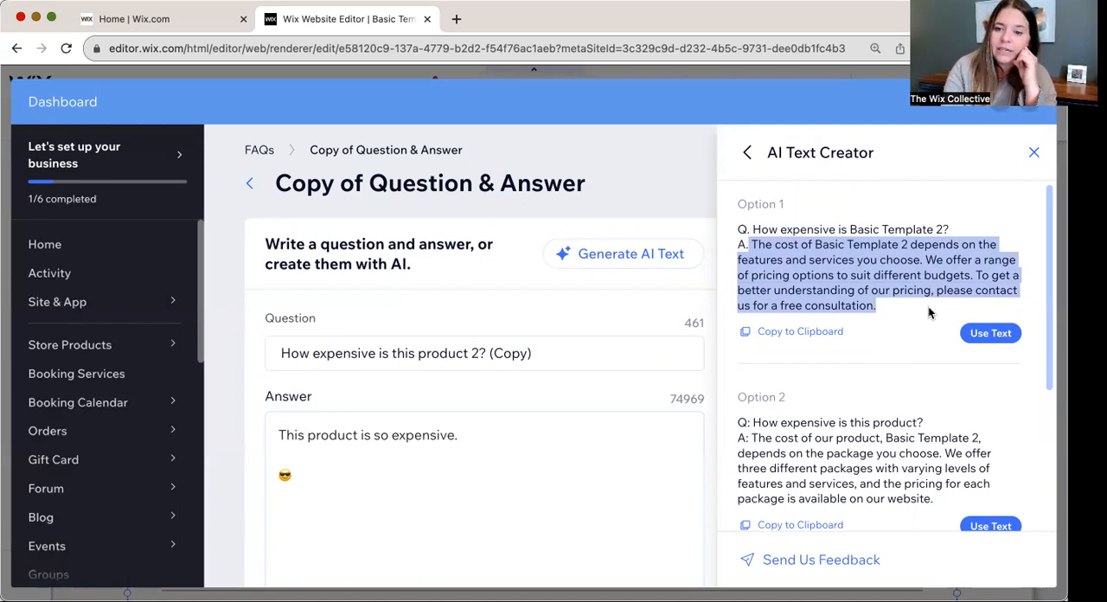
pyautogui.moveTo(872, 185)
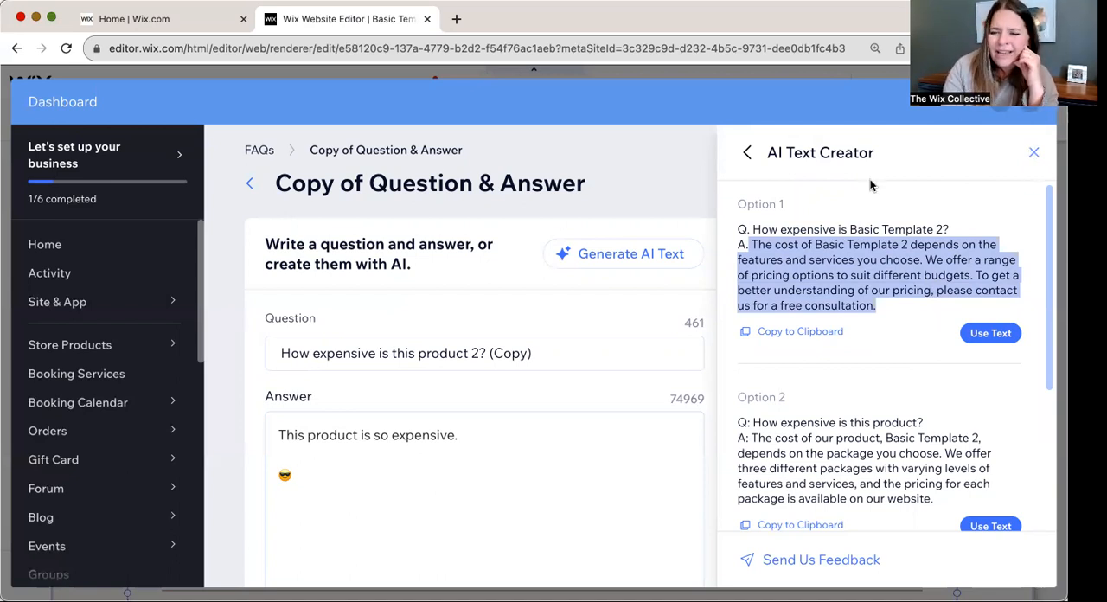
pyautogui.click(746, 152)
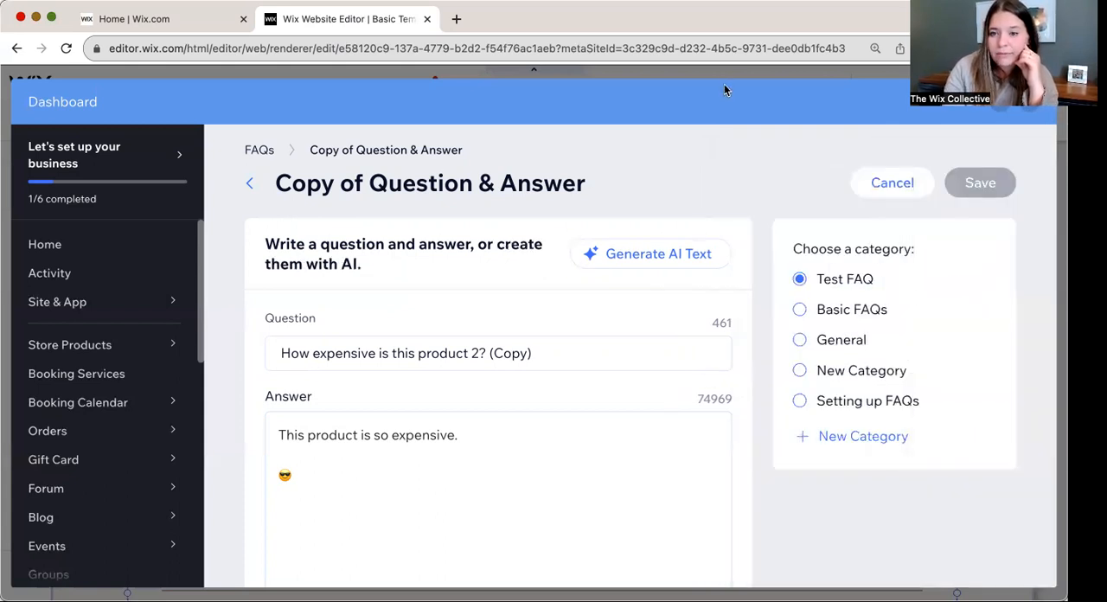
pyautogui.moveTo(787, 24)
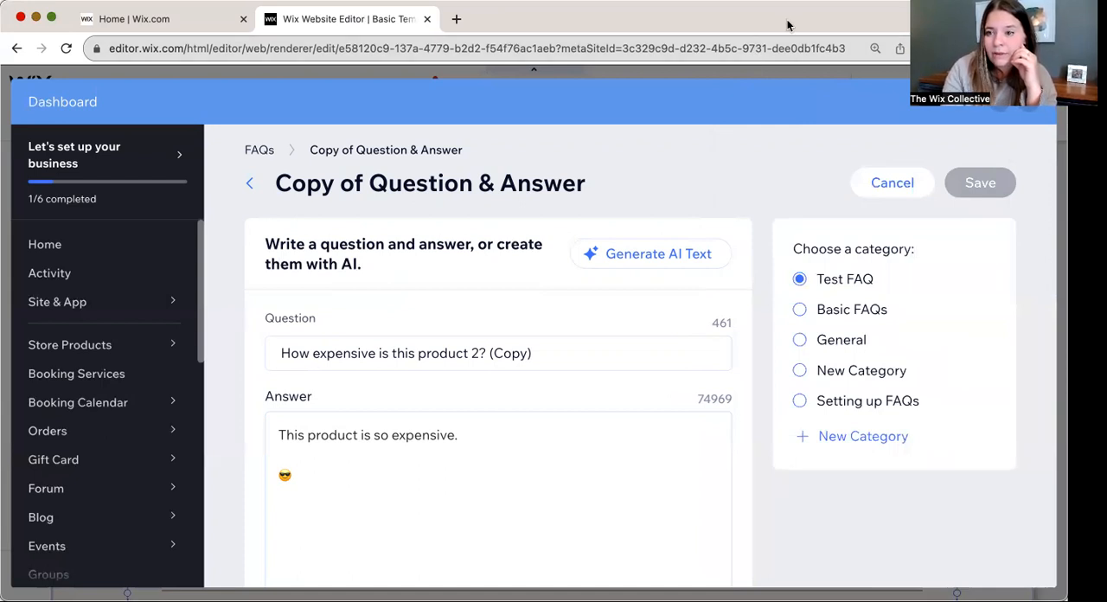
# Step: Scroll through the Home page FAQ widget, showing questions including Test and Test2
pyautogui.scroll(-3)
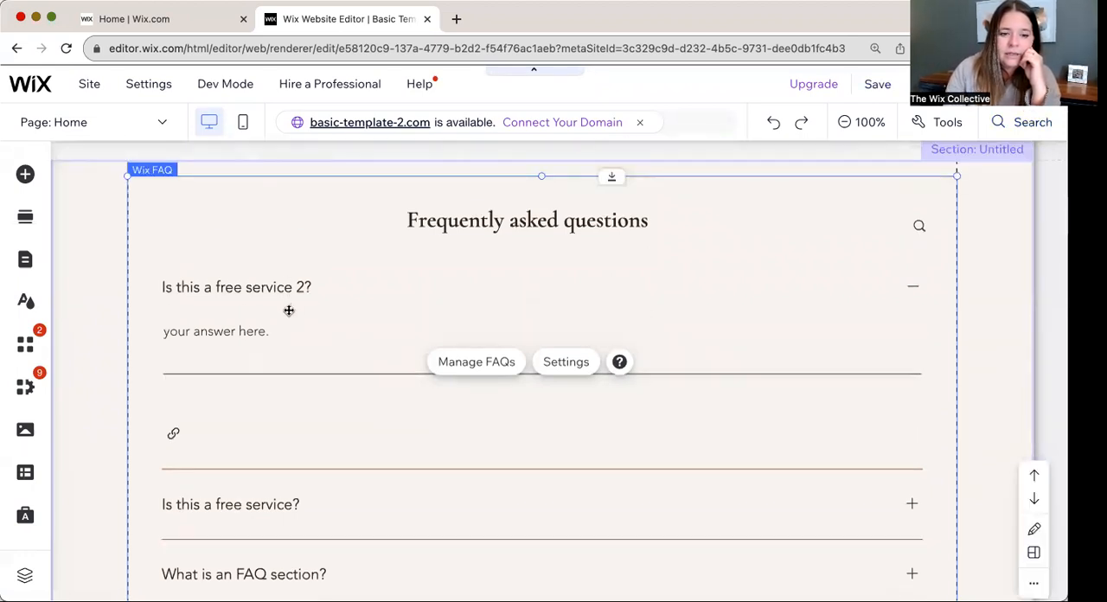
pyautogui.scroll(-3)
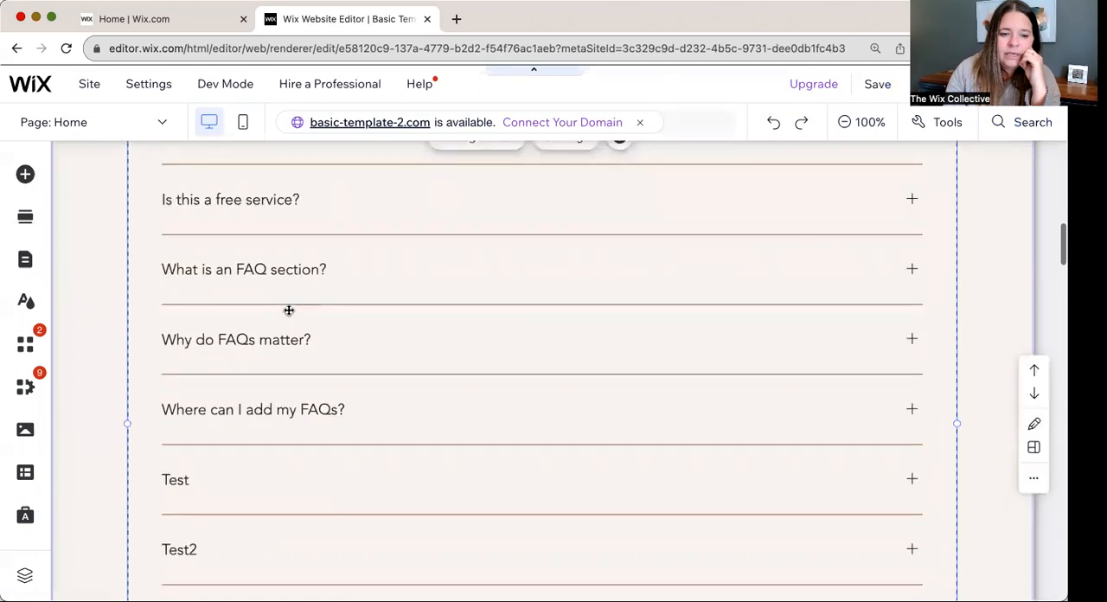
pyautogui.scroll(-3)
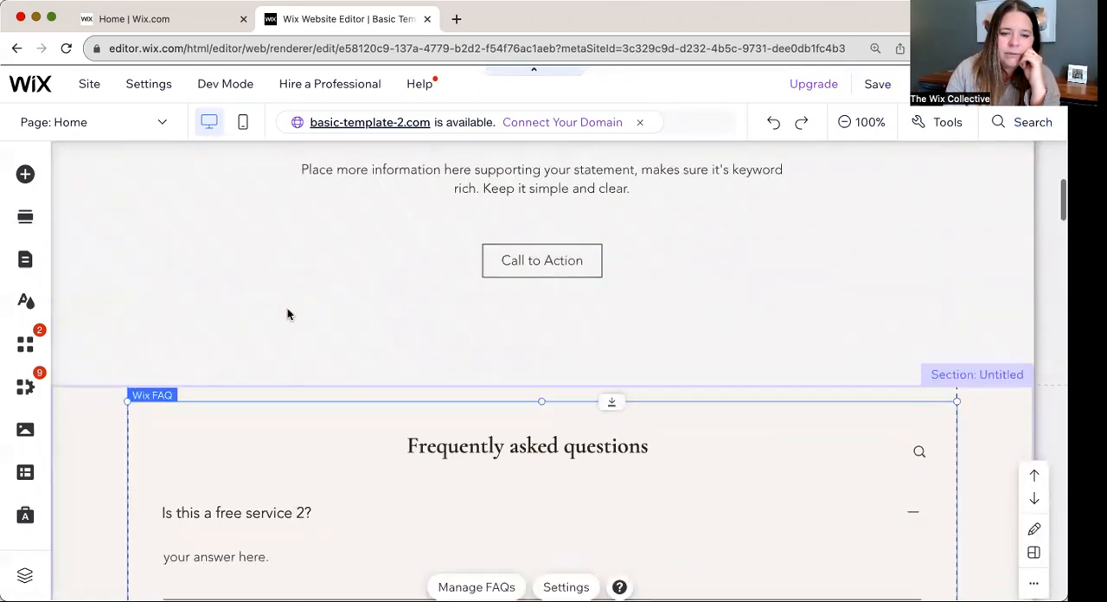
pyautogui.scroll(-3)
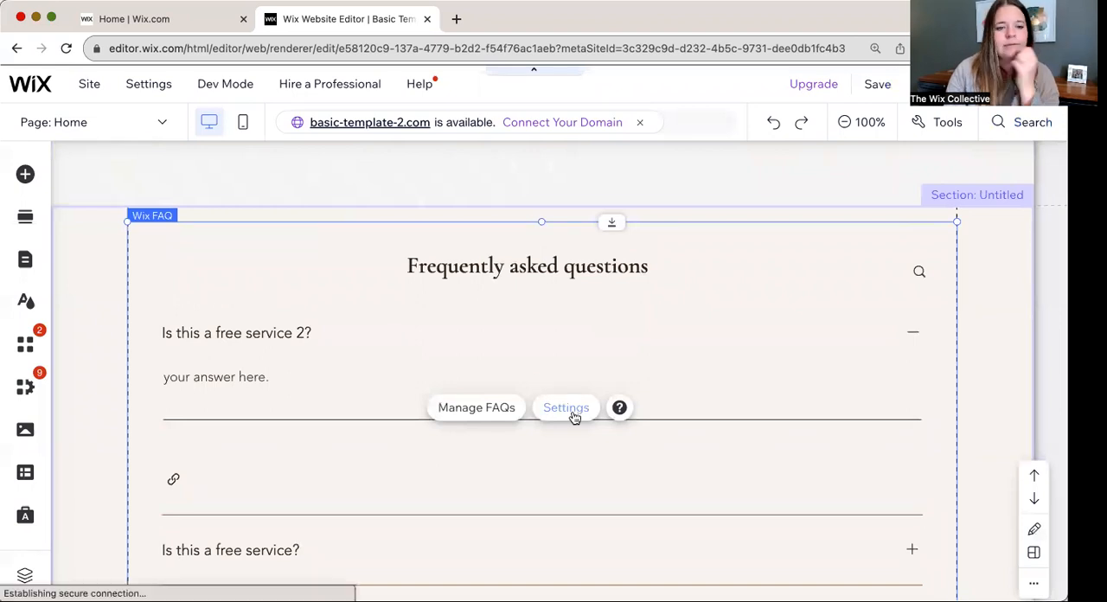
# Step: Set the widget's Display to FAQs only, with just Test FAQ and Basic FAQs checked
pyautogui.click(565, 408)
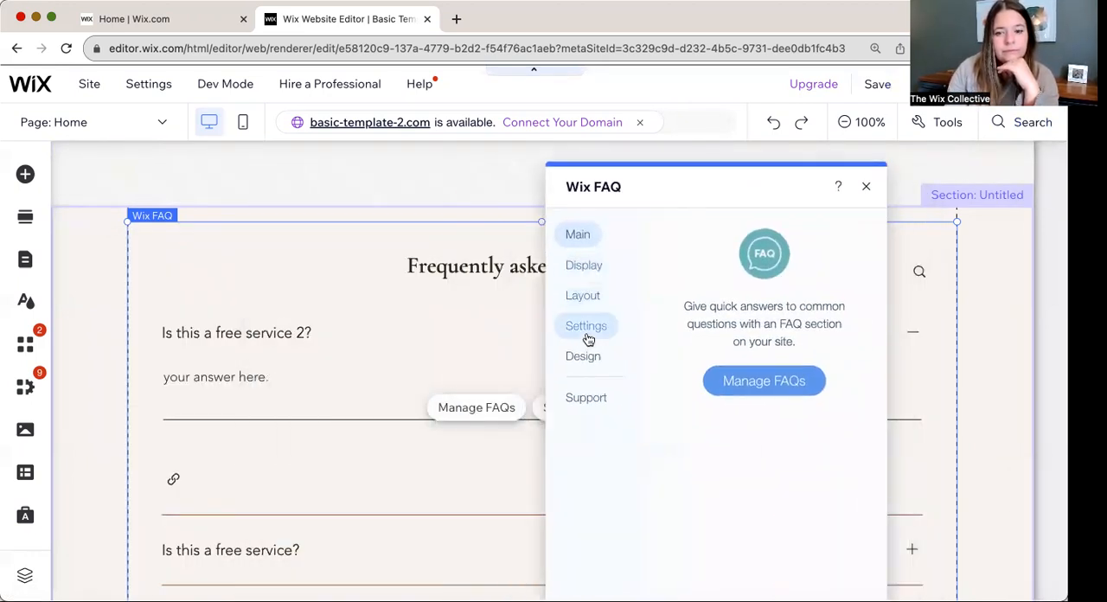
pyautogui.click(584, 264)
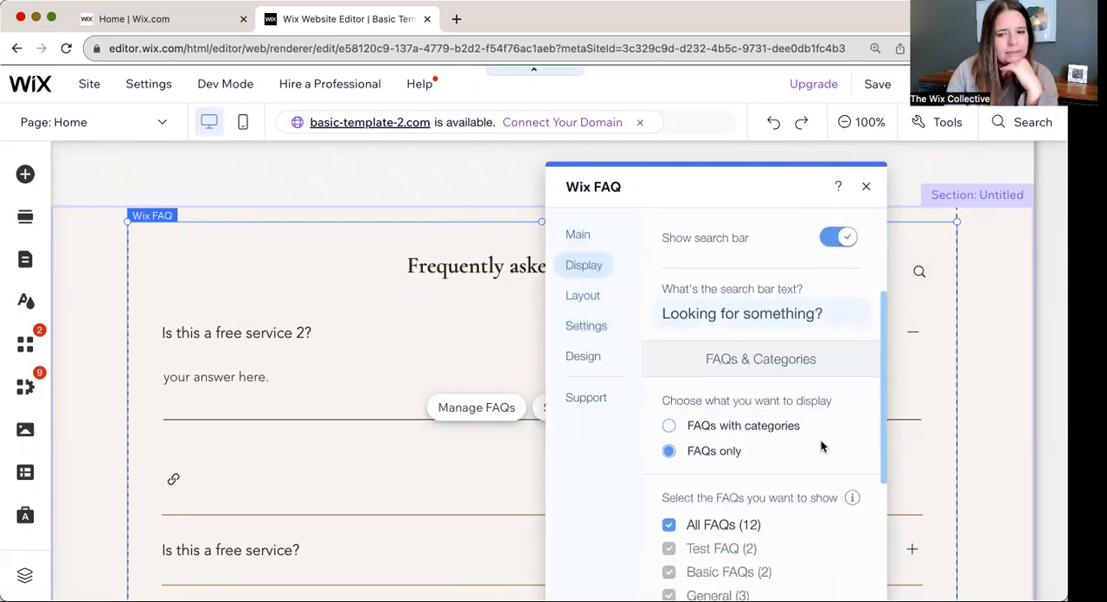
pyautogui.scroll(-3)
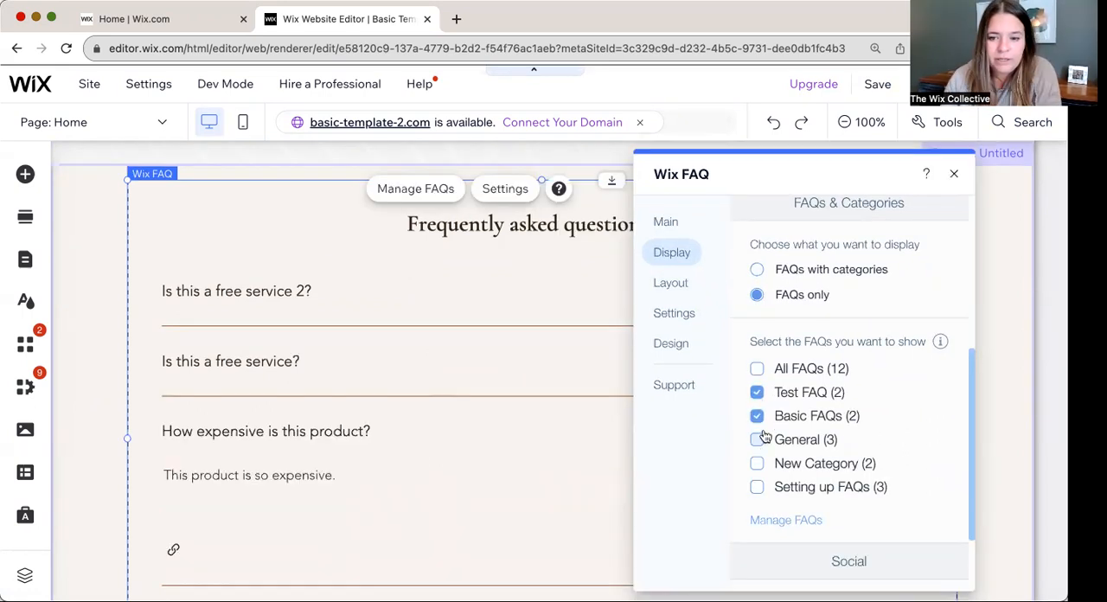
pyautogui.moveTo(804, 421)
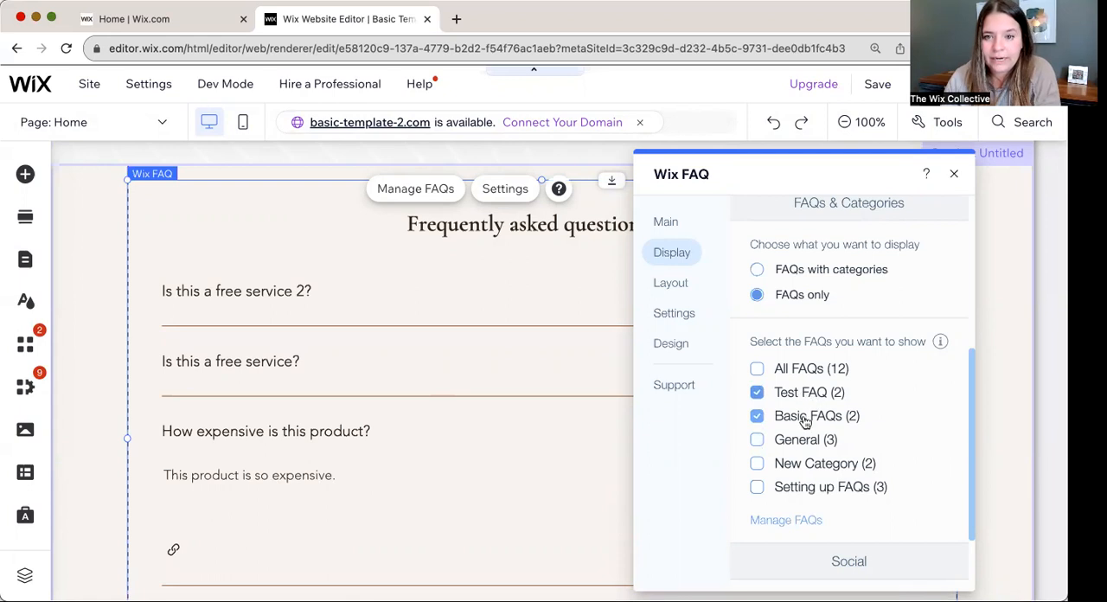
pyautogui.click(954, 173)
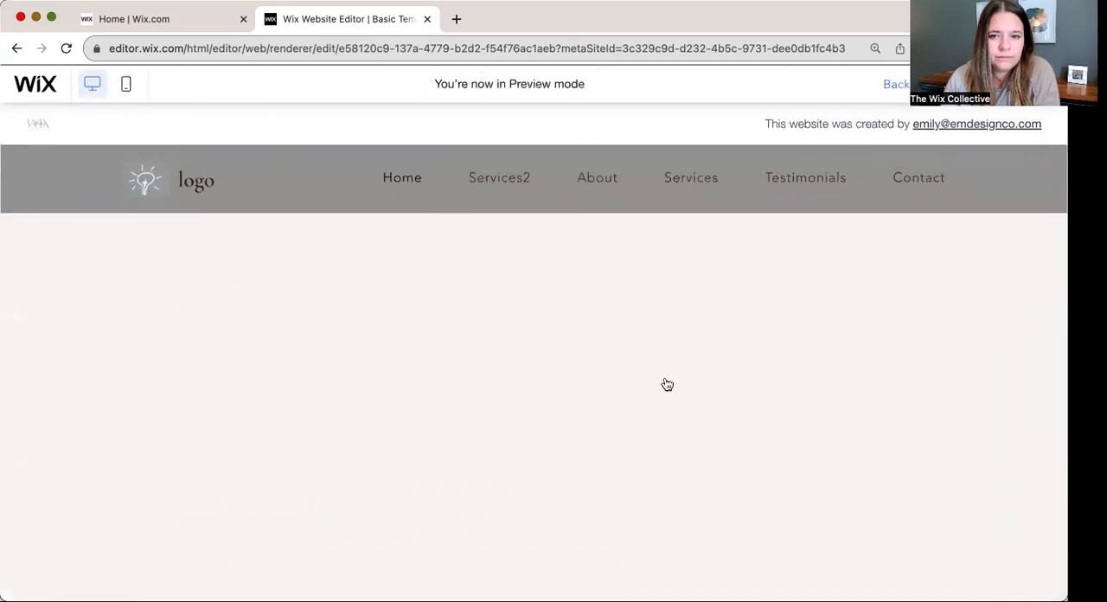
# Step: Scroll the site preview's Frequently asked questions list to check both product-price questions
pyautogui.scroll(-3)
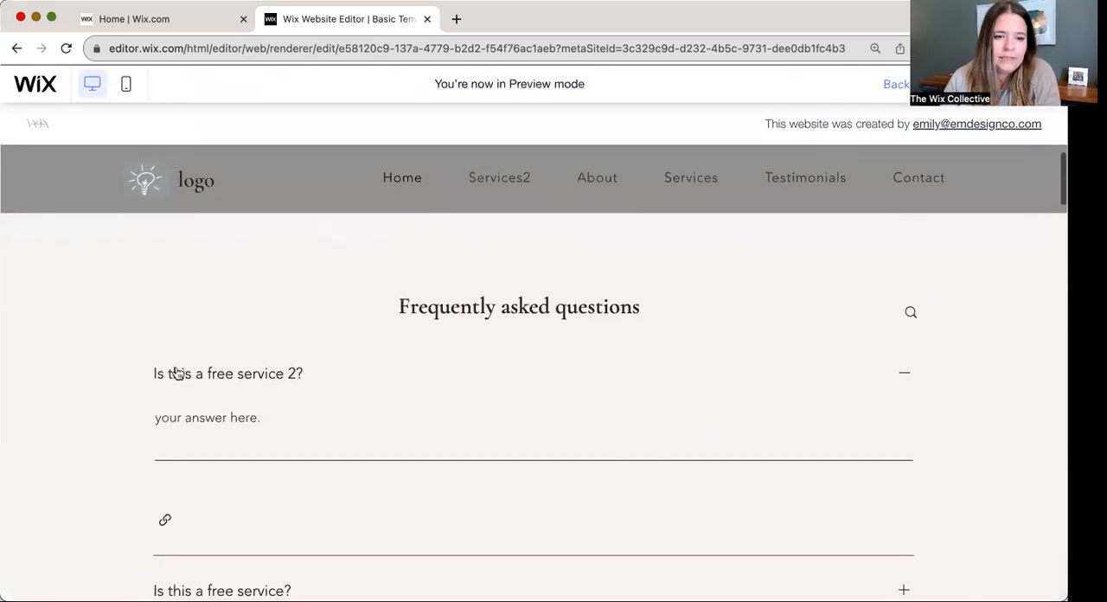
pyautogui.scroll(-3)
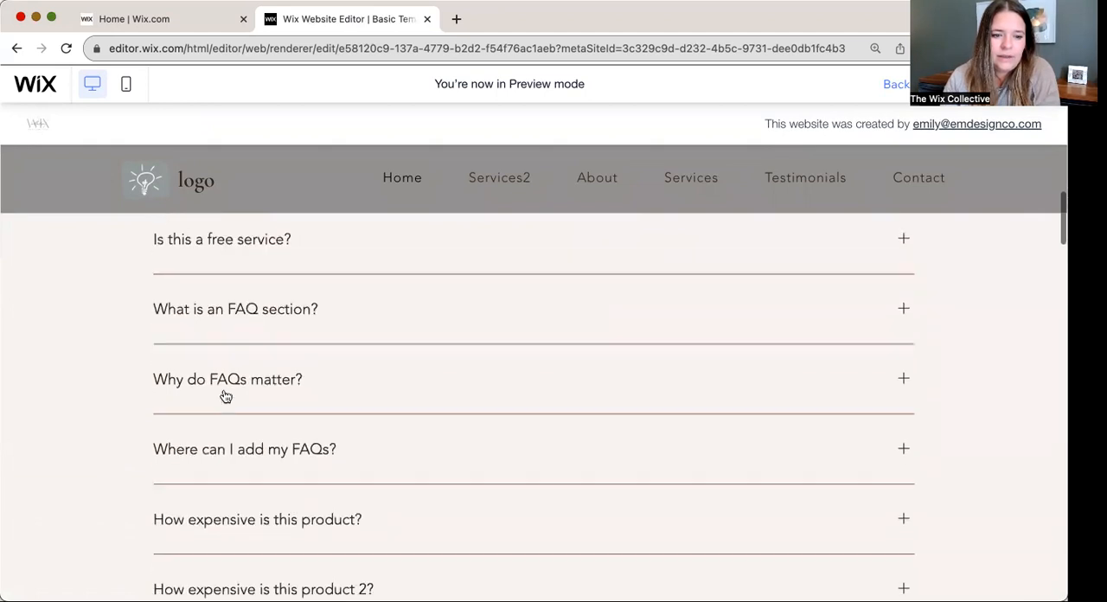
pyautogui.scroll(-3)
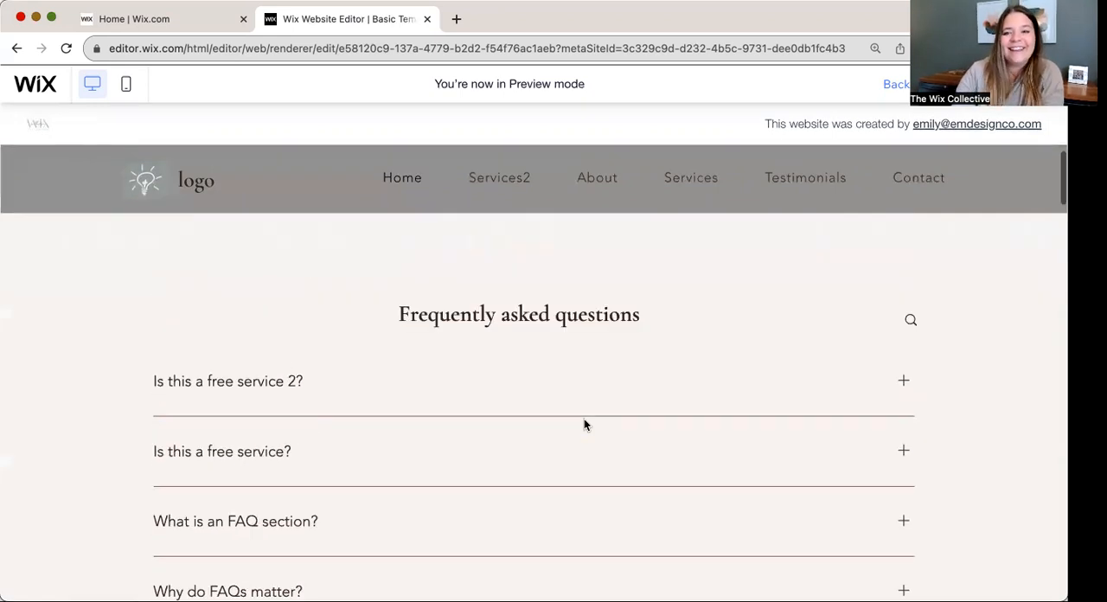
pyautogui.scroll(3)
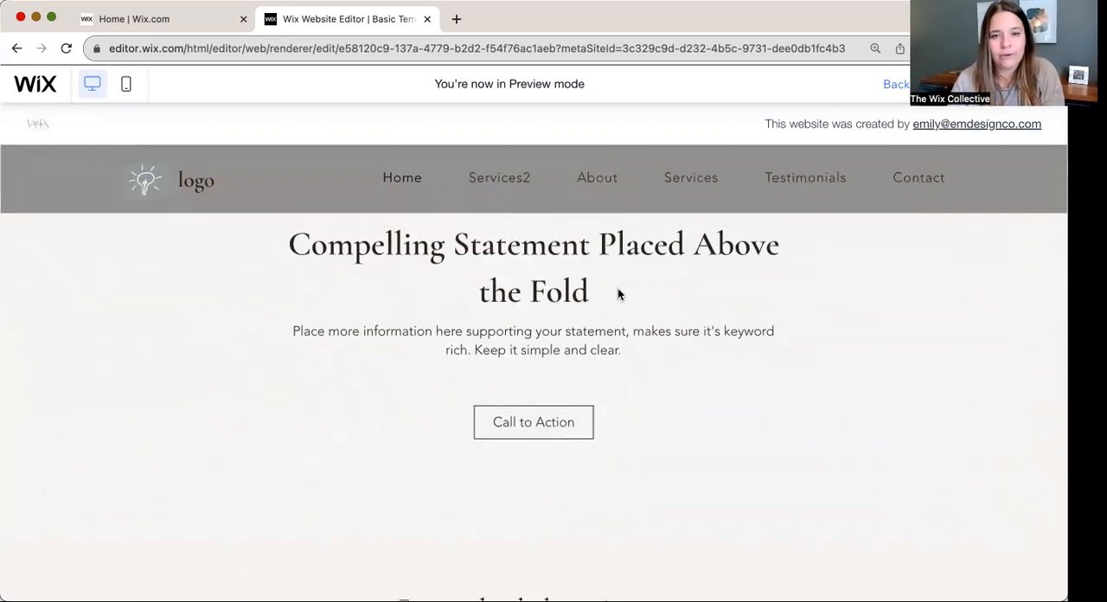
pyautogui.scroll(-3)
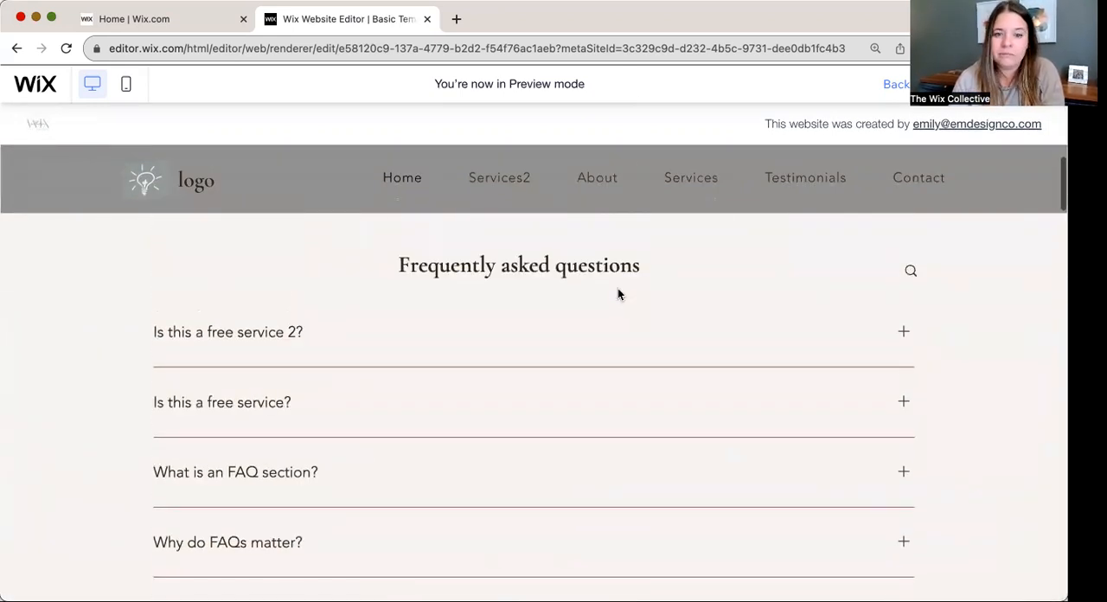